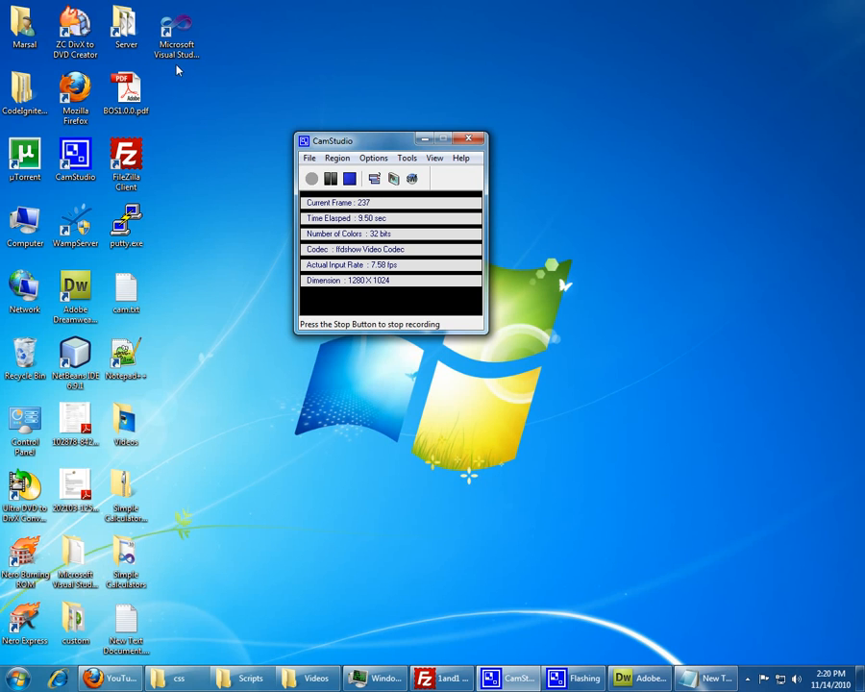
{"action": "mouse_move", "coordinate": [174, 108]}
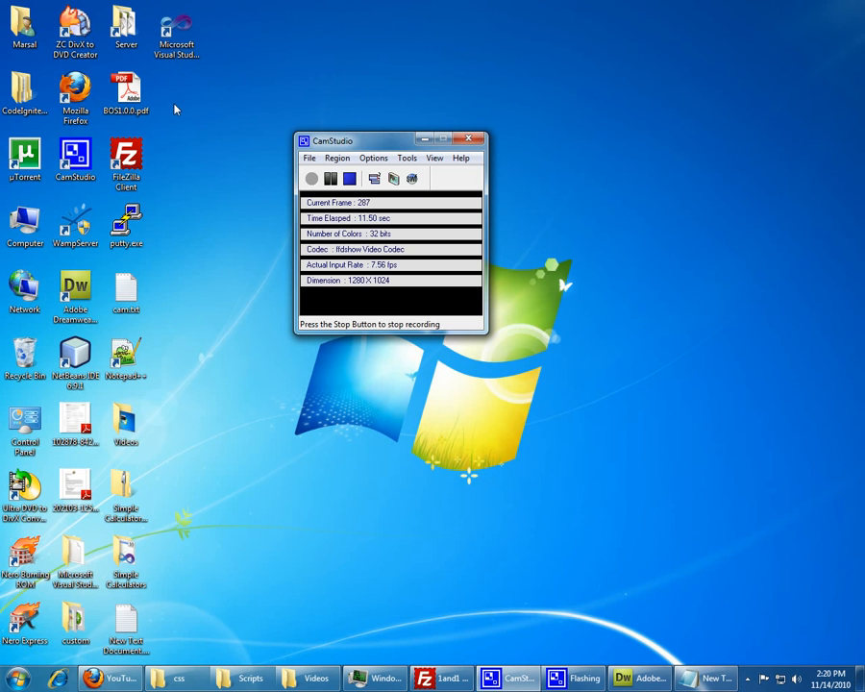
Launch Visual Studio 2010 from its desktop shortcut.
{"action": "left_click", "coordinate": [177, 29]}
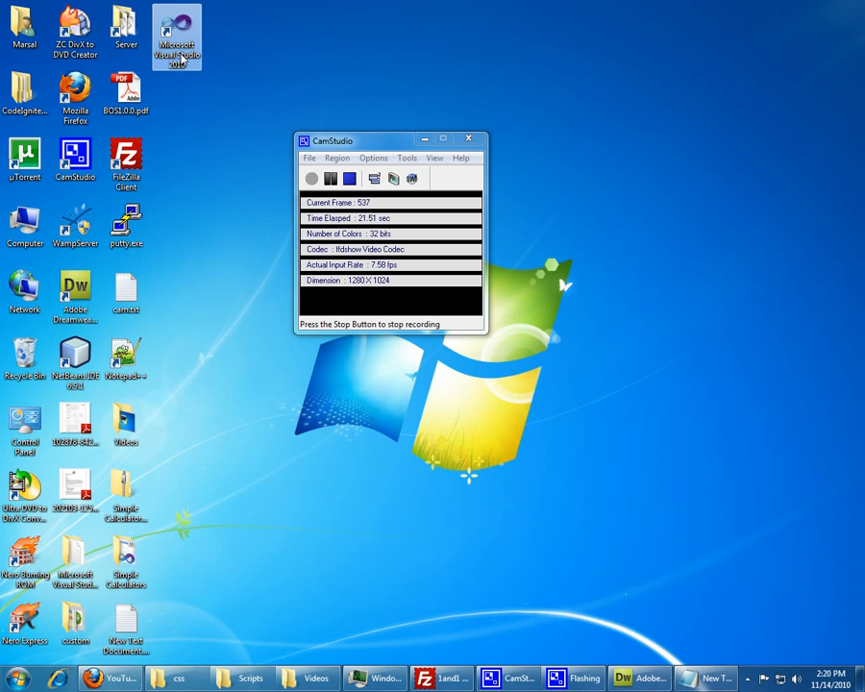
{"action": "double_click", "coordinate": [177, 35]}
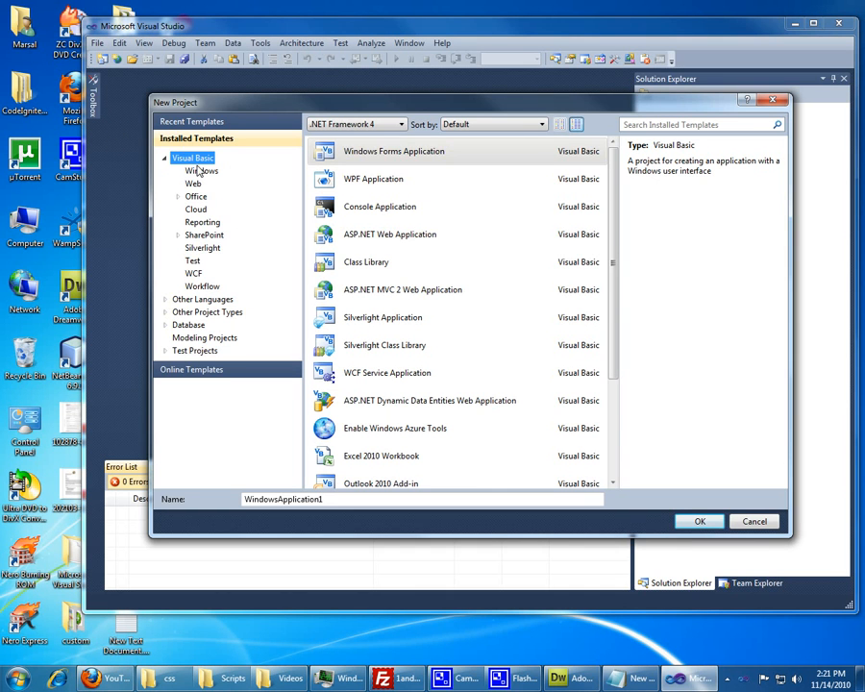
{"action": "mouse_move", "coordinate": [408, 156]}
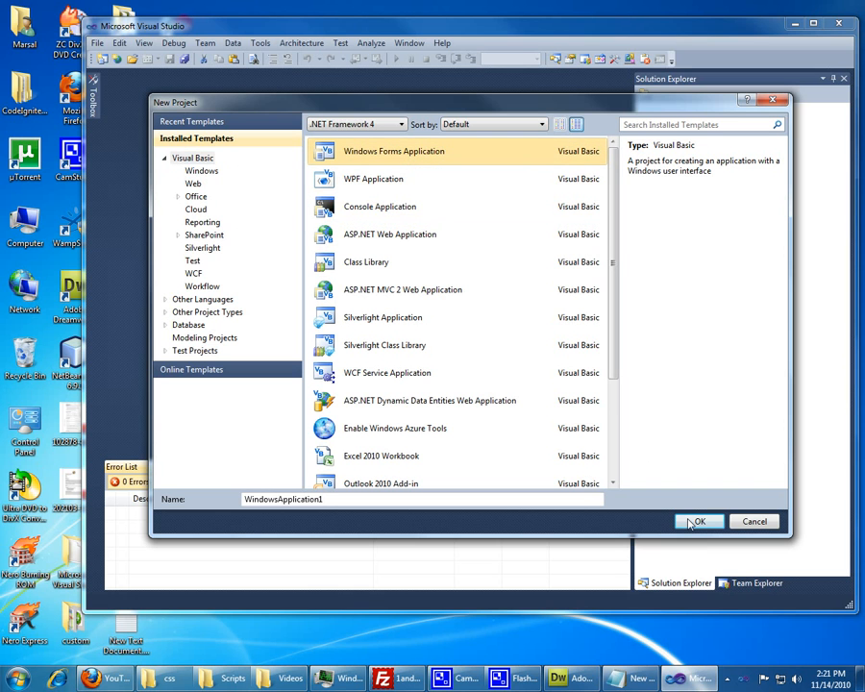
Create the Windows Forms Application project, then give Form1 Text 'Currency Converter' with MaximizeBox and MinimizeBox False.
{"action": "left_click", "coordinate": [698, 520]}
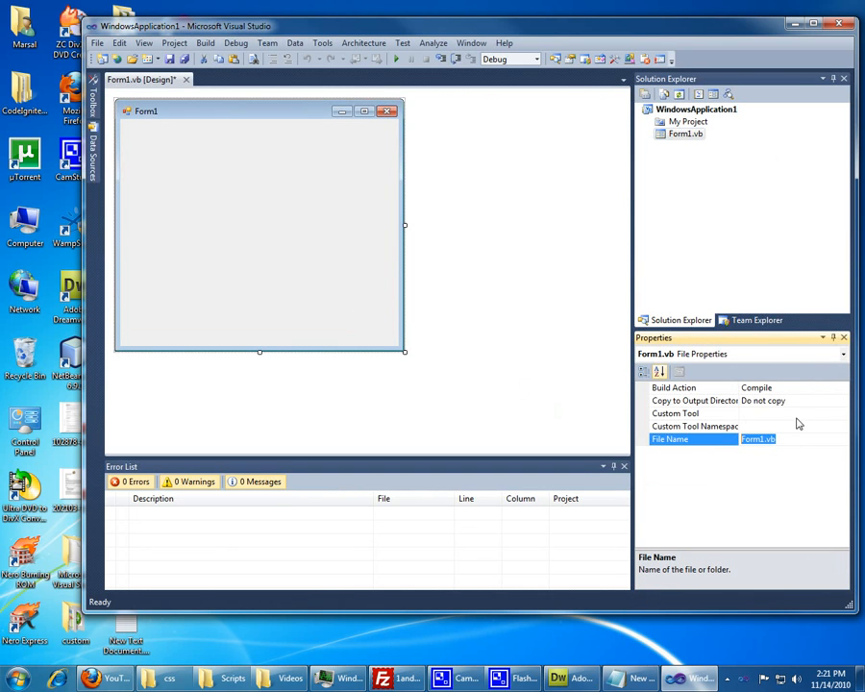
{"action": "left_click", "coordinate": [694, 413]}
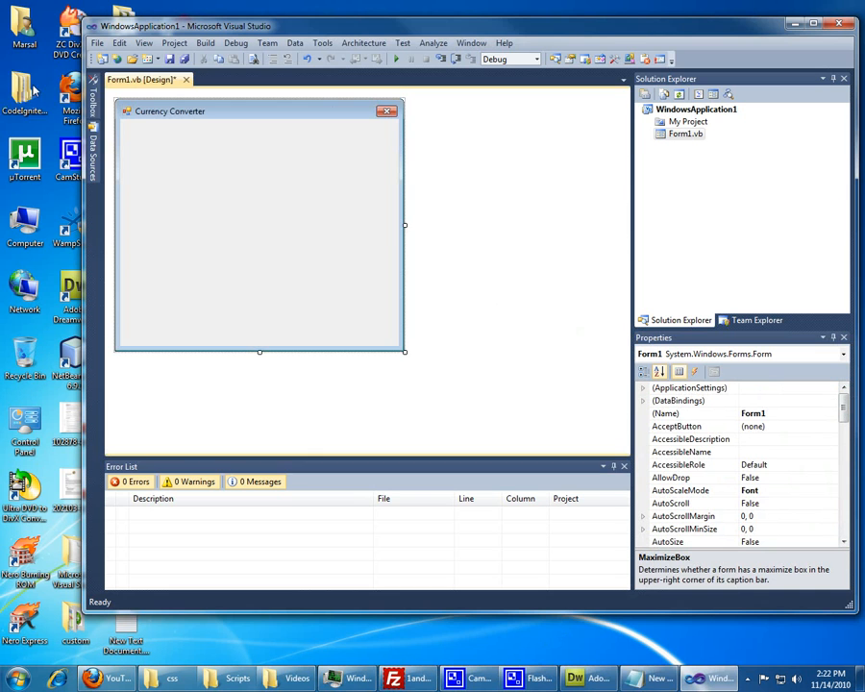
Place the first labels at the form's top left and set their text to Convert: and Convert From:.
{"action": "left_click", "coordinate": [91, 92]}
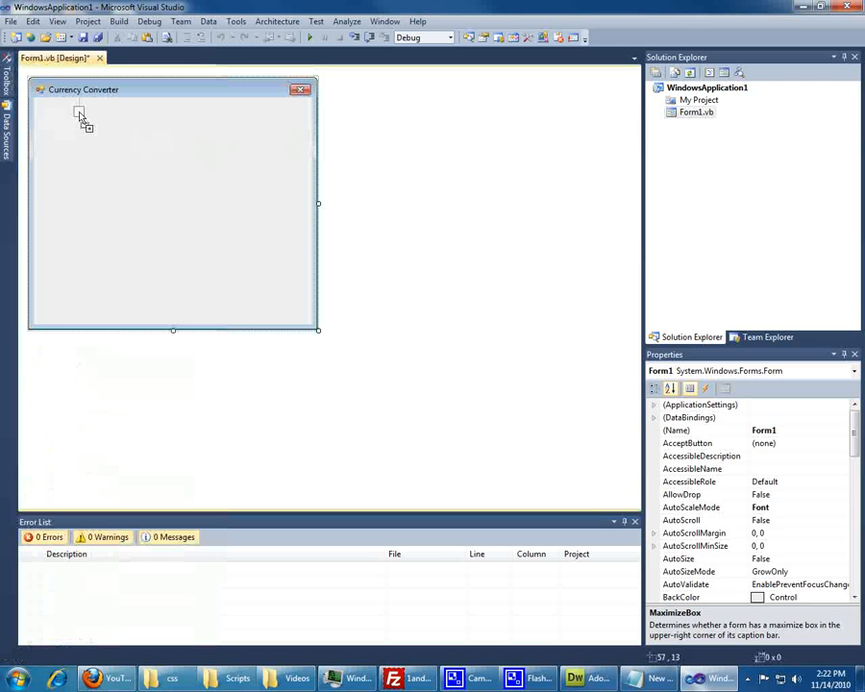
{"action": "left_click", "coordinate": [82, 111]}
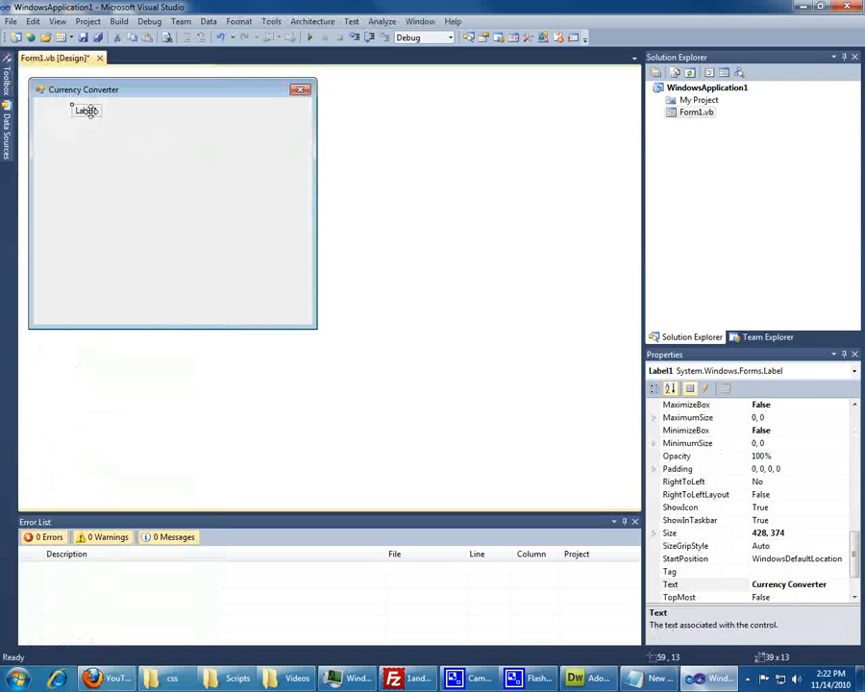
{"action": "right_click", "coordinate": [86, 110]}
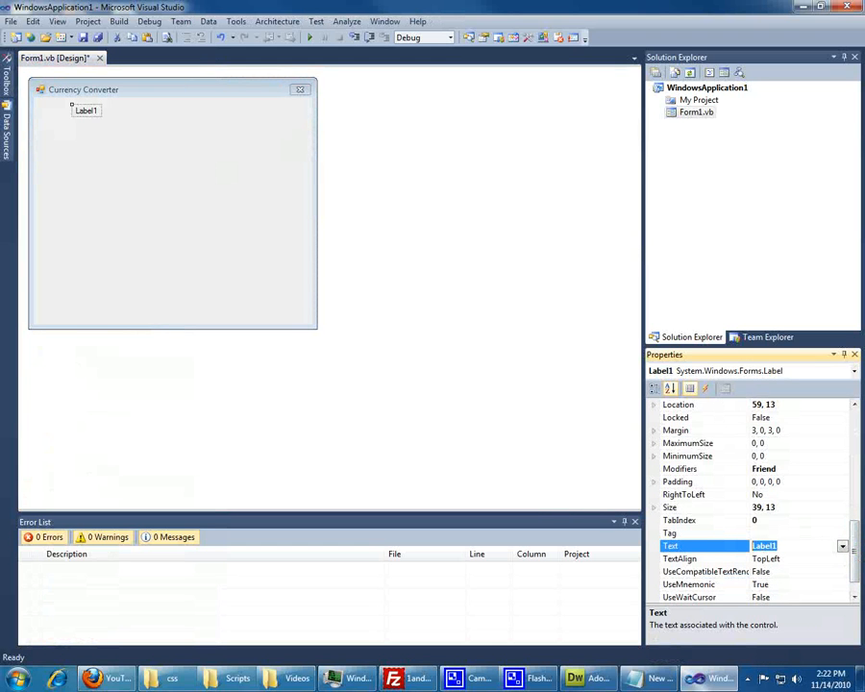
{"action": "type", "text": "Currency Converter"}
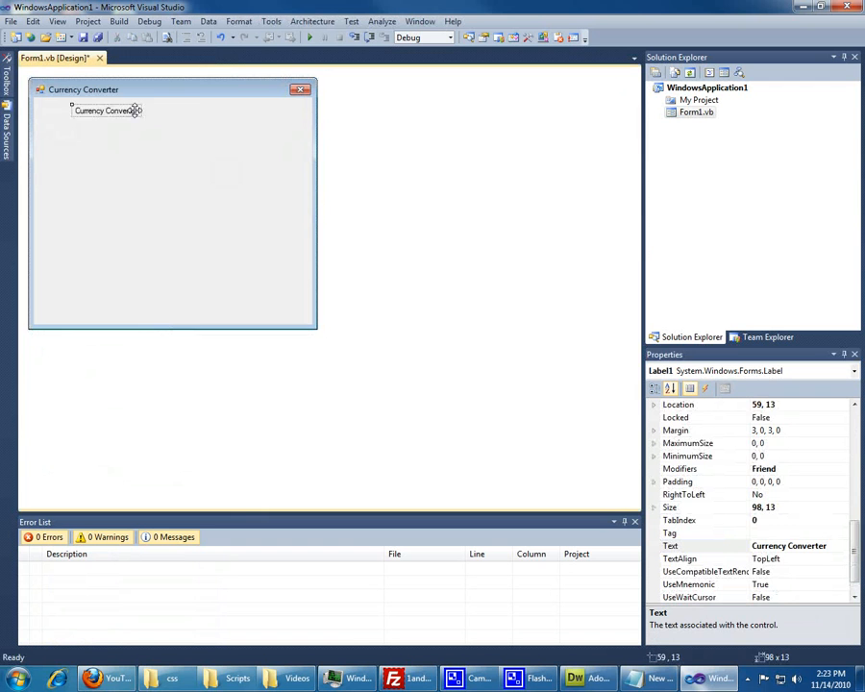
{"action": "left_click_drag", "start_coordinate": [105, 109], "coordinate": [169, 108]}
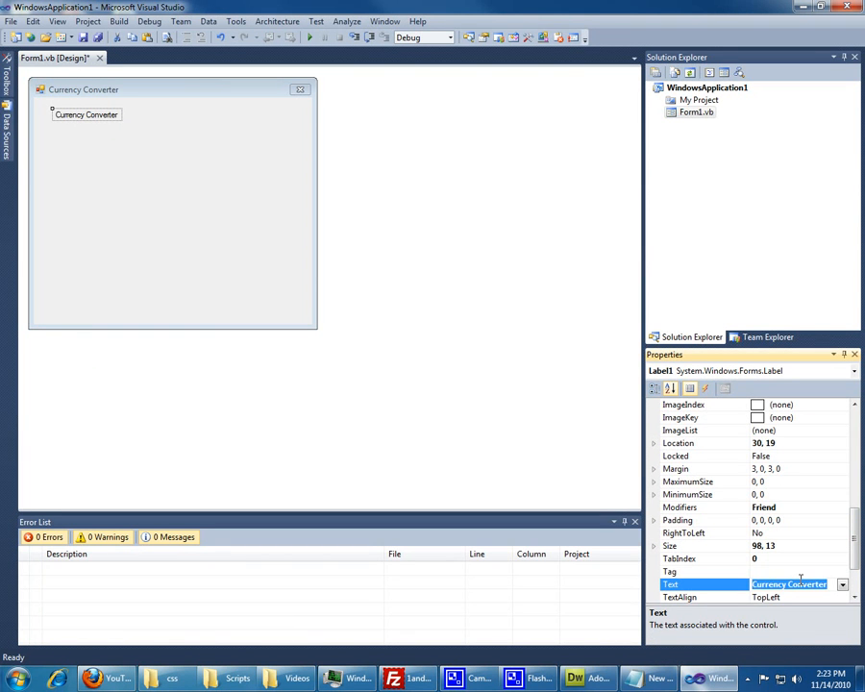
{"action": "type", "text": "Convert From:"}
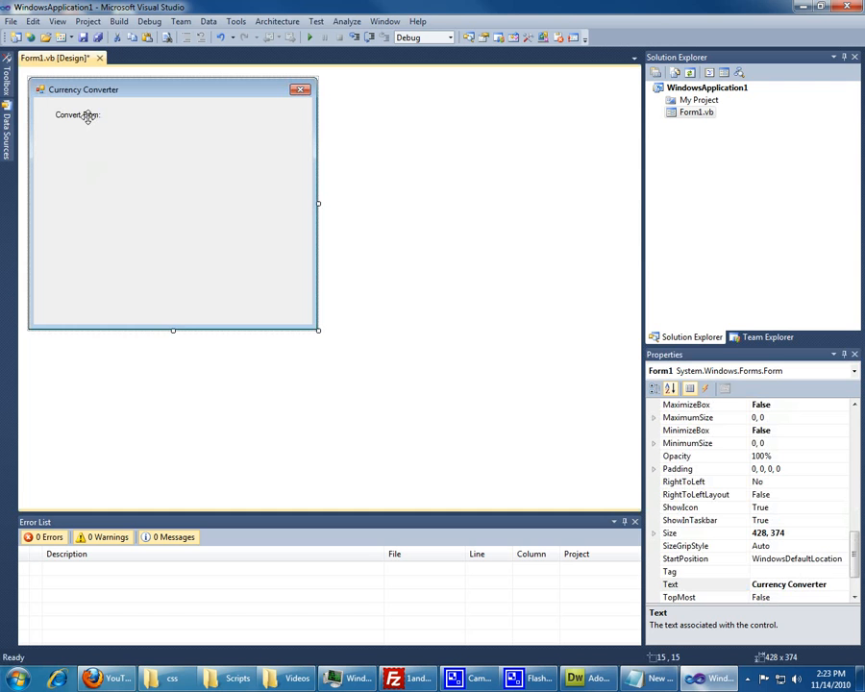
Copy the label to add Convert To: and a further label named convertToLabel.
{"action": "left_click", "coordinate": [77, 114]}
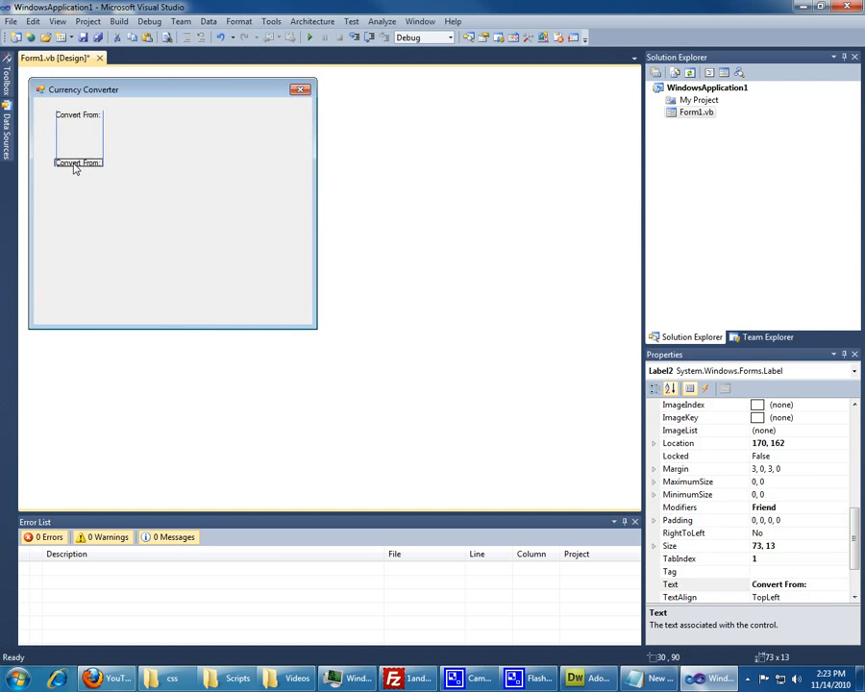
{"action": "left_click_drag", "start_coordinate": [78, 163], "coordinate": [171, 211]}
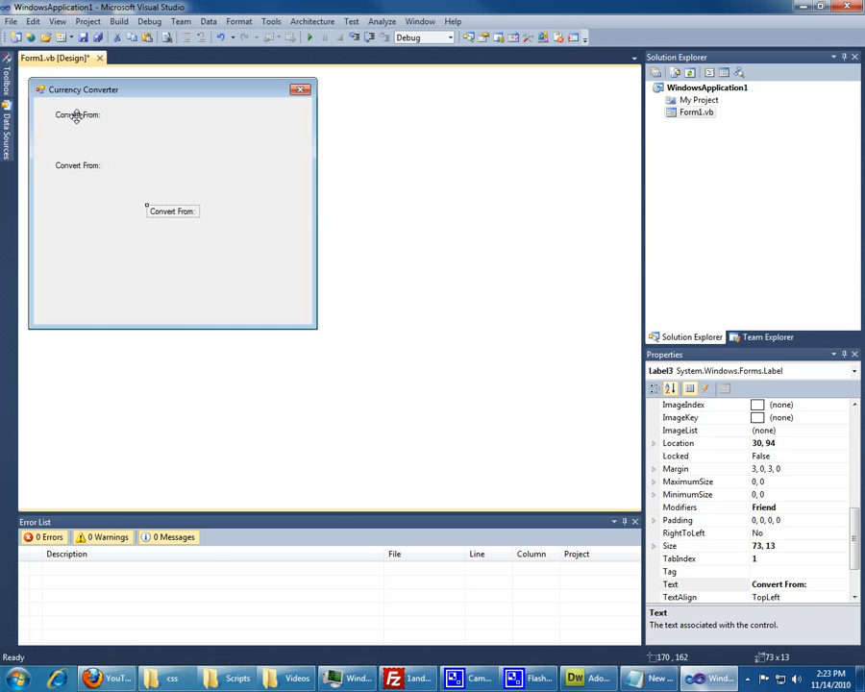
{"action": "left_click_drag", "start_coordinate": [171, 210], "coordinate": [217, 164]}
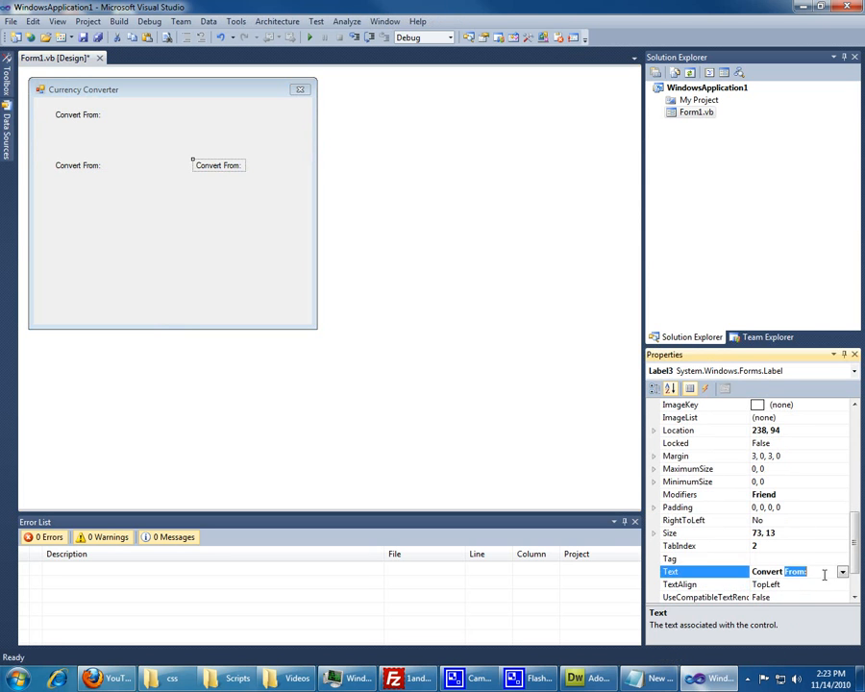
{"action": "type", "text": "Convert To:"}
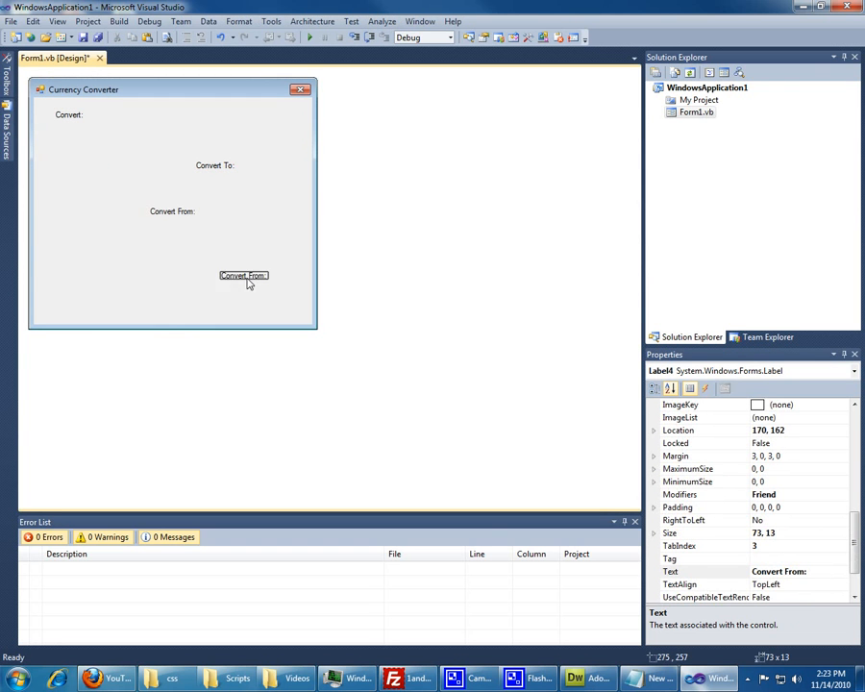
{"action": "left_click_drag", "start_coordinate": [244, 275], "coordinate": [218, 258]}
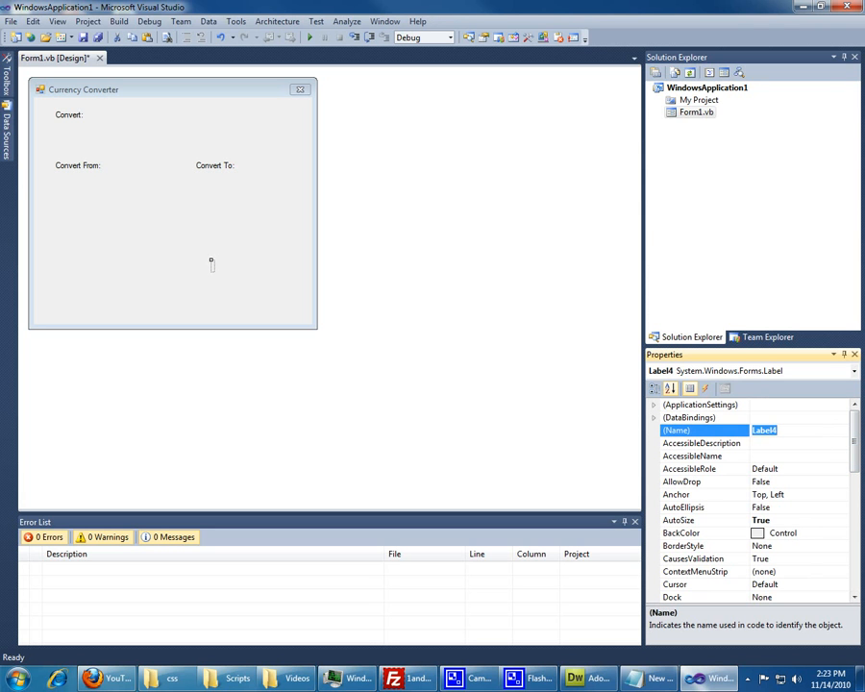
{"action": "type", "text": "convertTo"}
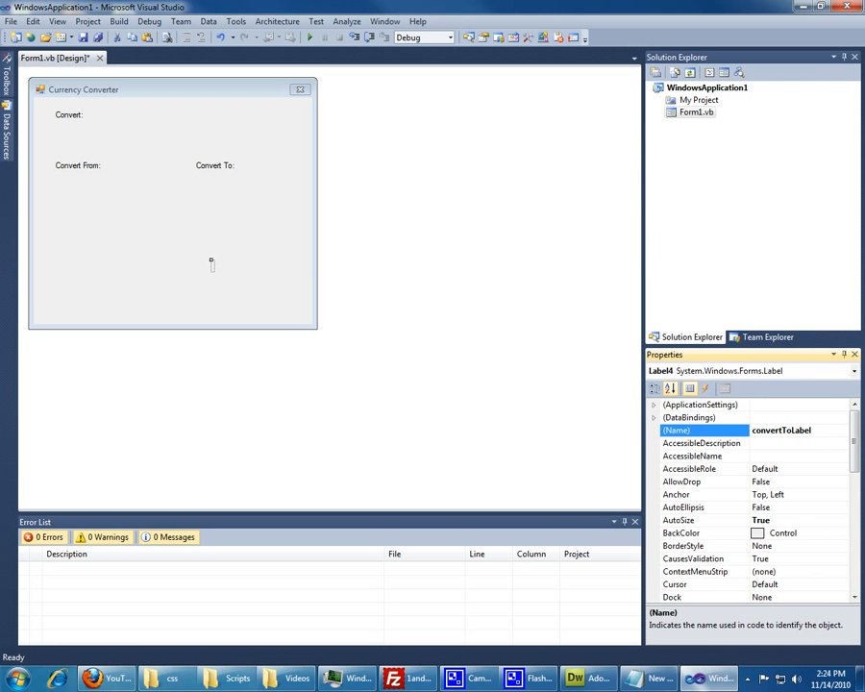
Add text boxes beside Convert: and near the bottom, naming one mainText.
{"action": "left_click", "coordinate": [173, 90]}
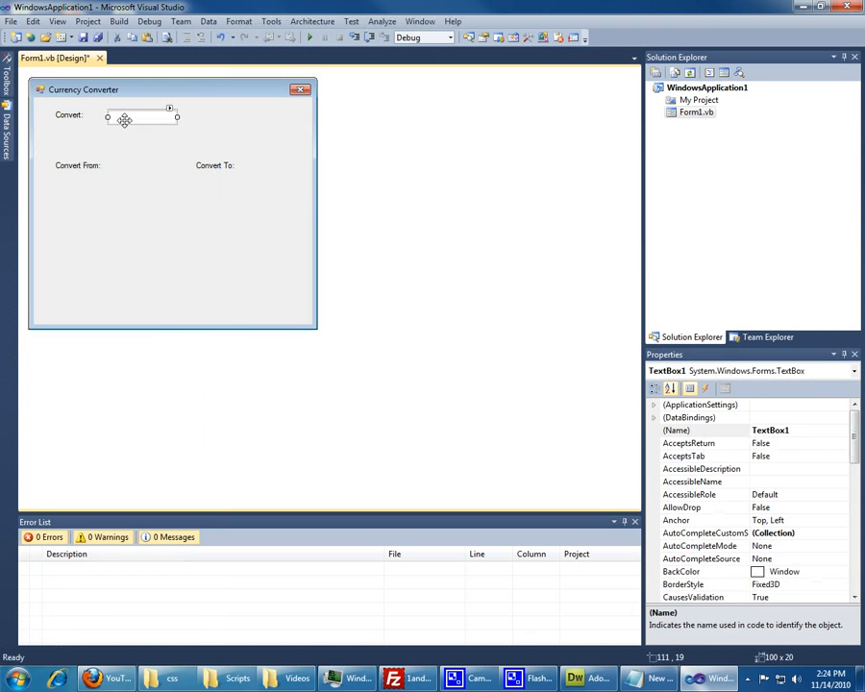
{"action": "left_click", "coordinate": [768, 429]}
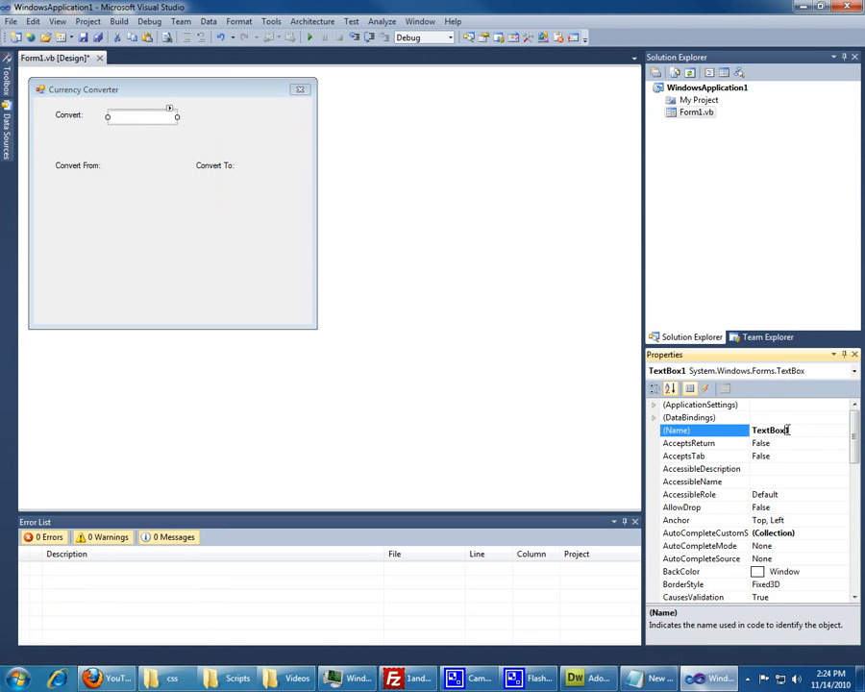
{"action": "type", "text": "cu"}
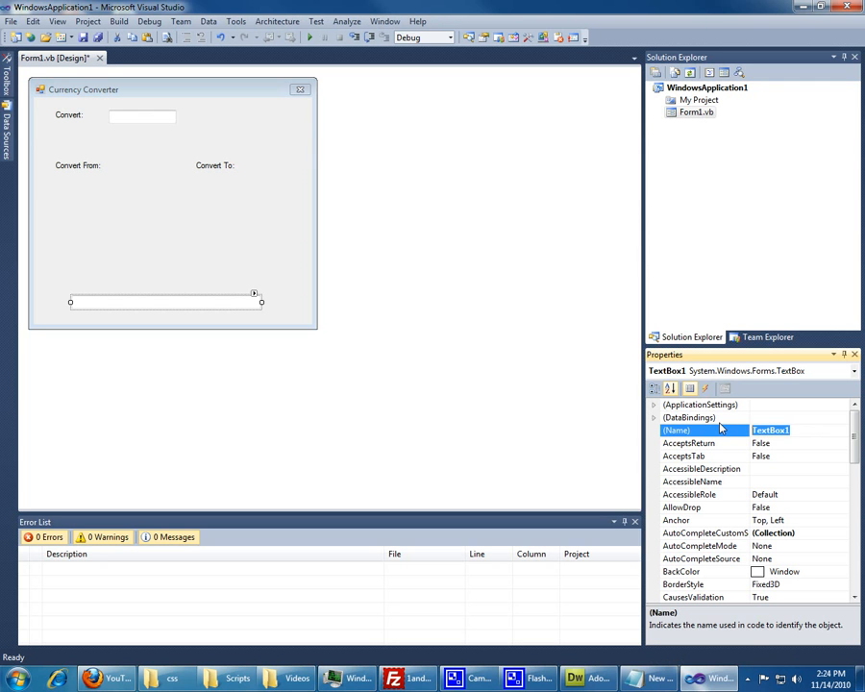
{"action": "type", "text": "mainText"}
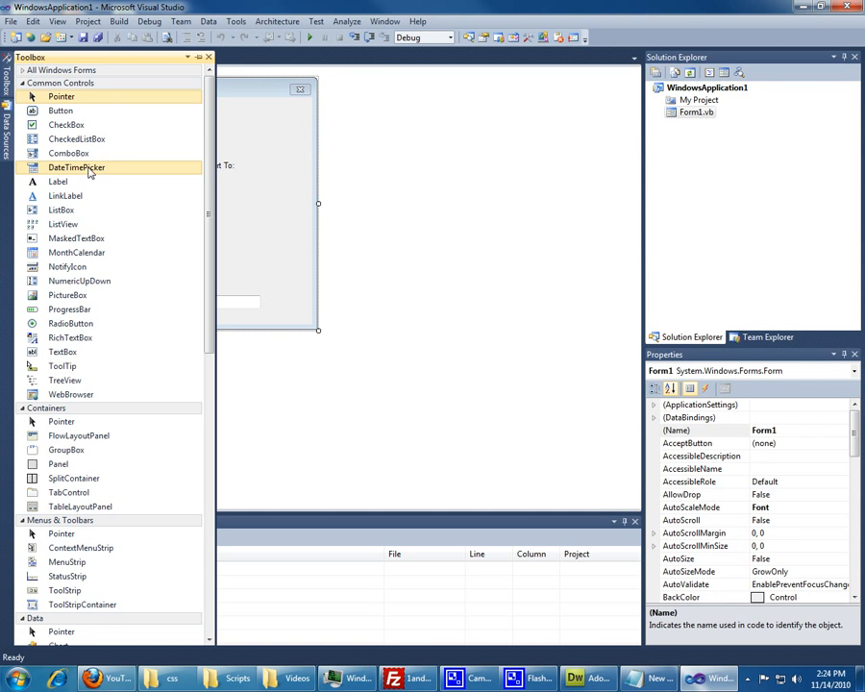
{"action": "mouse_move", "coordinate": [61, 210]}
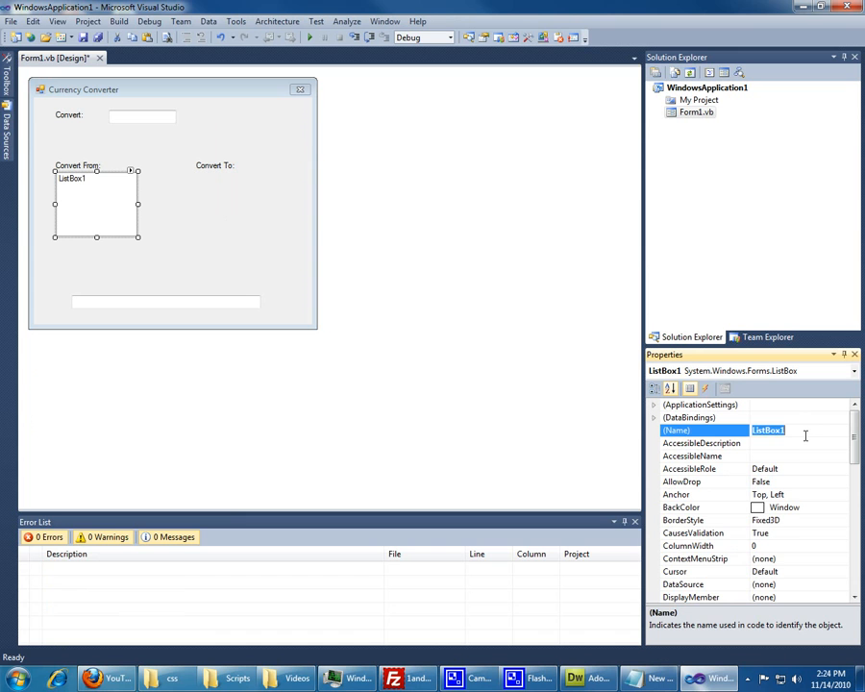
Set the (Name) of the list box under Convert From: to curencyFrom.
{"action": "type", "text": "curency"}
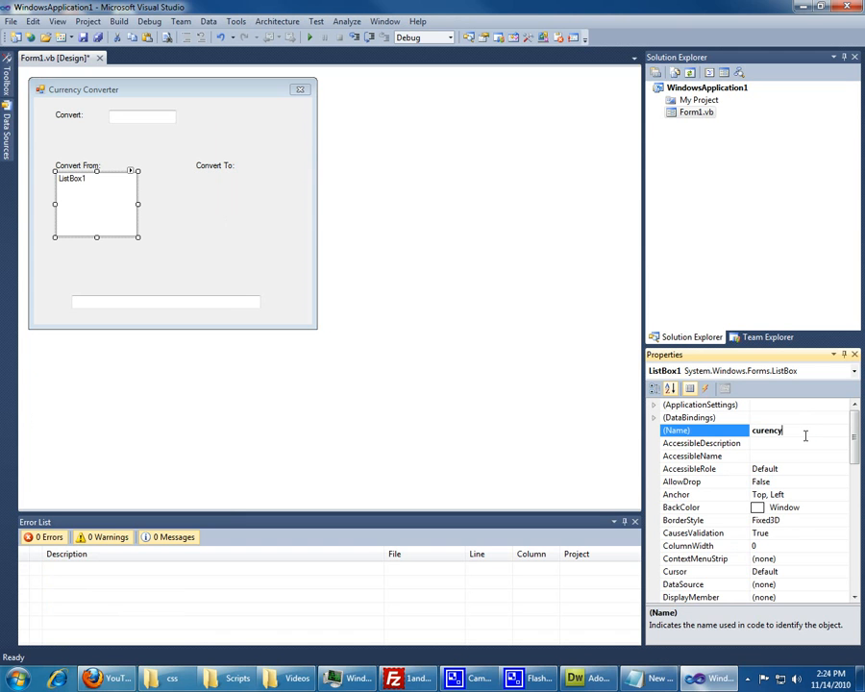
{"action": "type", "text": "From"}
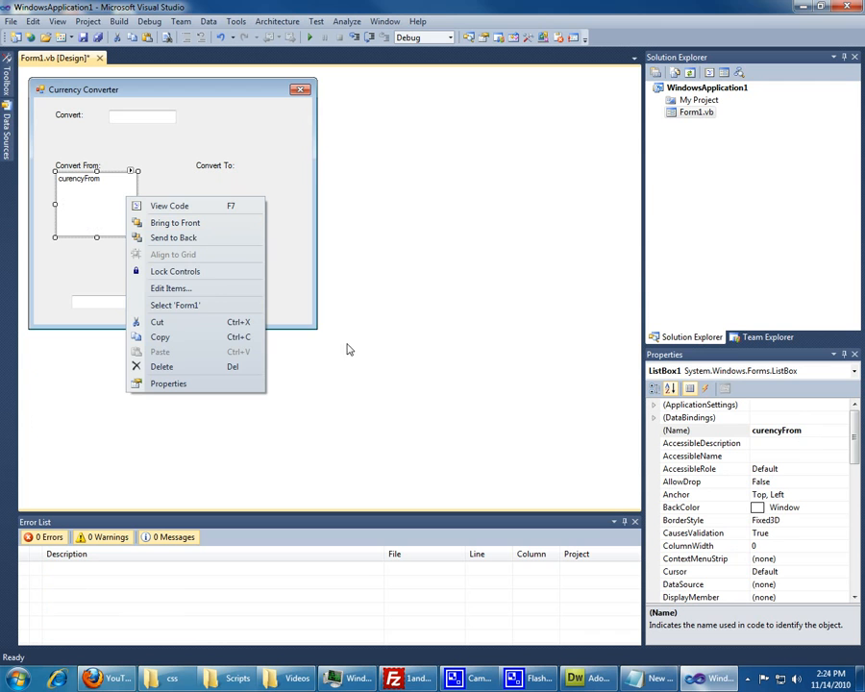
Fill the list box with currency entries and rename the Convert To: copy convertTo.
{"action": "left_click", "coordinate": [171, 288]}
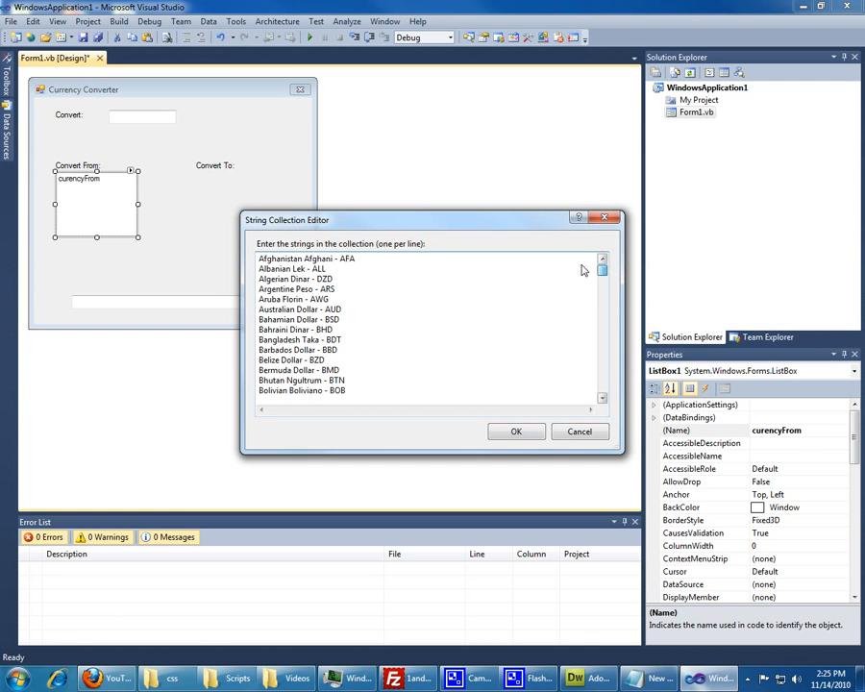
{"action": "left_click", "coordinate": [295, 258]}
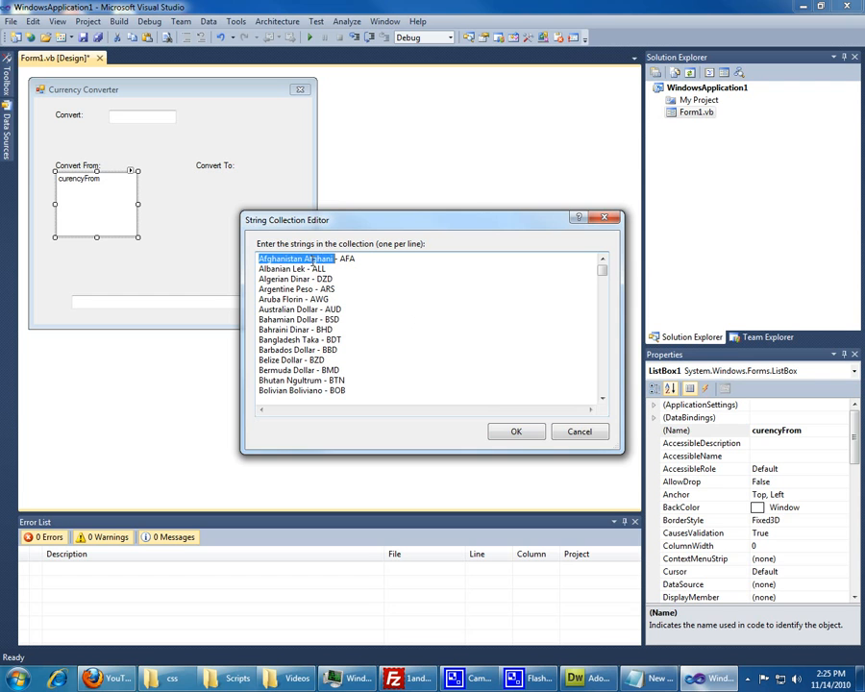
{"action": "left_click", "coordinate": [515, 431]}
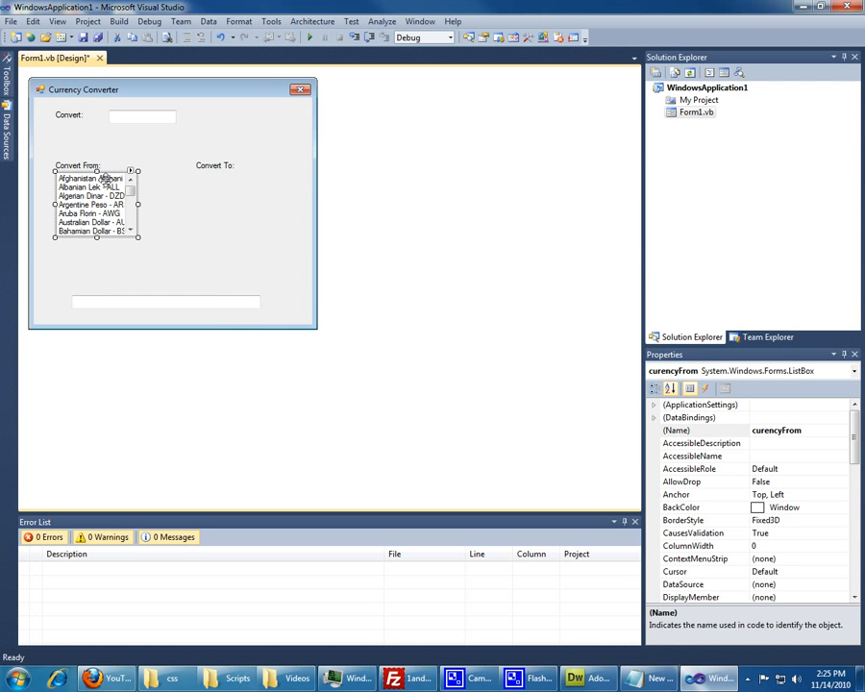
{"action": "left_click", "coordinate": [192, 279]}
{"action": "type", "text": "convertTo"}
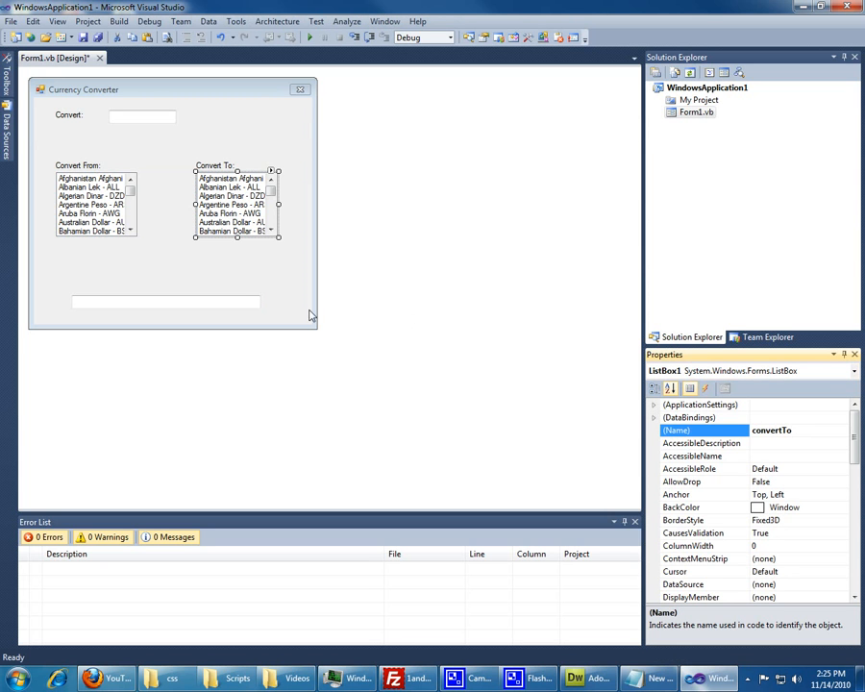
Add a button with Text 'Convert' and (Name) convertButton below the Convert From: list.
{"action": "left_click", "coordinate": [142, 115]}
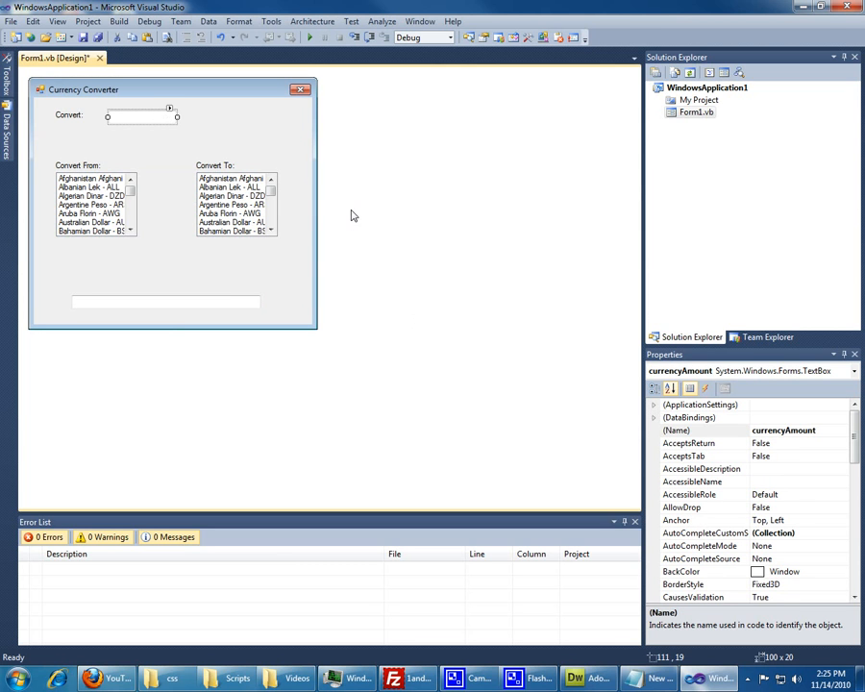
{"action": "mouse_move", "coordinate": [191, 134]}
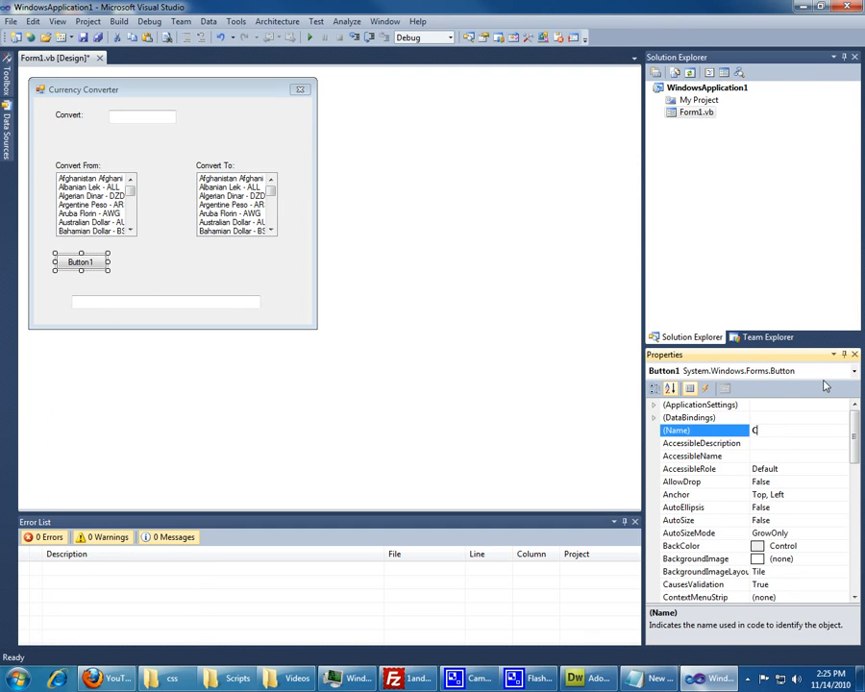
{"action": "type", "text": "Convert"}
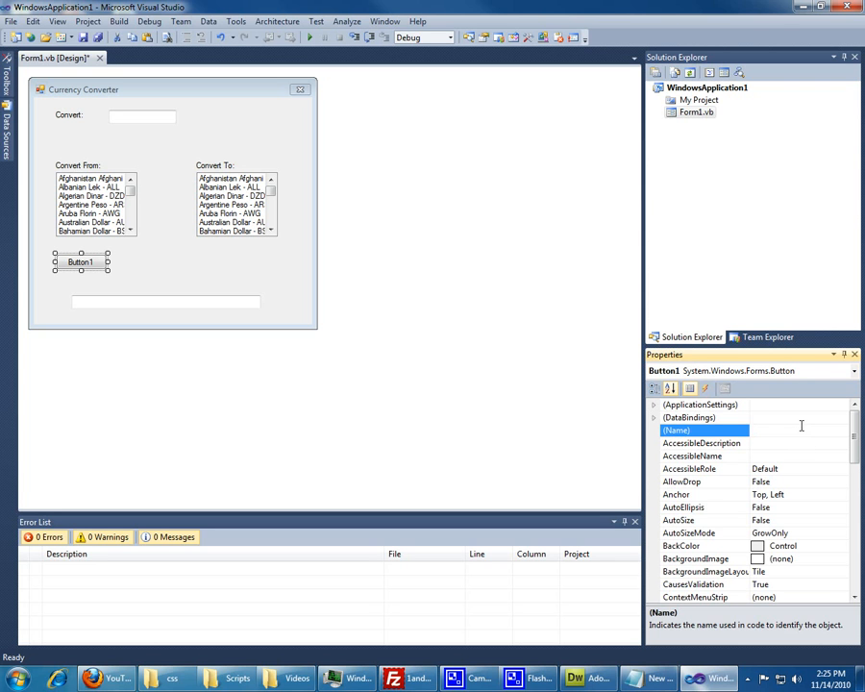
{"action": "type", "text": "convertButton"}
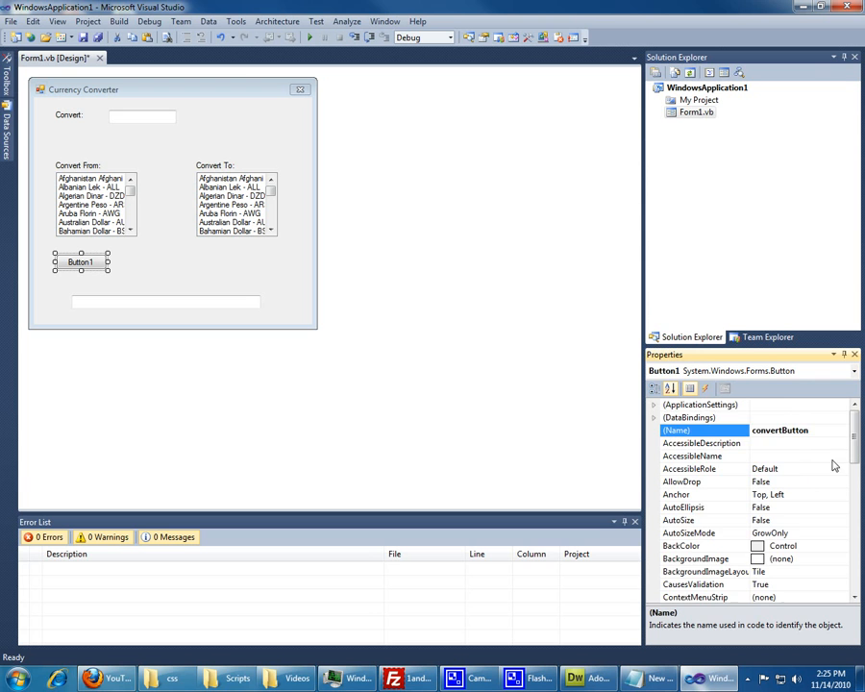
{"action": "scroll", "scroll_direction": "down", "scroll_amount": 3}
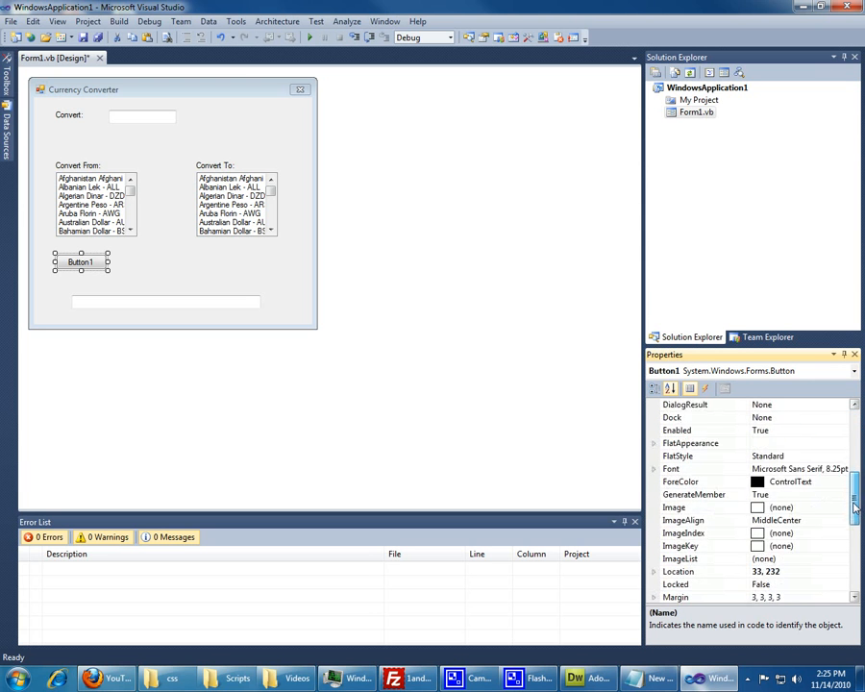
{"action": "scroll", "scroll_direction": "down", "scroll_amount": 3}
{"action": "type", "text": "Convert"}
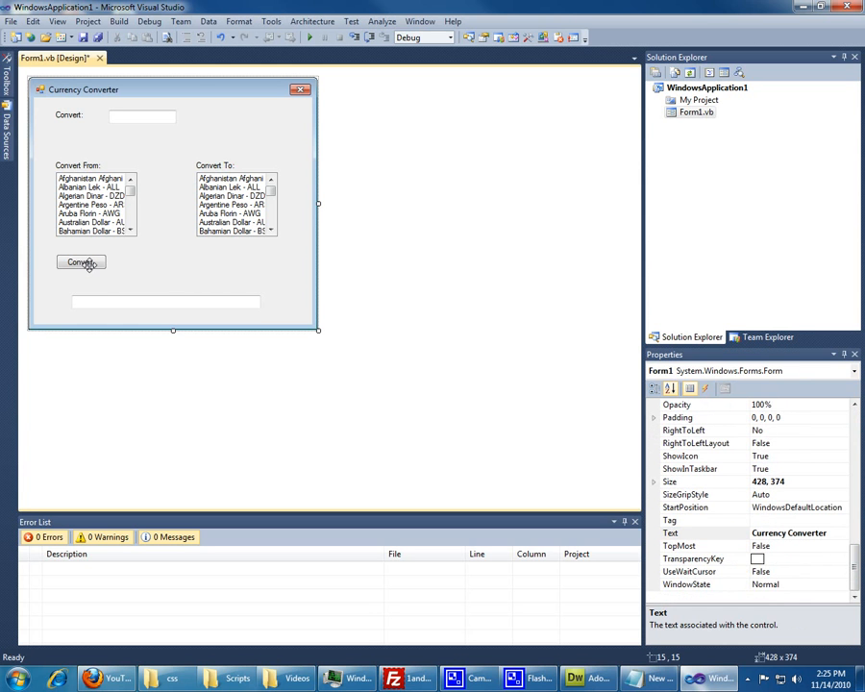
{"action": "left_click", "coordinate": [81, 261]}
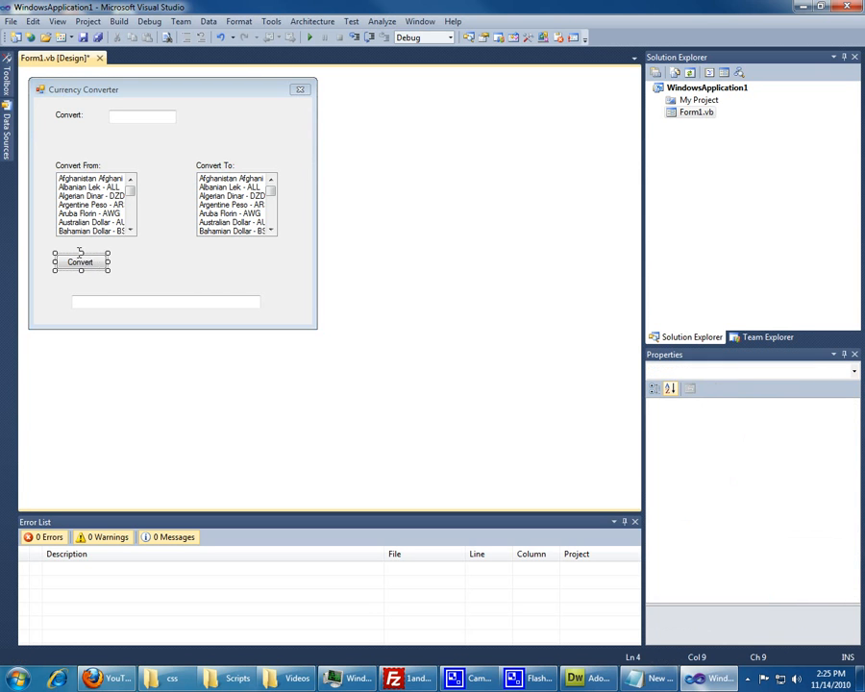
Generate convertButton_Click, then add Imports System.IO and System.Text.RegularExpressions above Public Class Form1.
{"action": "double_click", "coordinate": [80, 263]}
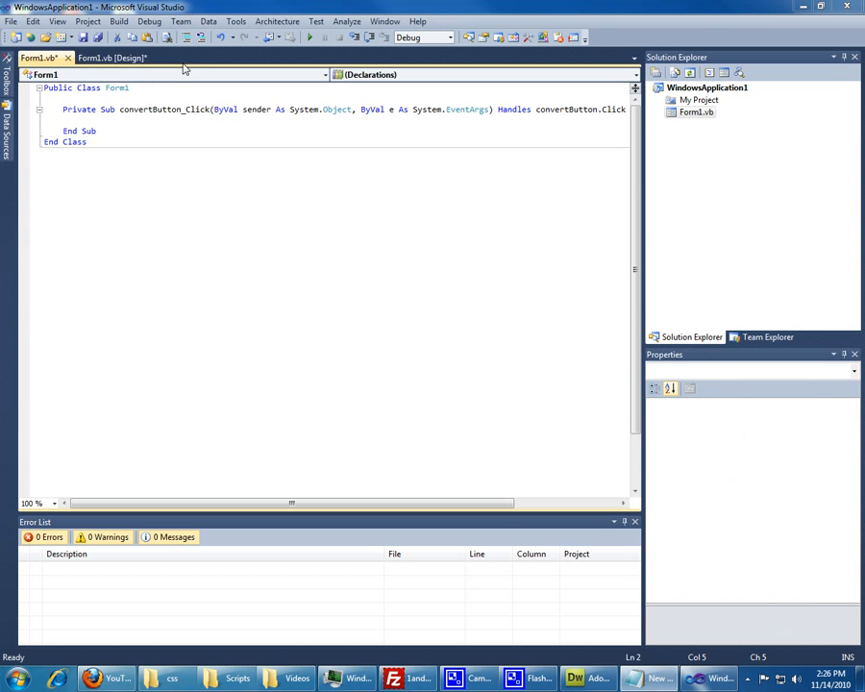
{"action": "double_click", "coordinate": [116, 88]}
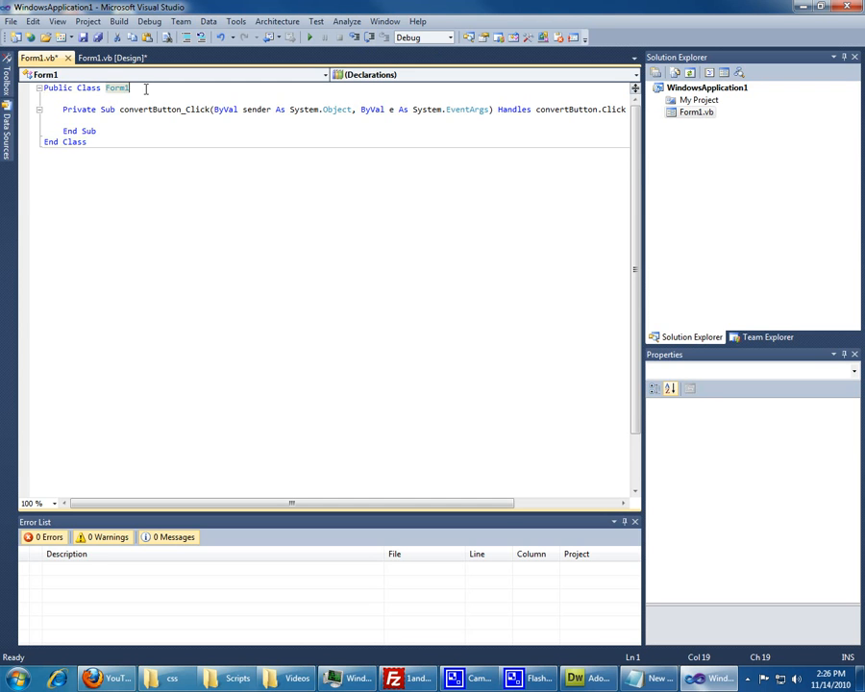
{"action": "type", "text": "imp"}
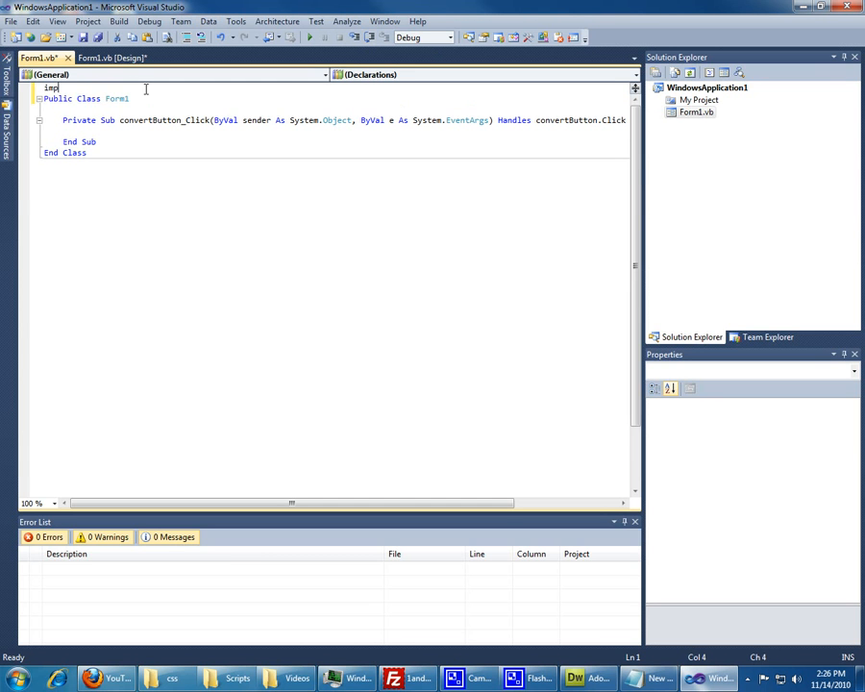
{"action": "type", "text": "orts Syu"}
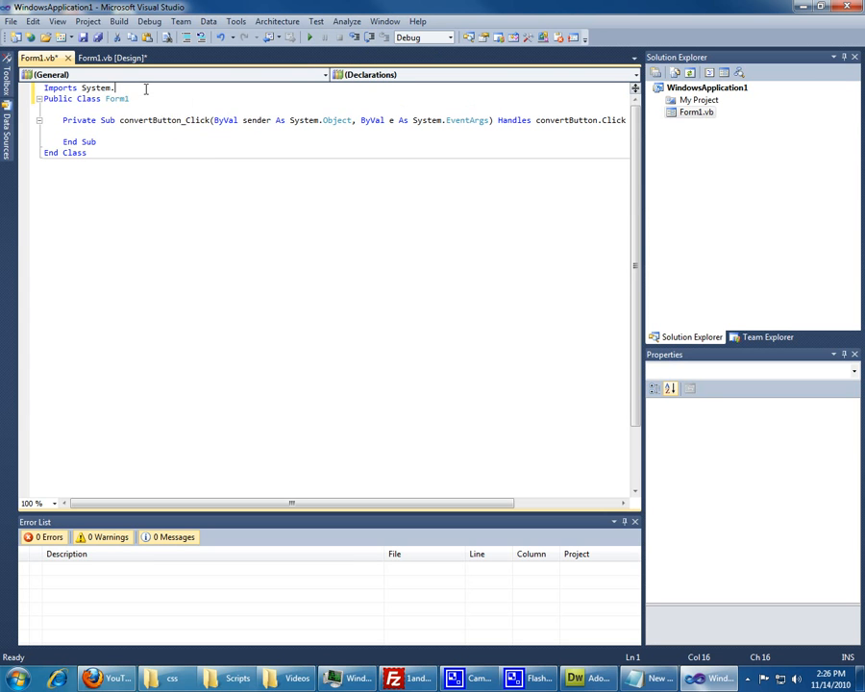
{"action": "type", "text": "IO;"}
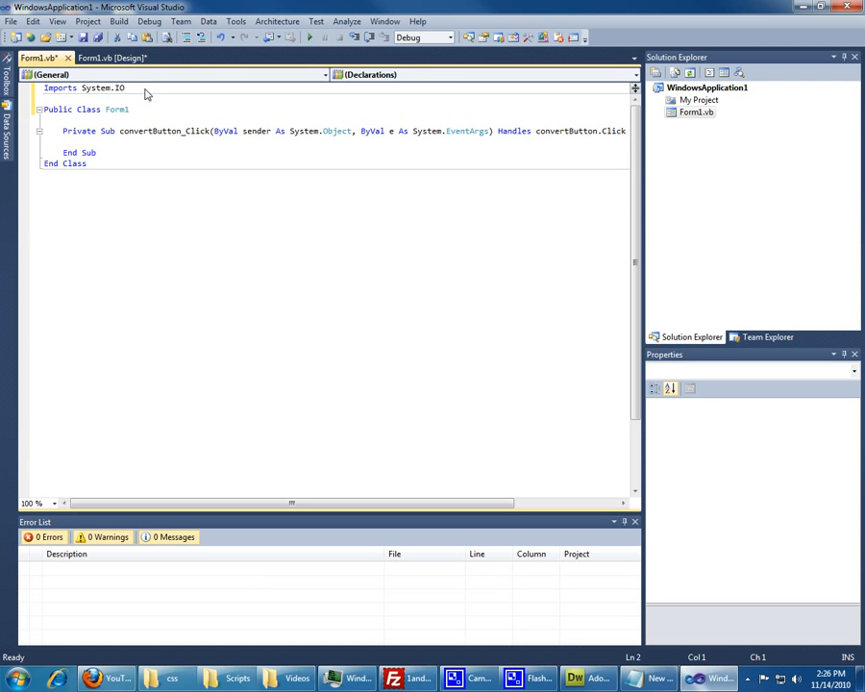
{"action": "type", "text": "IMp"}
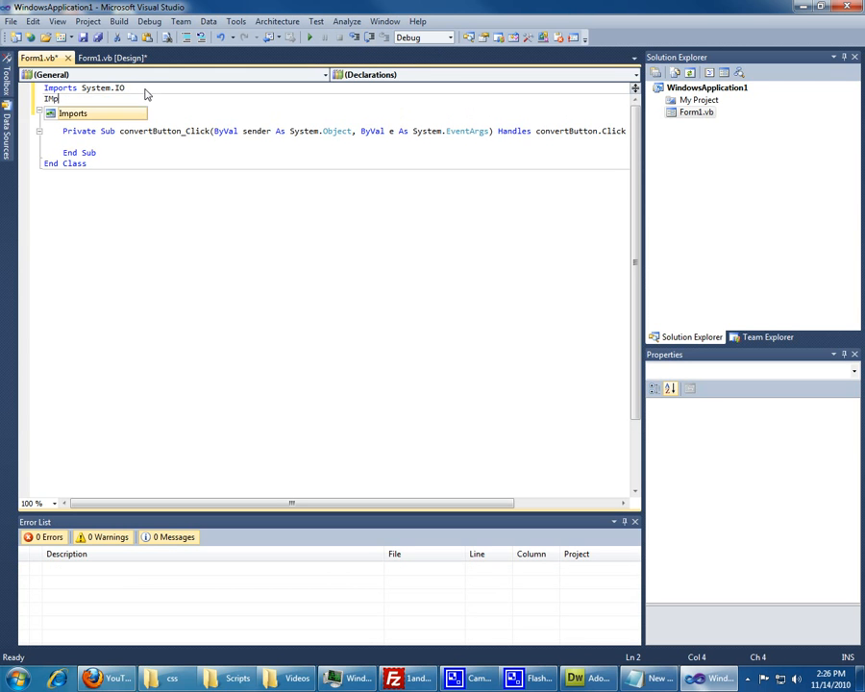
{"action": "type", "text": "Sys"}
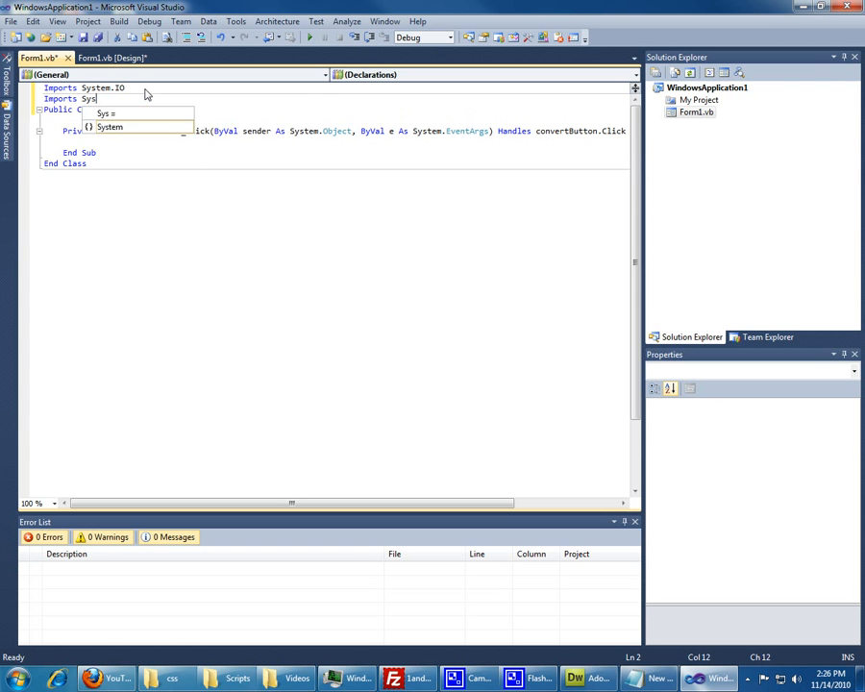
{"action": "type", "text": "tem.Text.Rep"}
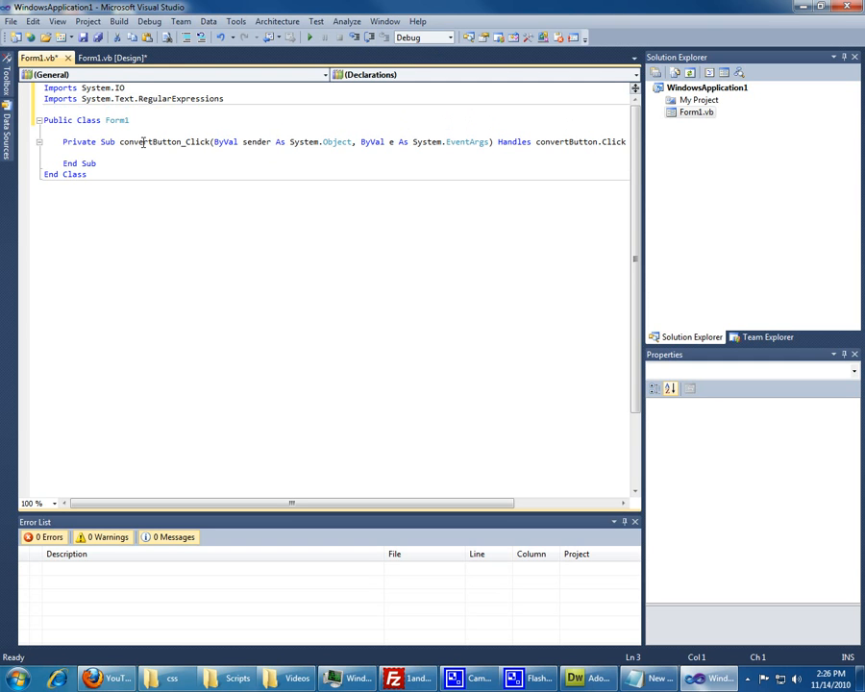
{"action": "mouse_move", "coordinate": [145, 144]}
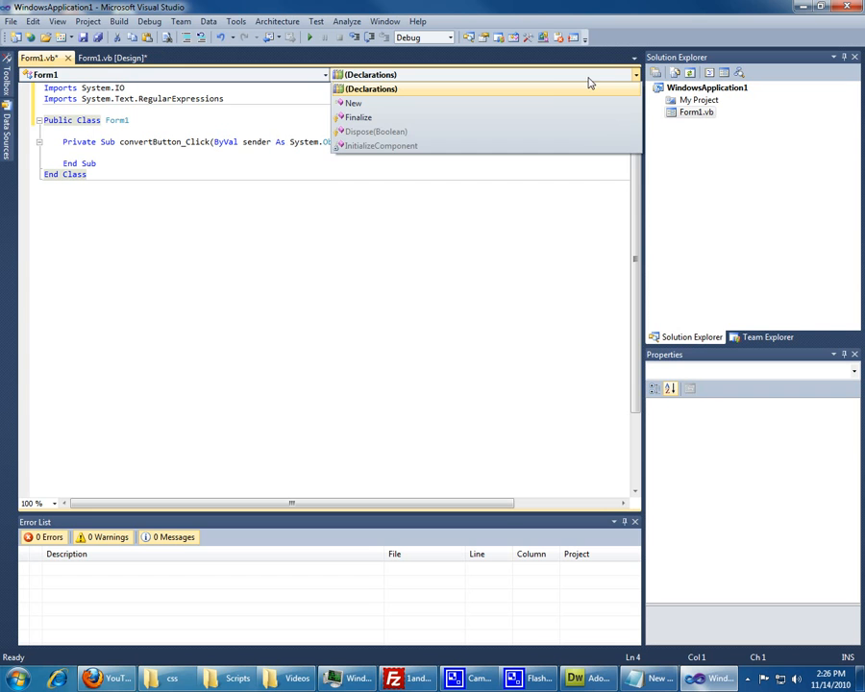
Show convertButton's event dropdown in the code editor and scroll through its events.
{"action": "left_click", "coordinate": [370, 89]}
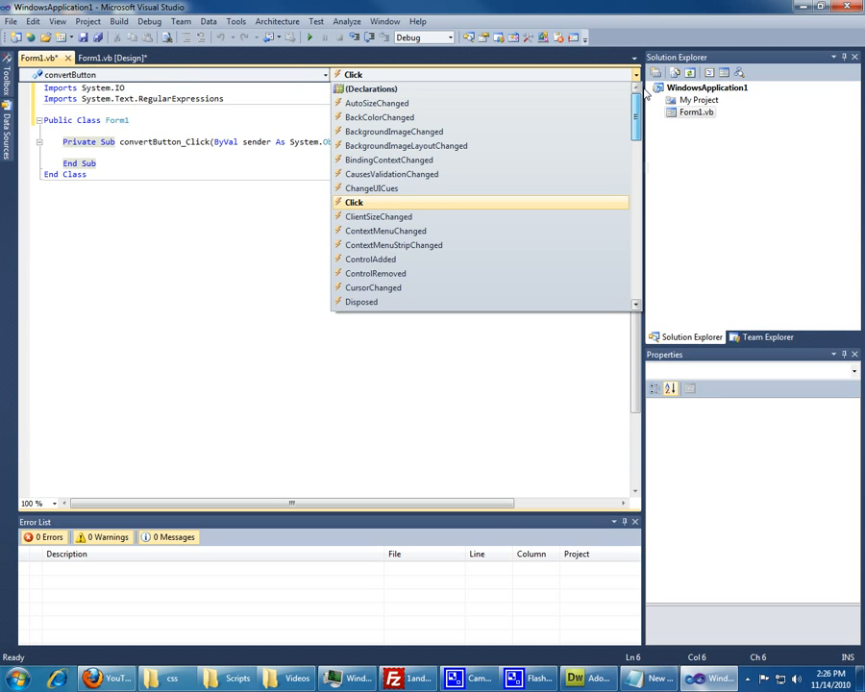
{"action": "scroll", "scroll_direction": "down", "scroll_amount": 3}
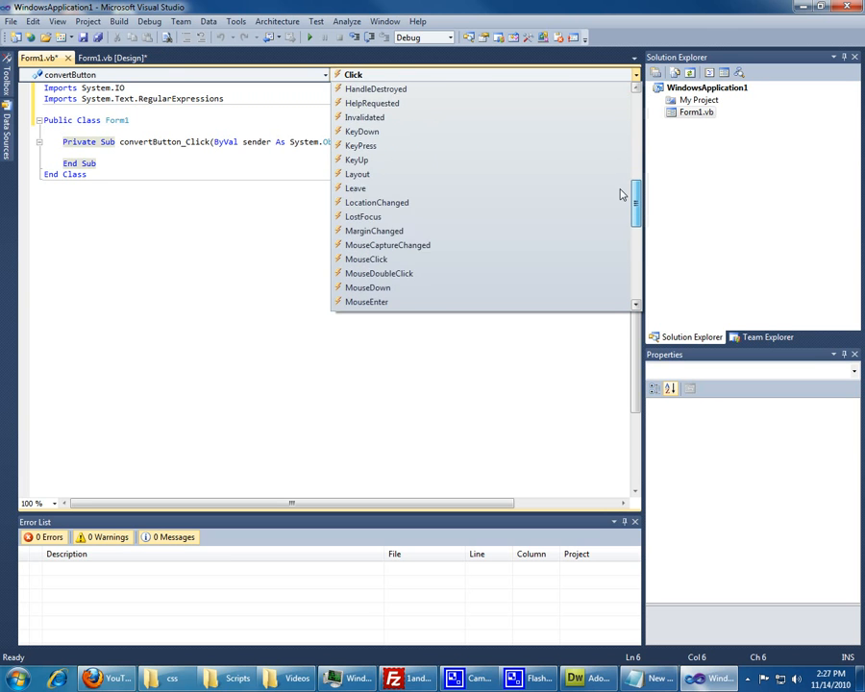
{"action": "scroll", "scroll_direction": "down", "scroll_amount": 3}
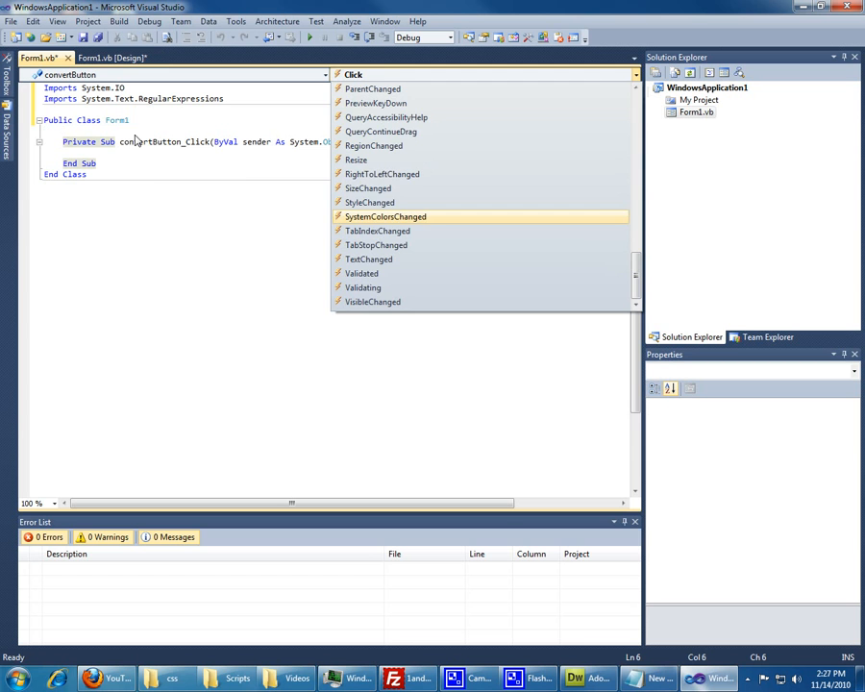
Click inside the convertButton_Click Sub to dismiss the event dropdown.
{"action": "left_click", "coordinate": [352, 74]}
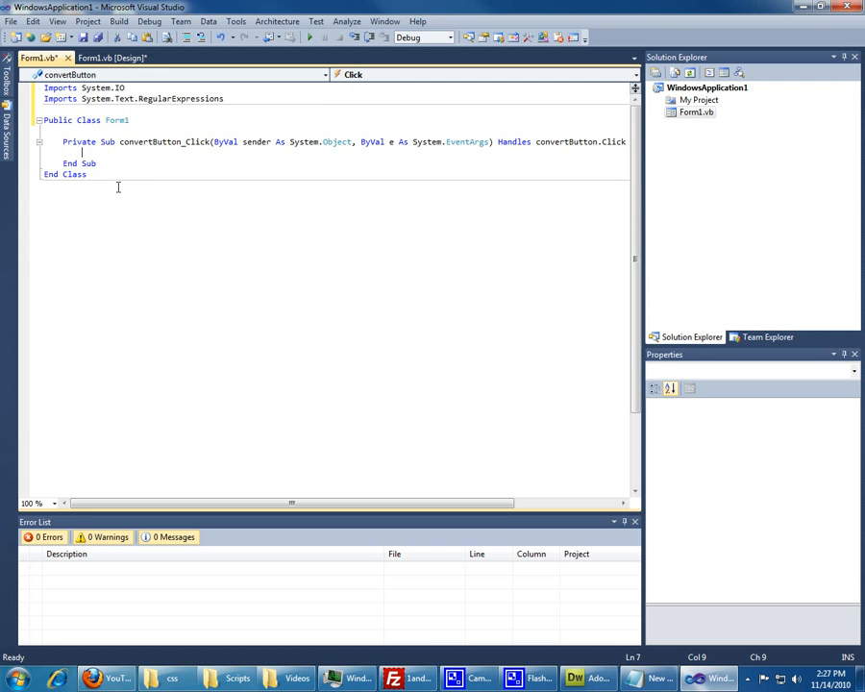
{"action": "mouse_move", "coordinate": [124, 224]}
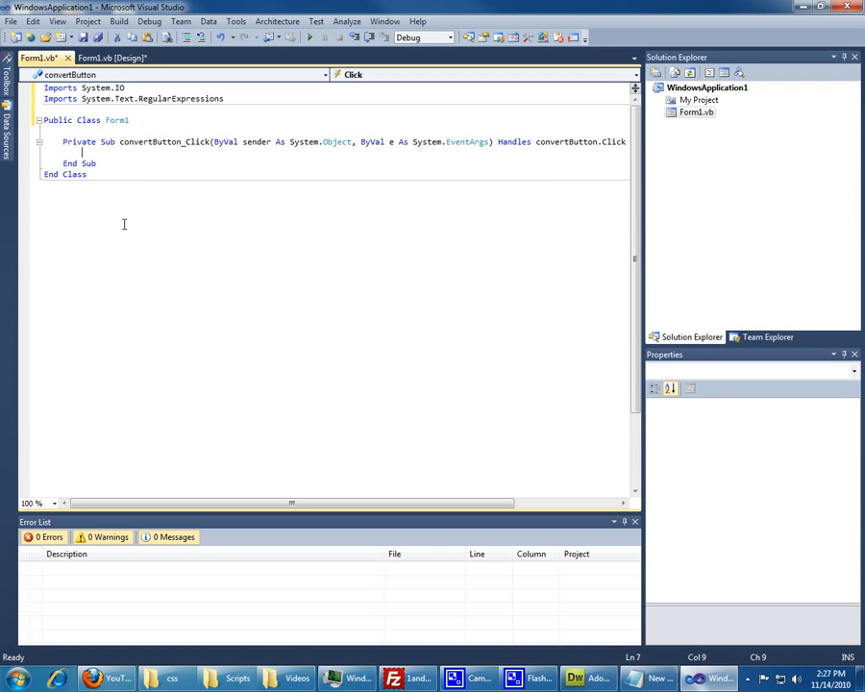
Add a 'Check if number' comment and an If Not IsNumeric check on the amount's Text.
{"action": "type", "text": "' Check if the currency is a"}
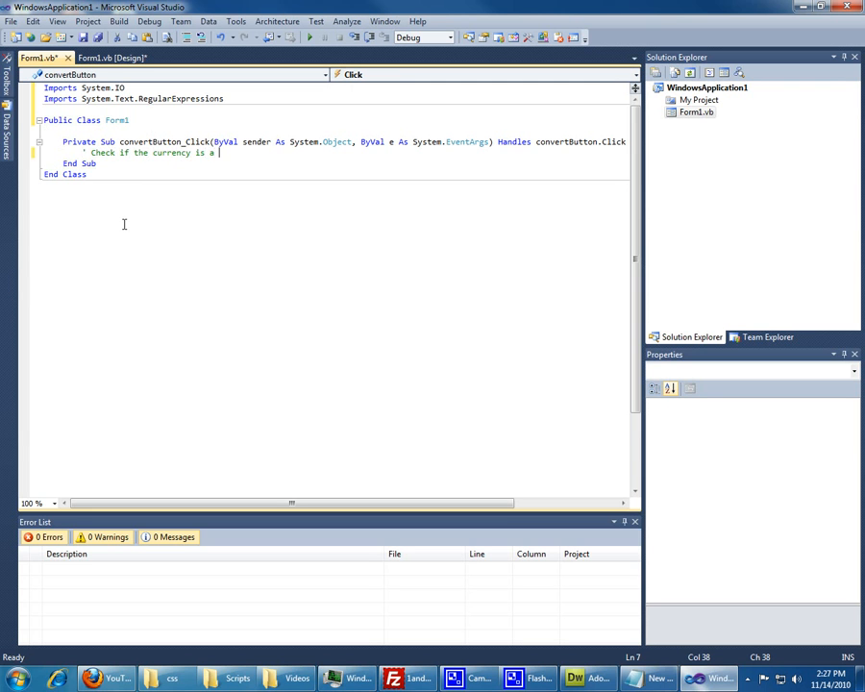
{"action": "type", "text": "number"}
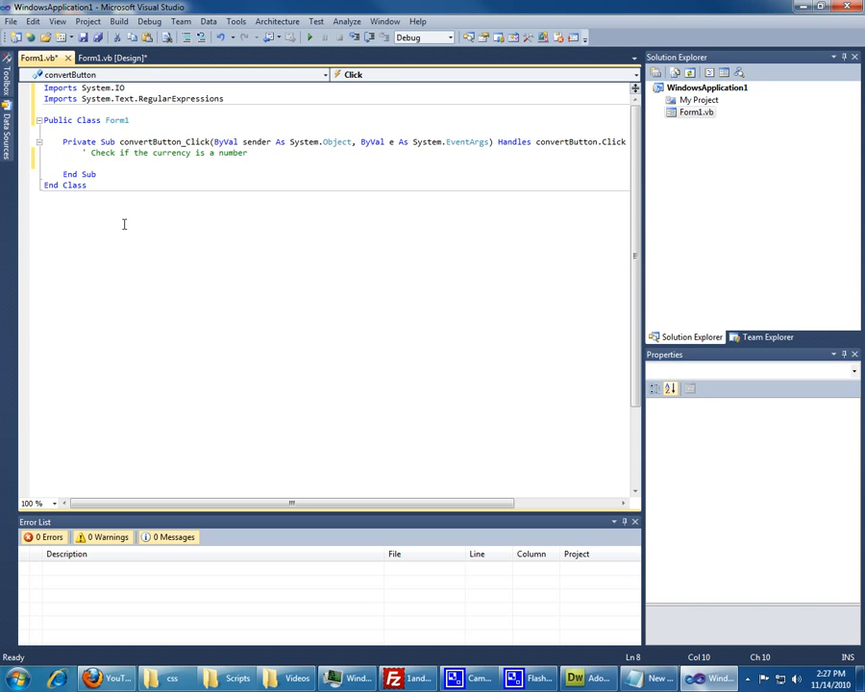
{"action": "type", "text": "If"}
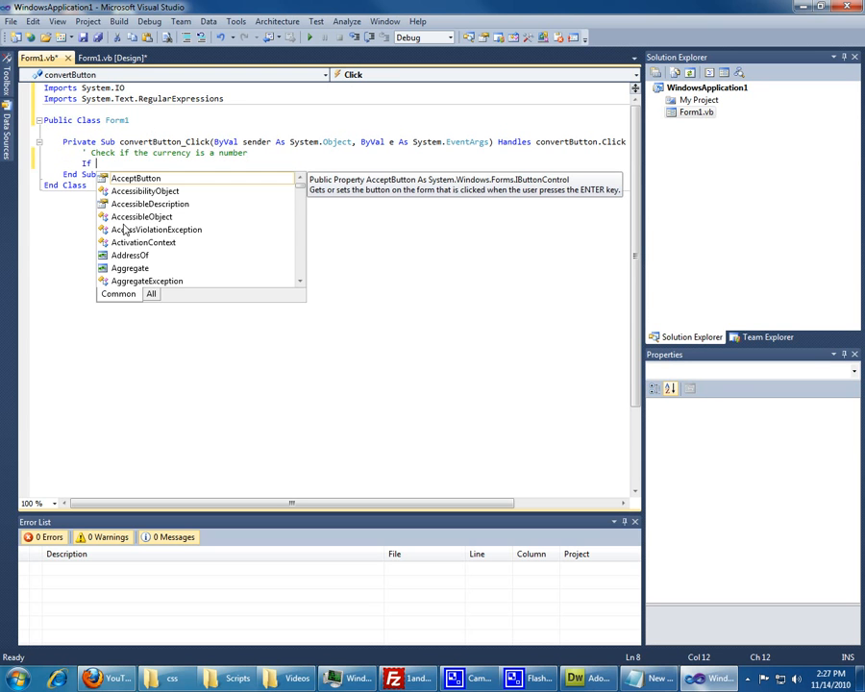
{"action": "type", "text": "Not Is"}
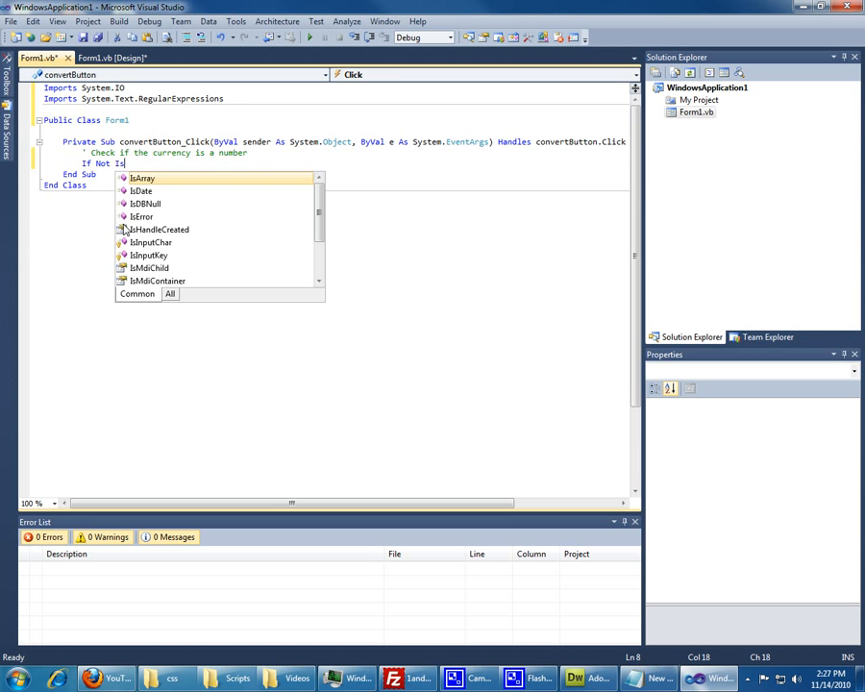
{"action": "type", "text": "Numeric() Then"}
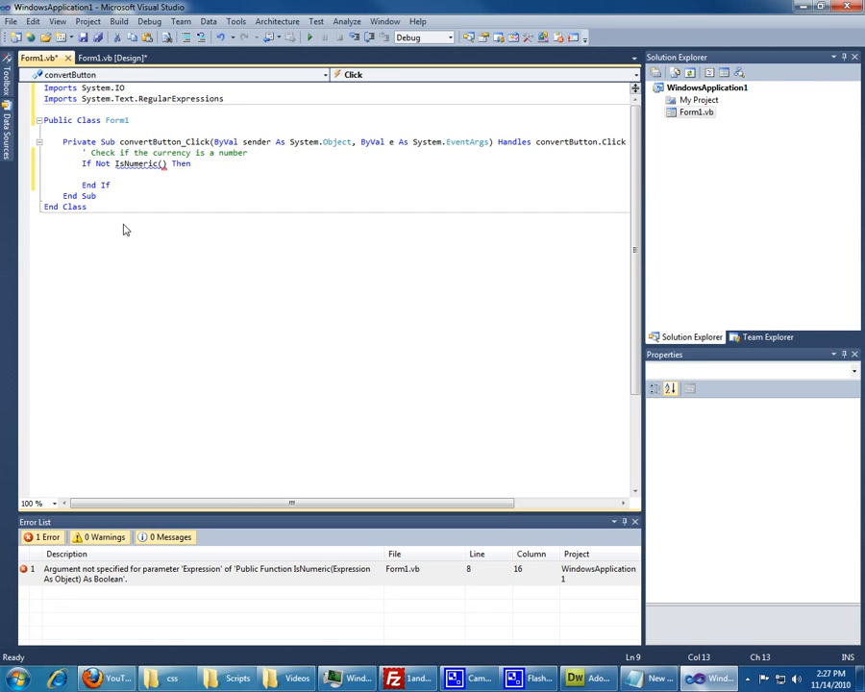
{"action": "left_click", "coordinate": [164, 163]}
{"action": "type", "text": "currencyAm"}
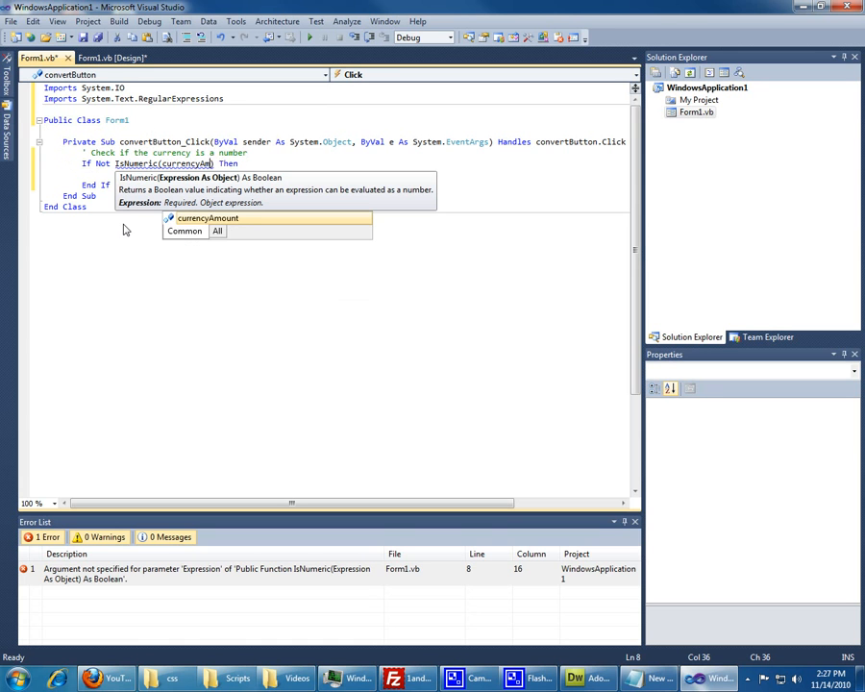
{"action": "type", "text": ".Text"}
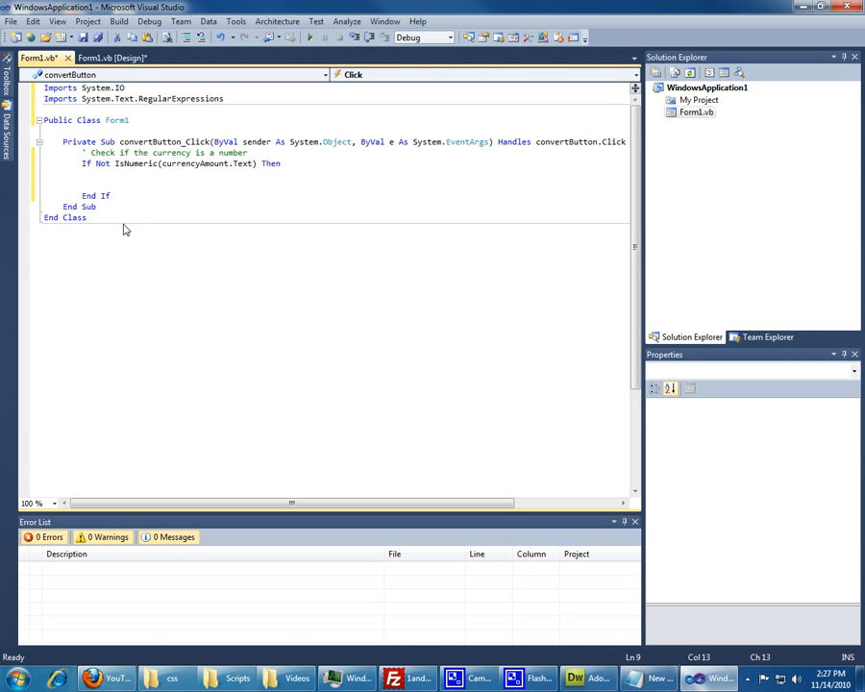
Add a MsgBox asking for an amount, with MsgBoxStyle.Information and title 'Invalid Input'.
{"action": "type", "text": "MsgBo"}
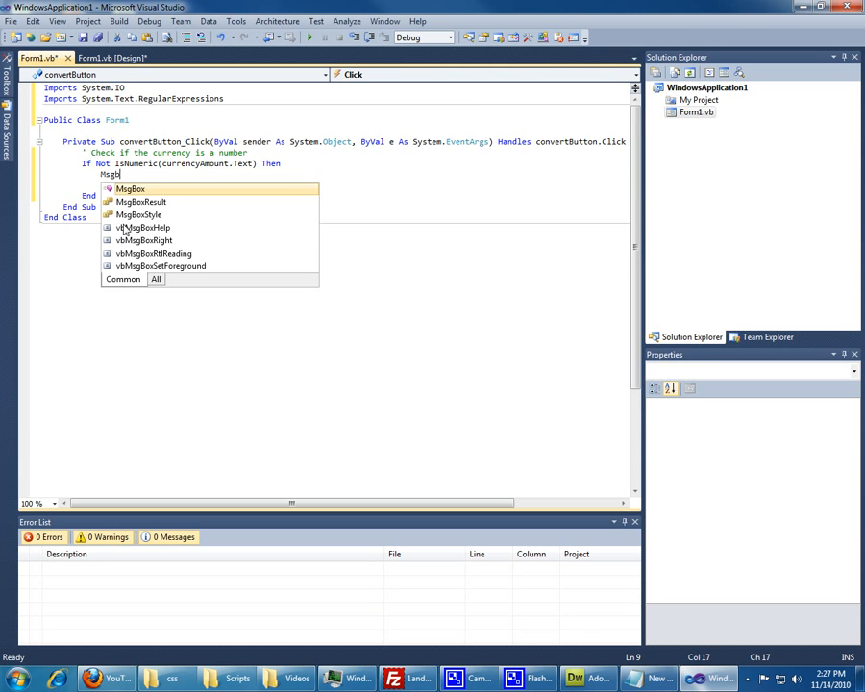
{"action": "type", "text": "("}
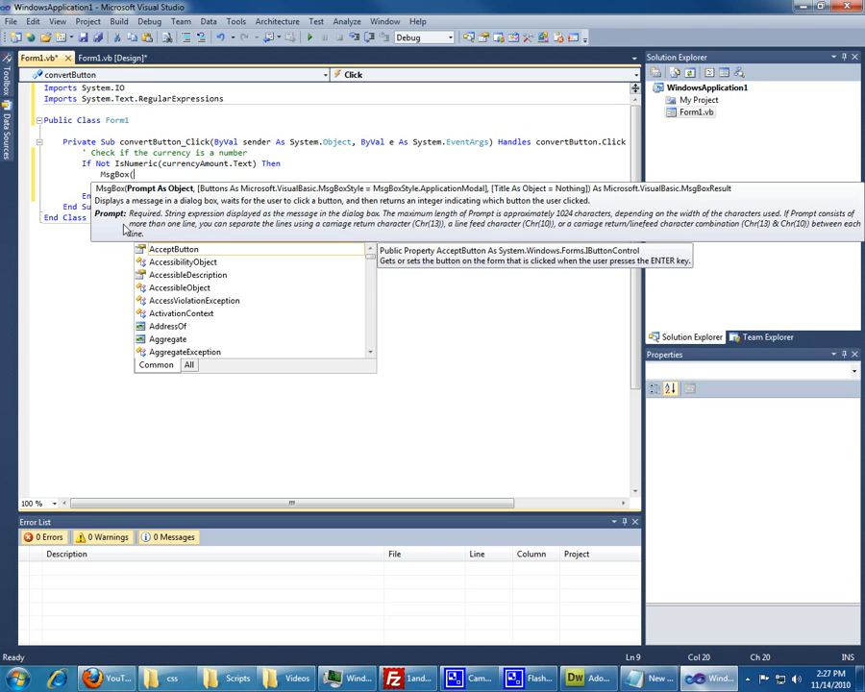
{"action": "type", "text": "\"Please enter a valid amo"}
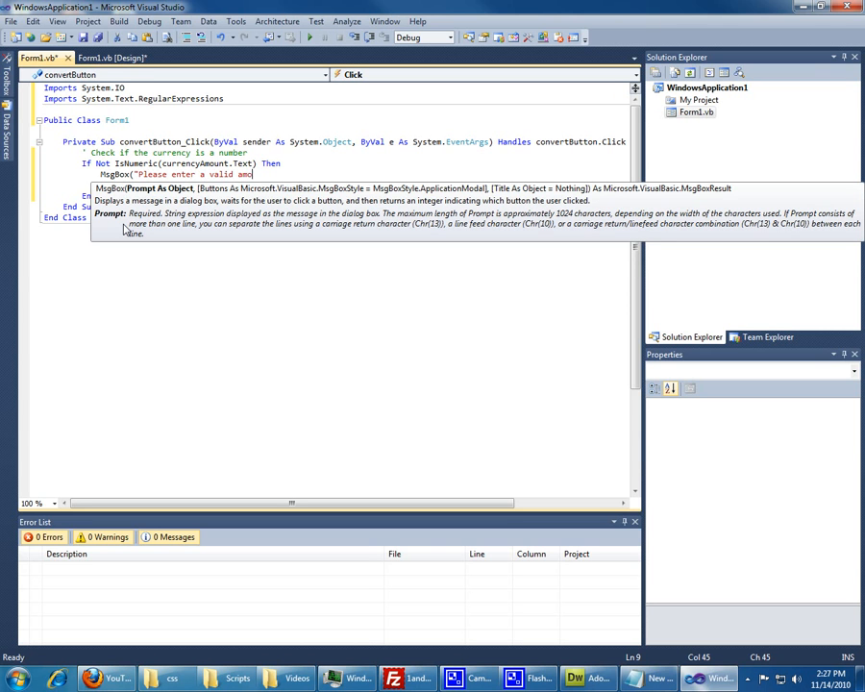
{"action": "type", "text": "unt!!"}
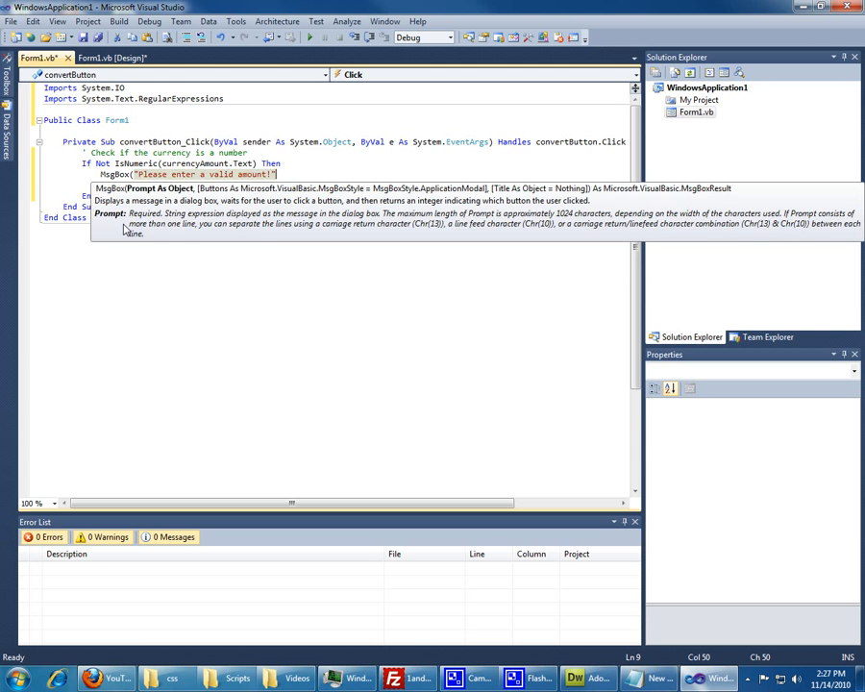
{"action": "type", "text": ",ms"}
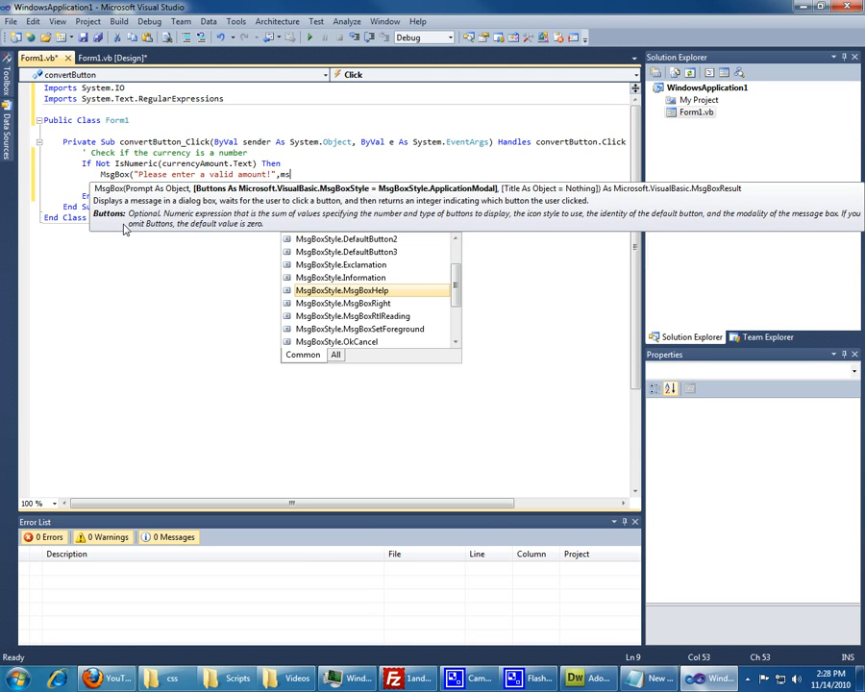
{"action": "mouse_move", "coordinate": [342, 290]}
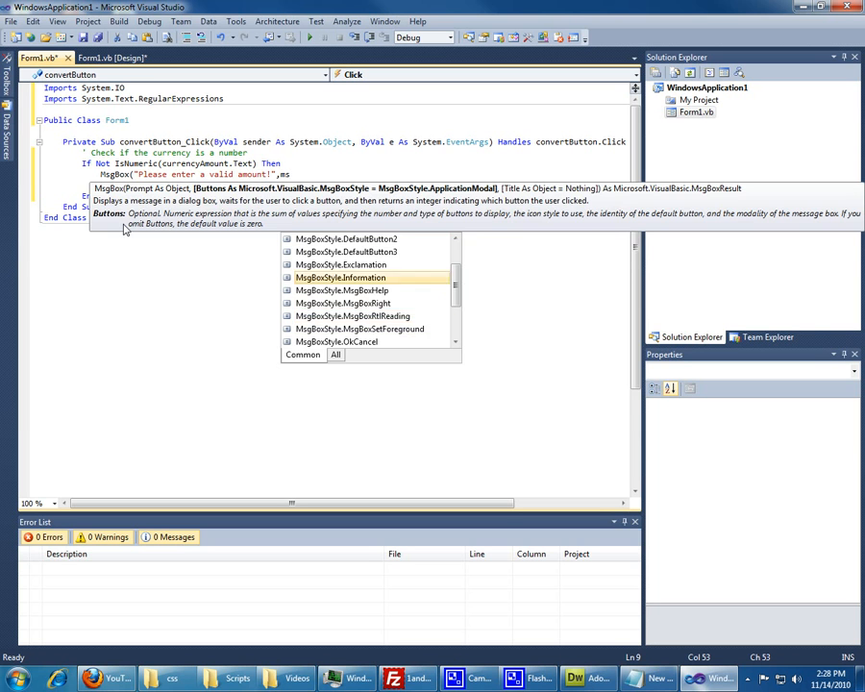
{"action": "type", "text": "MsgBoxStyle.Information"}
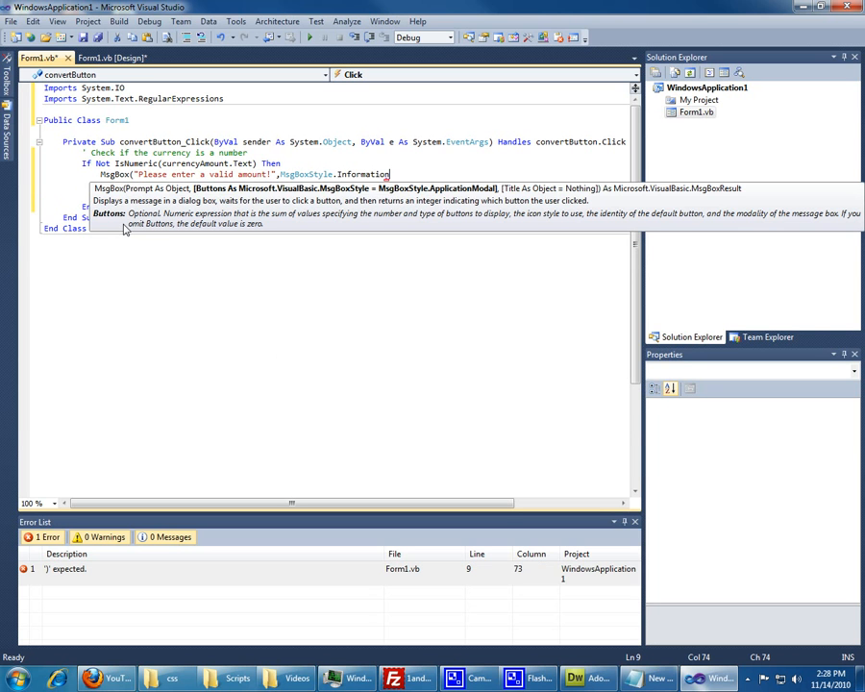
{"action": "type", "text": ",\""}
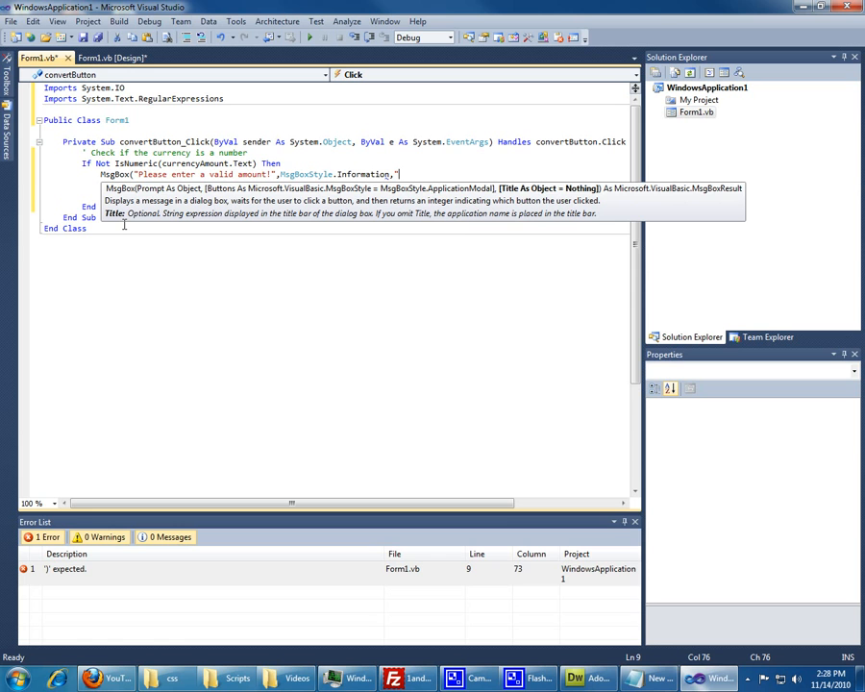
{"action": "type", "text": "Invalid"}
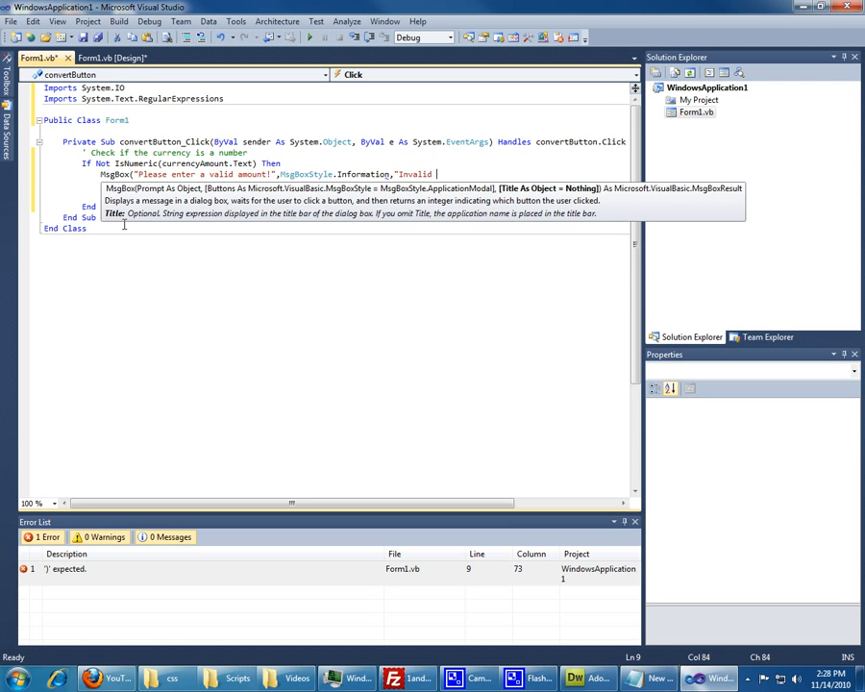
{"action": "type", "text": "Input\");"}
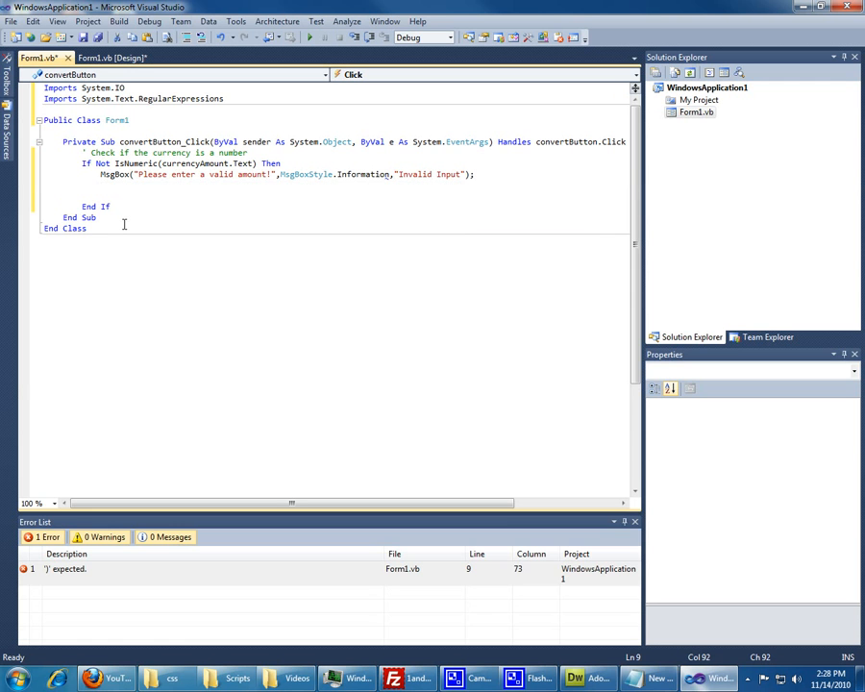
Refocus currencyAmount with Focus() and Return from the click handler.
{"action": "type", "text": "currencyAmount."}
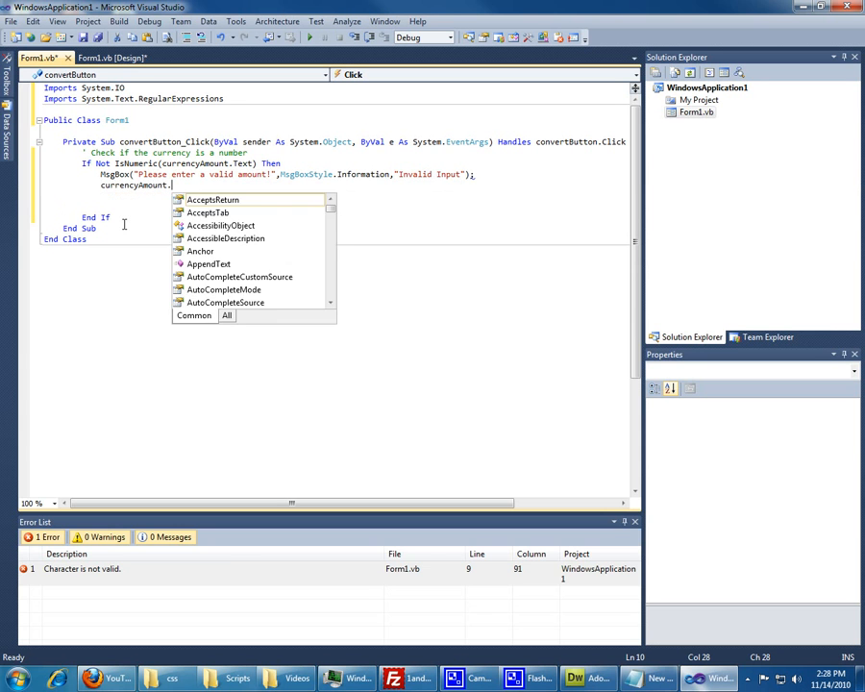
{"action": "type", "text": "Focus();"}
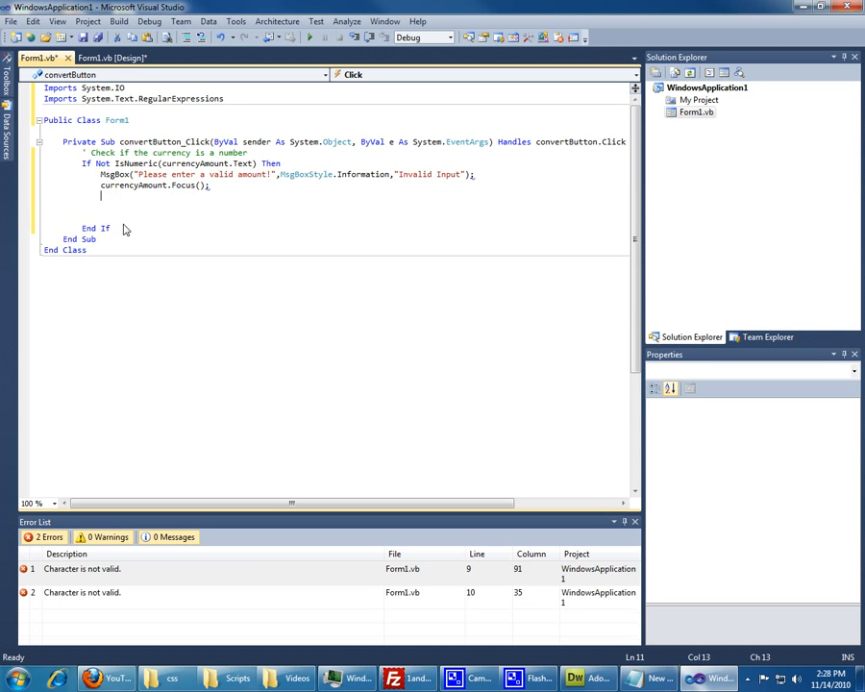
{"action": "type", "text": "Return"}
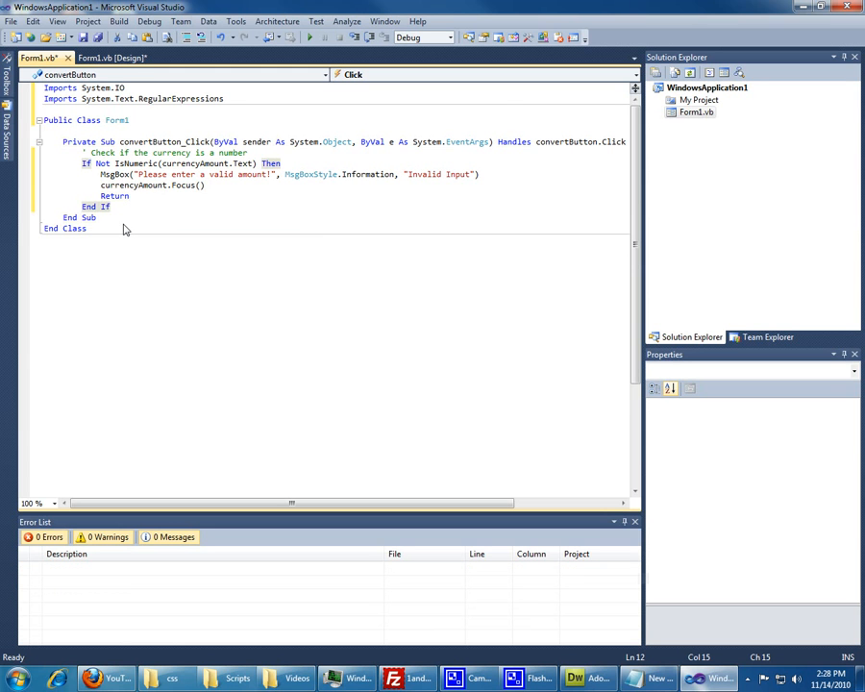
{"action": "type", "text": "d"}
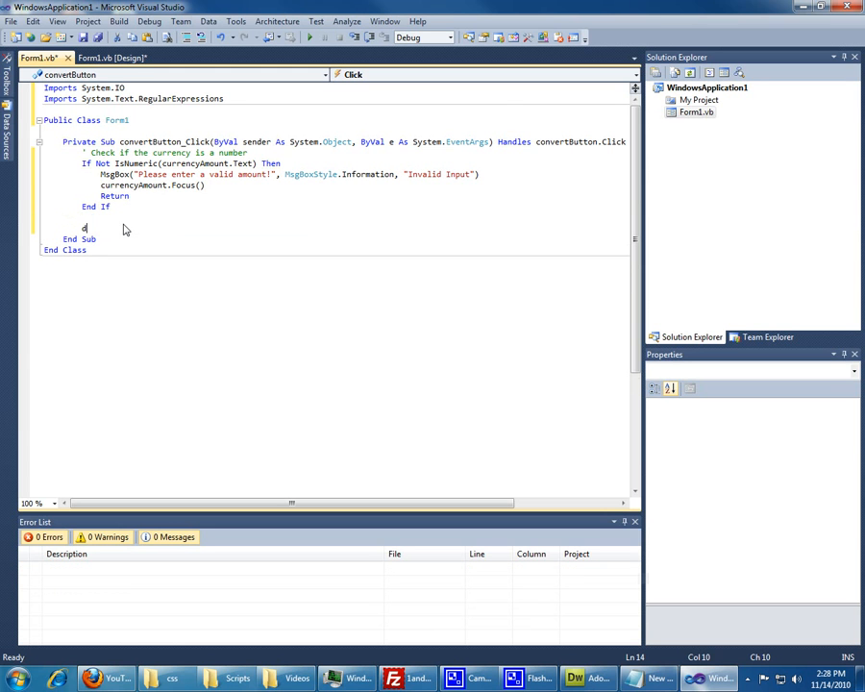
Call doCalculate() after End If and declare a Private Sub doCalculate().
{"action": "type", "text": "oCalvulate()"}
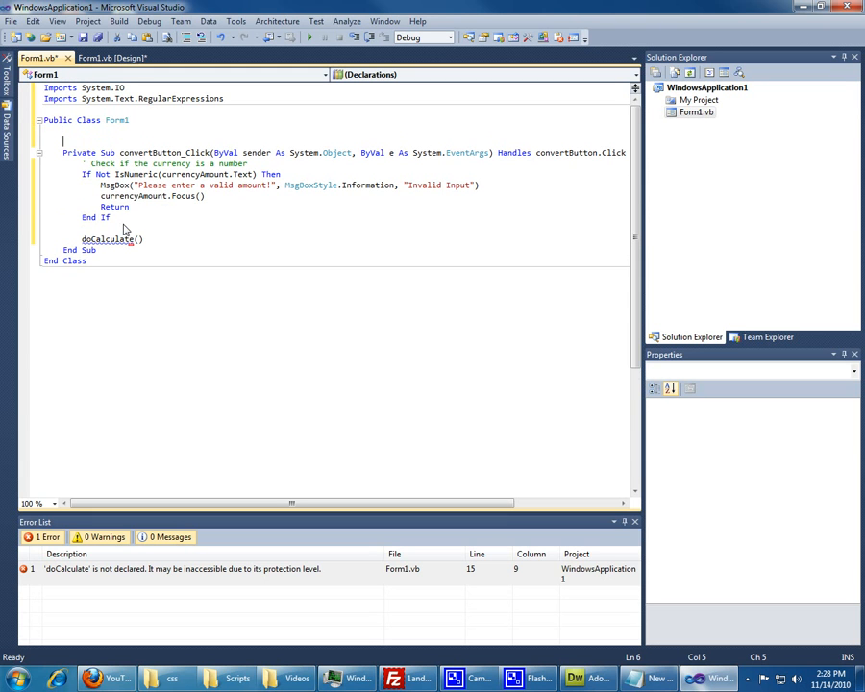
{"action": "type", "text": "Private"}
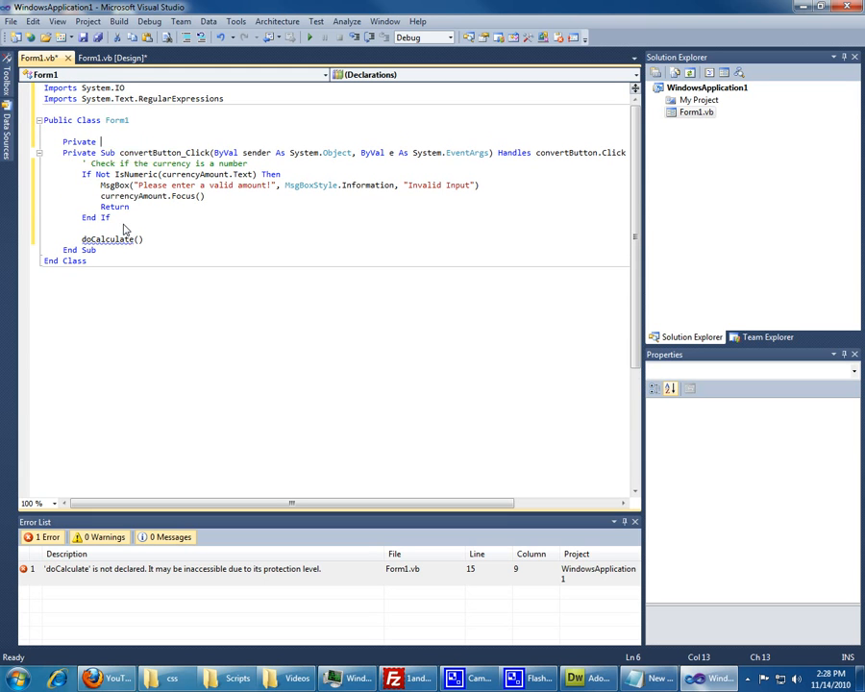
{"action": "type", "text": "Sub do"}
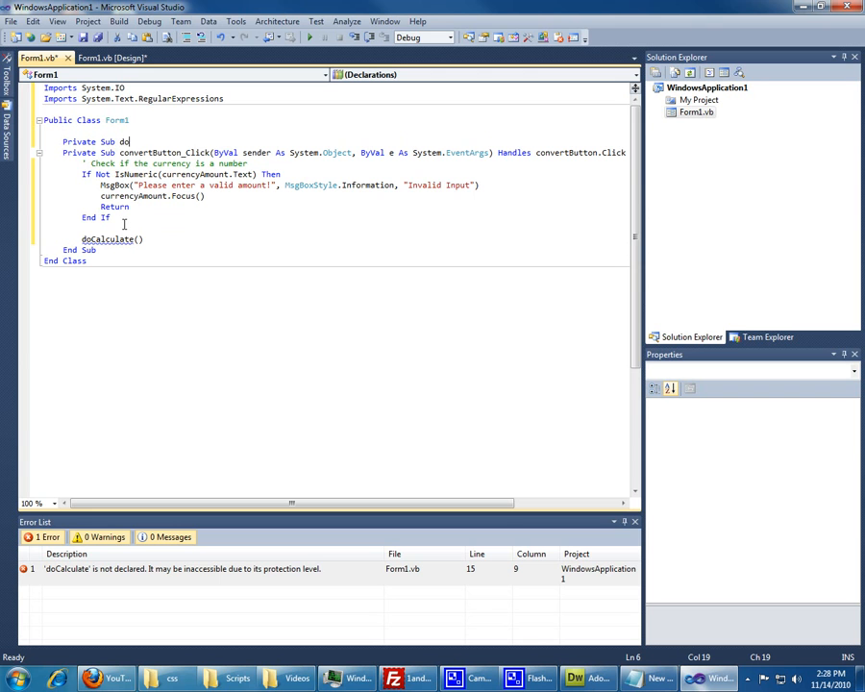
{"action": "type", "text": "Calculate()"}
{"action": "type", "text": "' "}
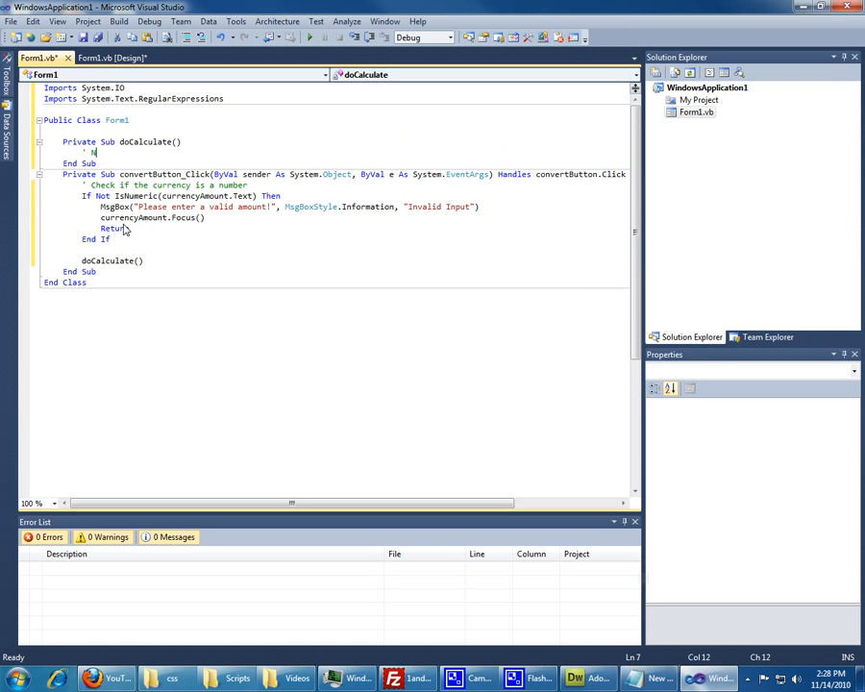
Add a scraping comment and Dim str As System.IO.Stream, strRead As System.IO.StreamReader.
{"action": "type", "text": "Need the"}
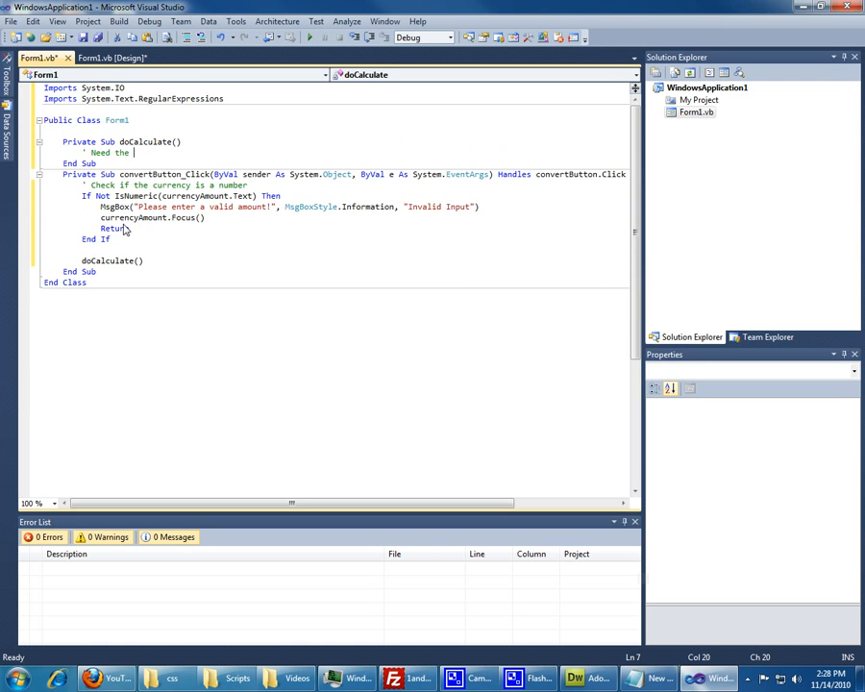
{"action": "type", "text": "scraping"}
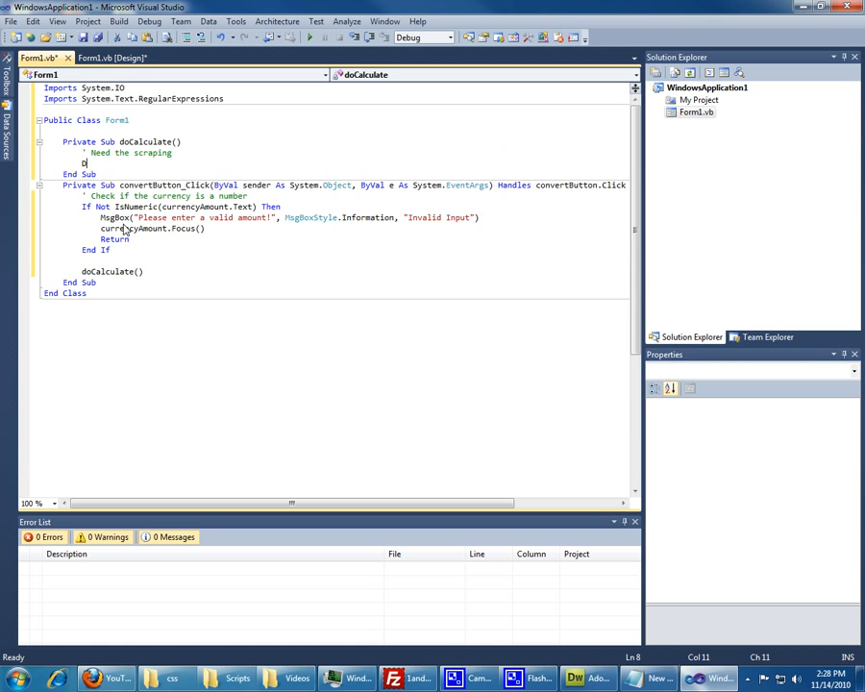
{"action": "type", "text": "Dim str A"}
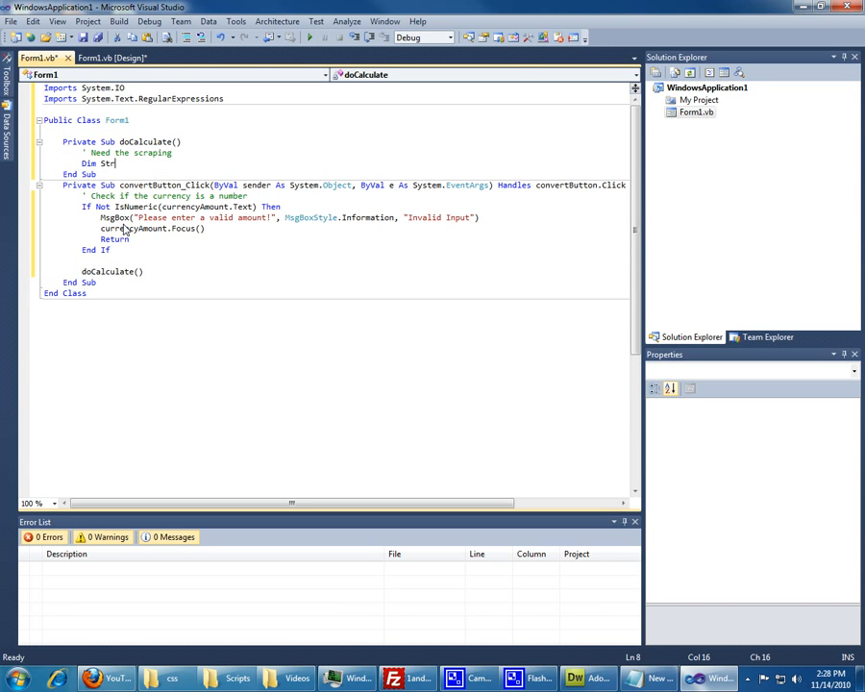
{"action": "type", "text": "As System."}
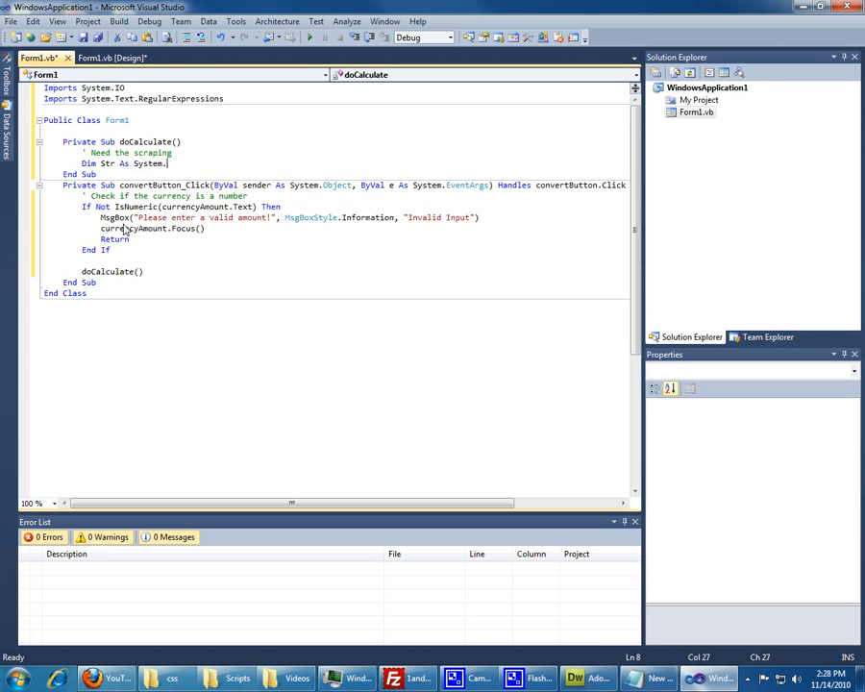
{"action": "type", "text": "S"}
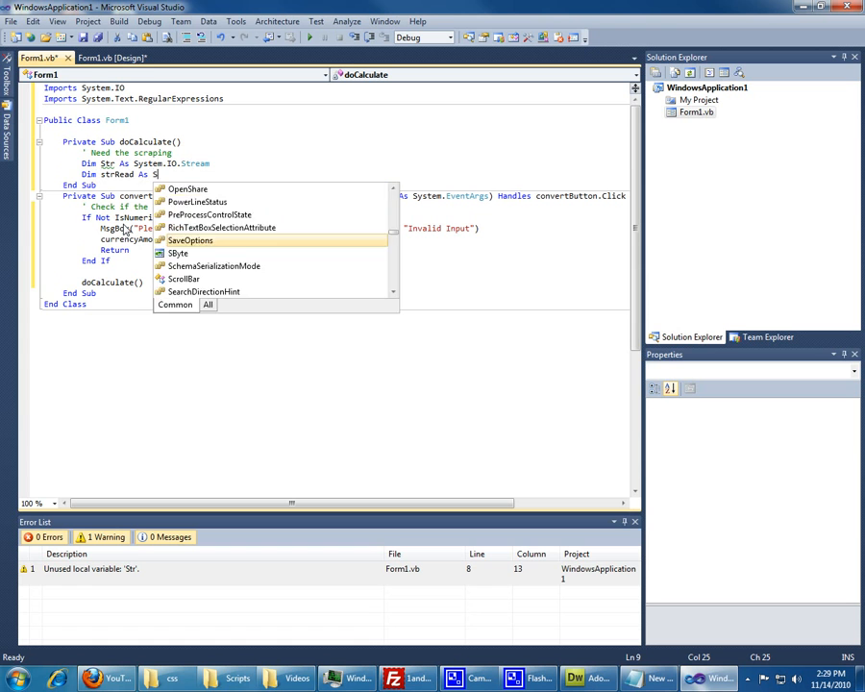
{"action": "type", "text": "U"}
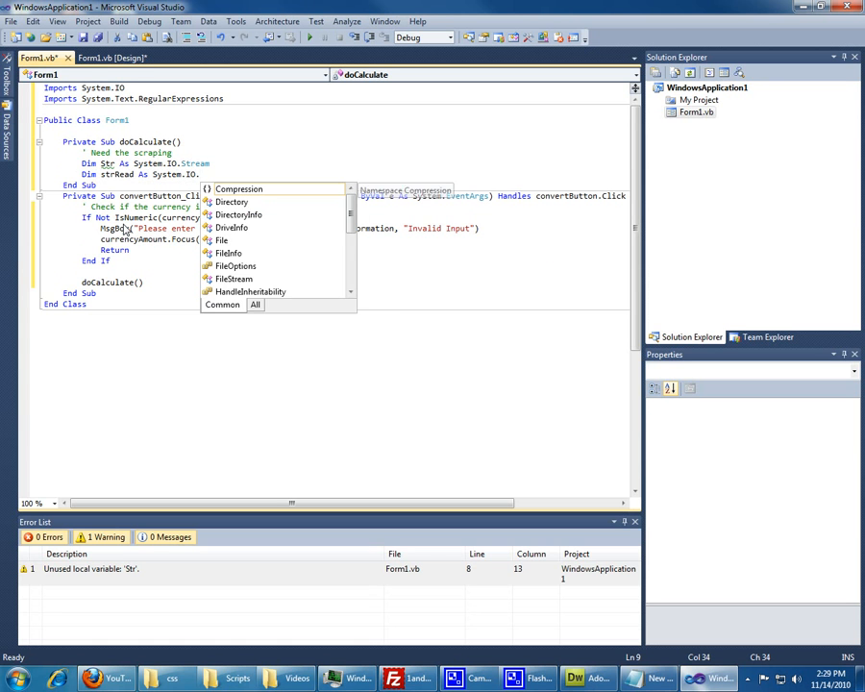
{"action": "type", "text": "StreamReader"}
{"action": "type", "text": "Dim"}
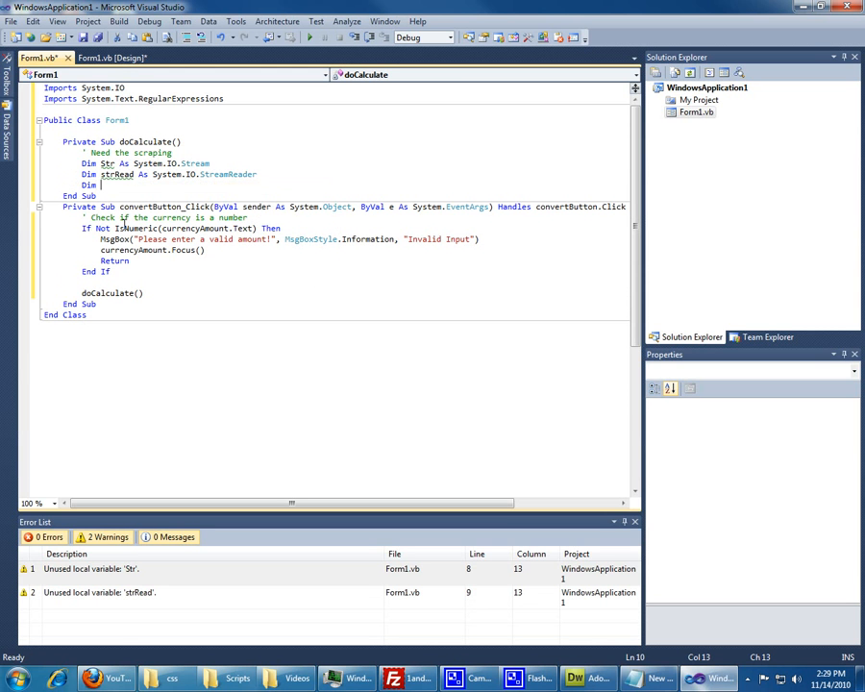
Declare strAmount and a strFrom() As String array split from the source currency box.
{"action": "type", "text": "strAmount As String"}
{"action": "type", "text": "' Get values from the textboxes"}
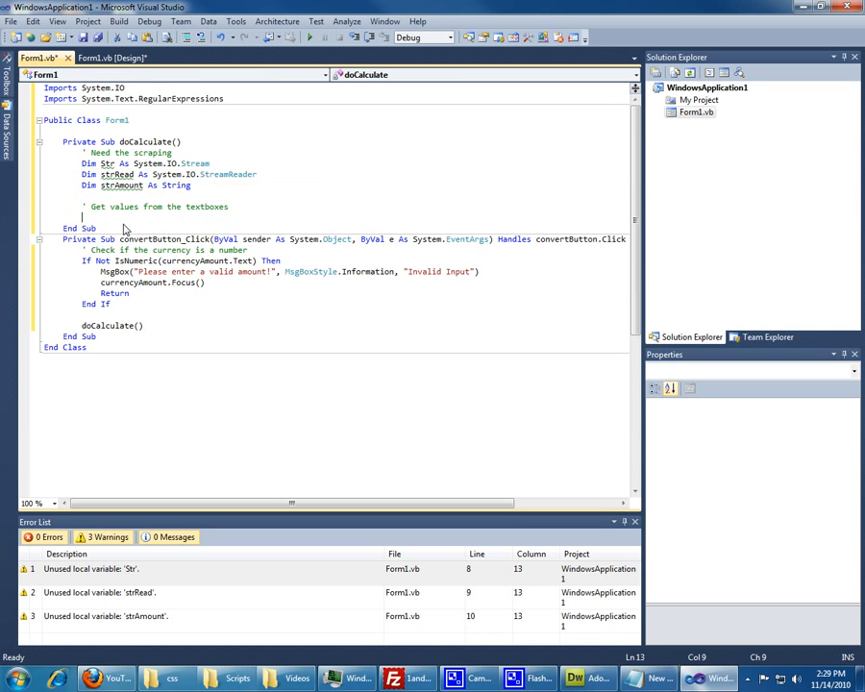
{"action": "type", "text": "Dim strFrom"}
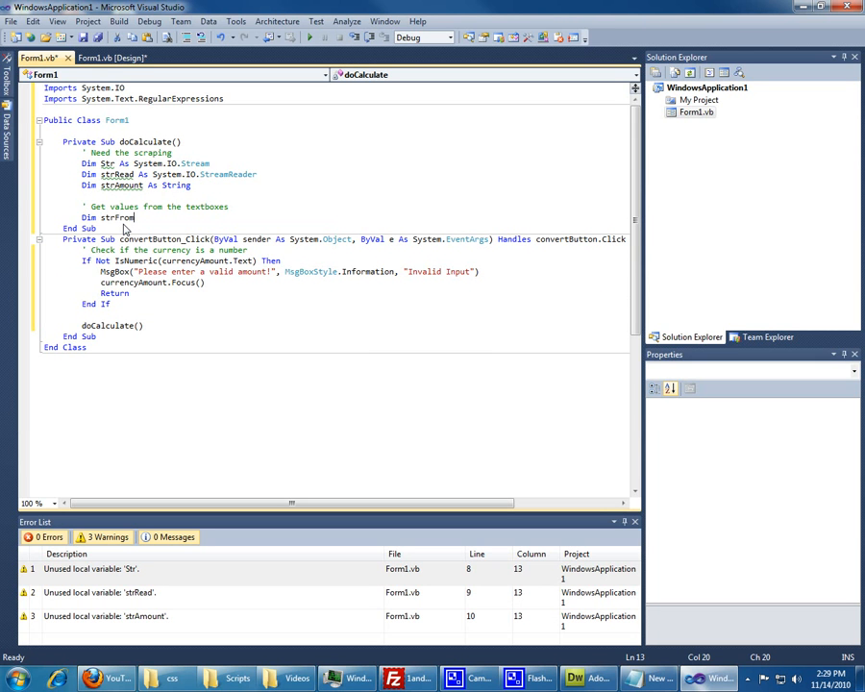
{"action": "type", "text": "() As String = s"}
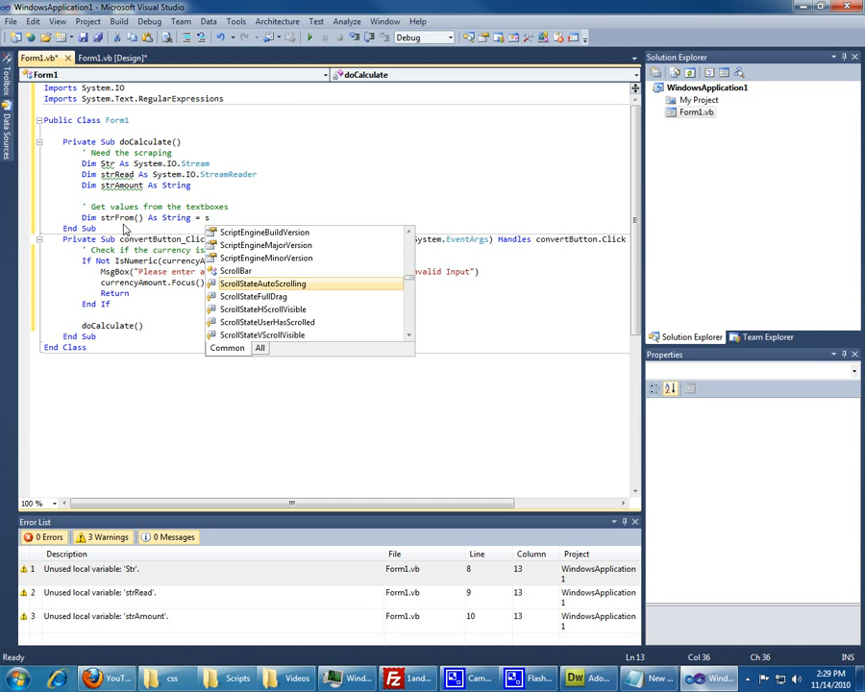
{"action": "type", "text": "Split(curre"}
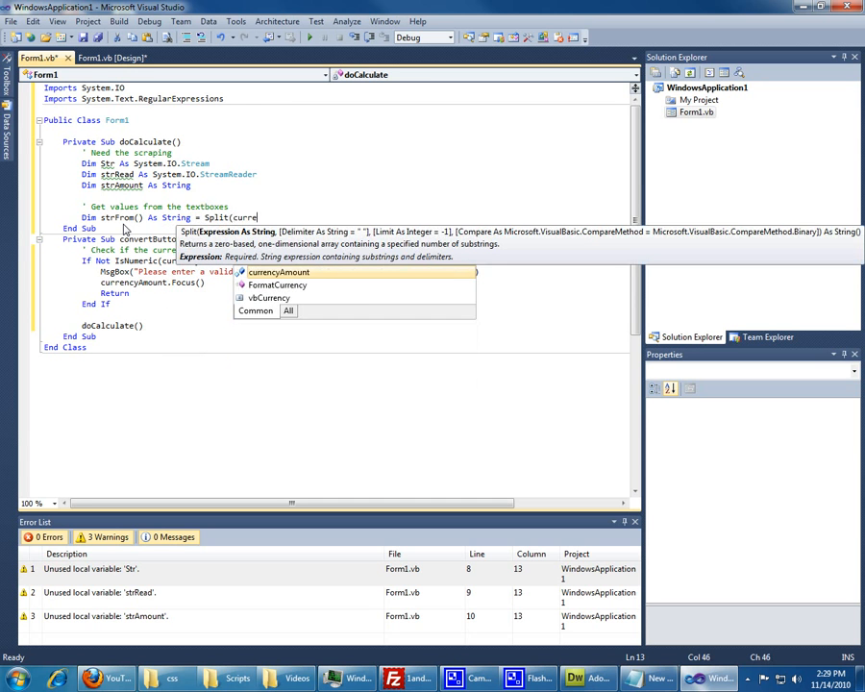
{"action": "type", "text": "ny"}
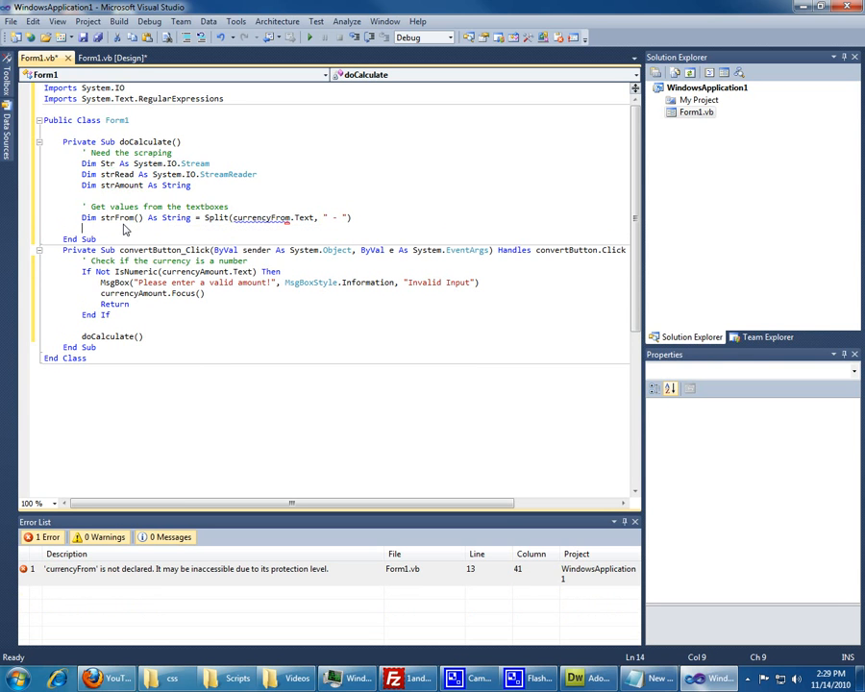
Declare strTo() As String = Split(currencyTo.Text, " - ") below the strFrom line.
{"action": "type", "text": "Dim strTo"}
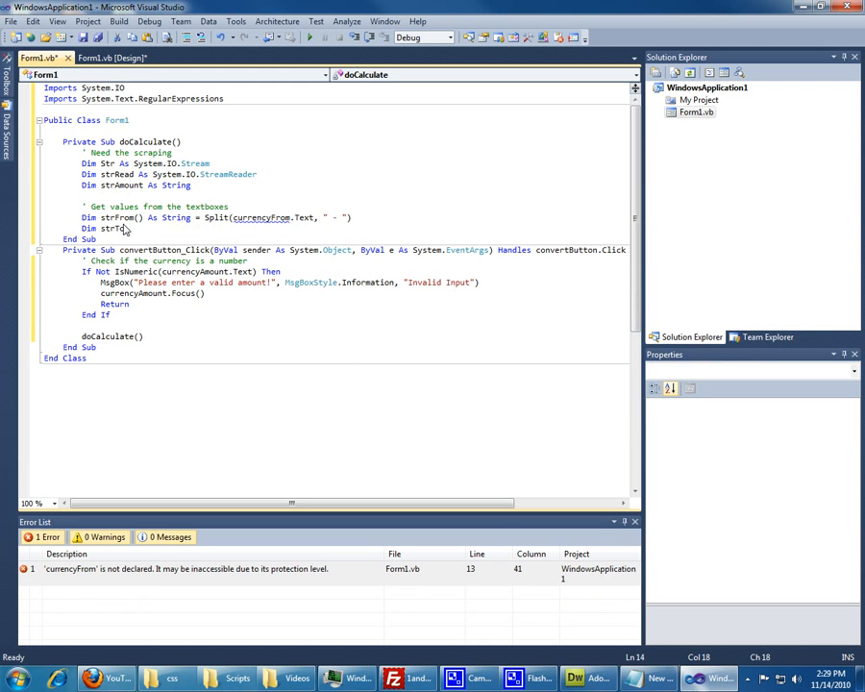
{"action": "type", "text": "As String ="}
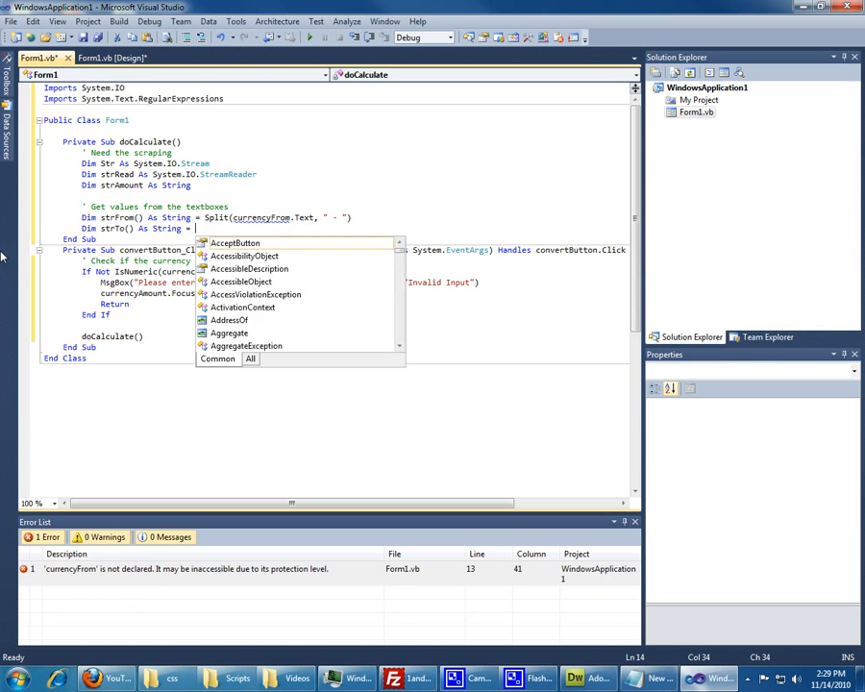
{"action": "type", "text": "Splie("}
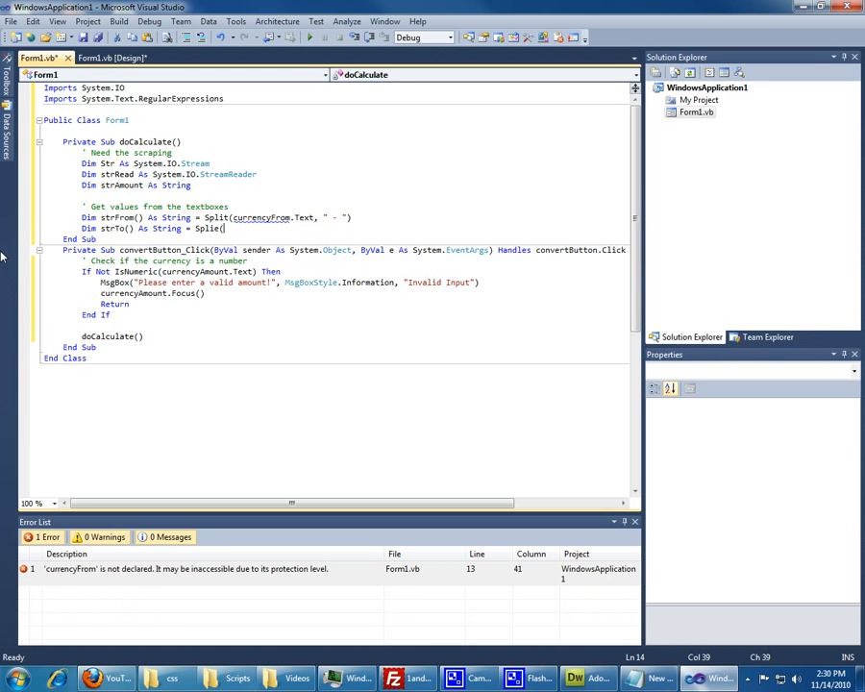
{"action": "type", "text": "currencyT"}
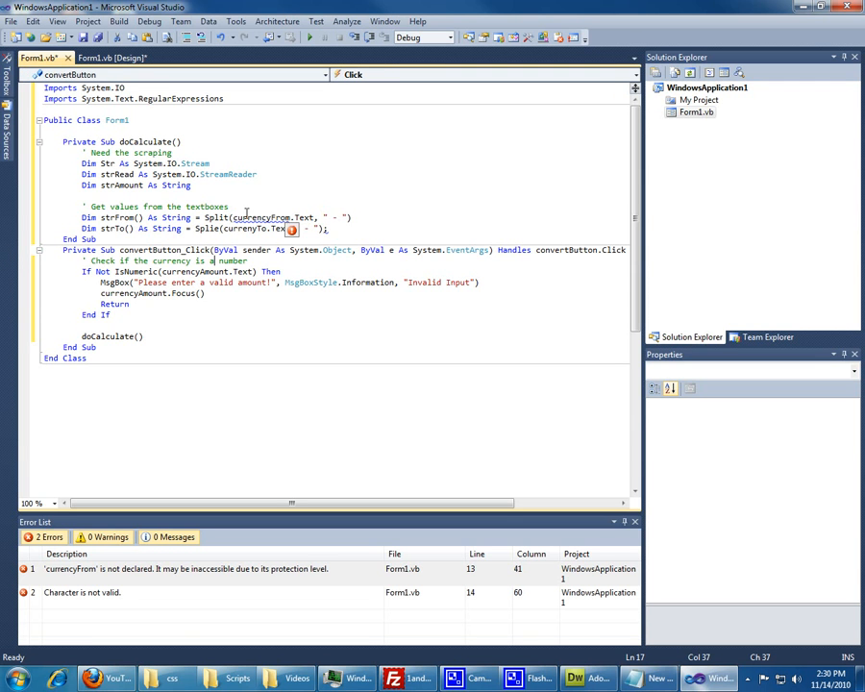
{"action": "mouse_move", "coordinate": [260, 217]}
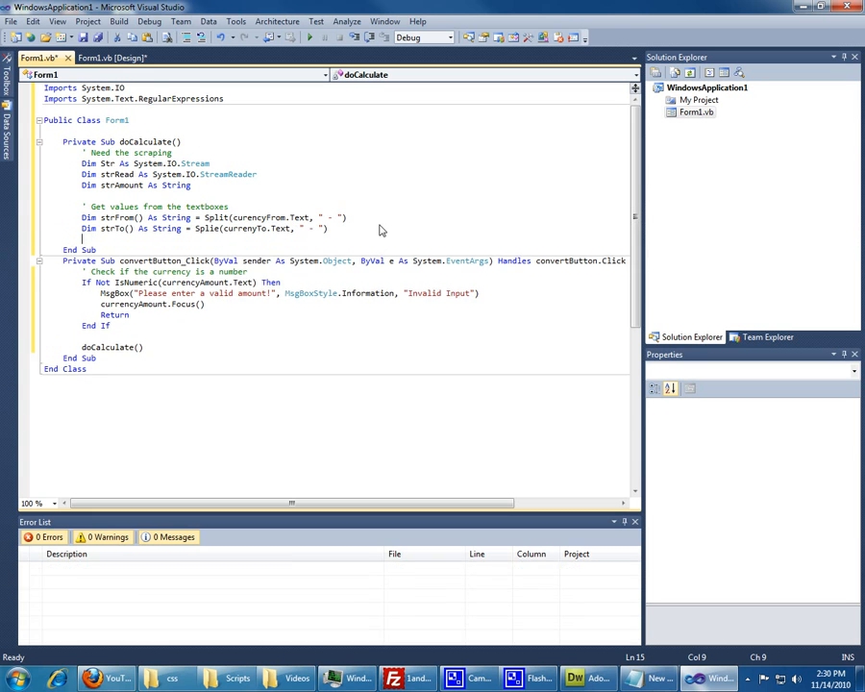
Add the comment ' Web fetching variables, correcting a typo.
{"action": "type", "text": "' Web"}
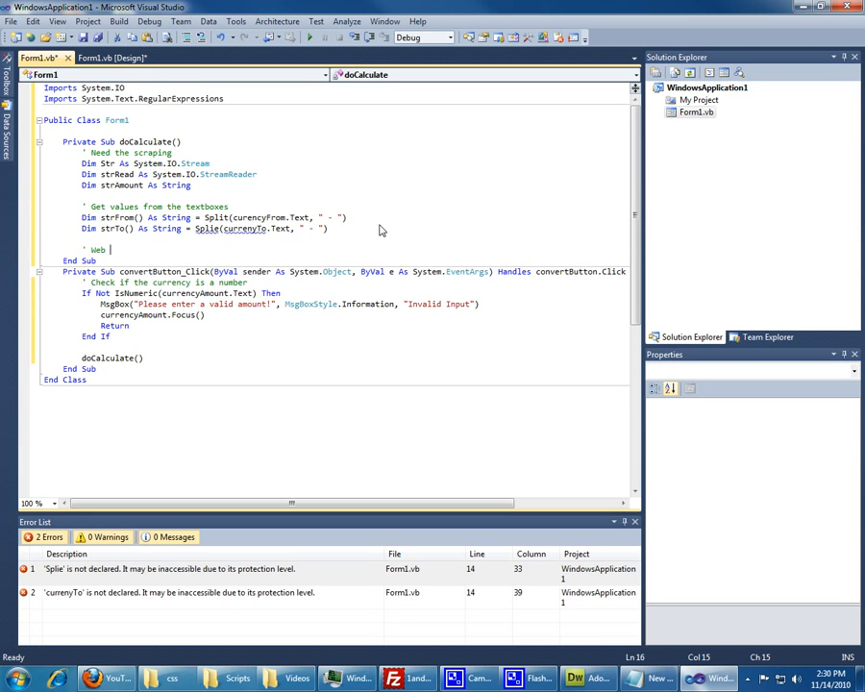
{"action": "type", "text": "fetching"}
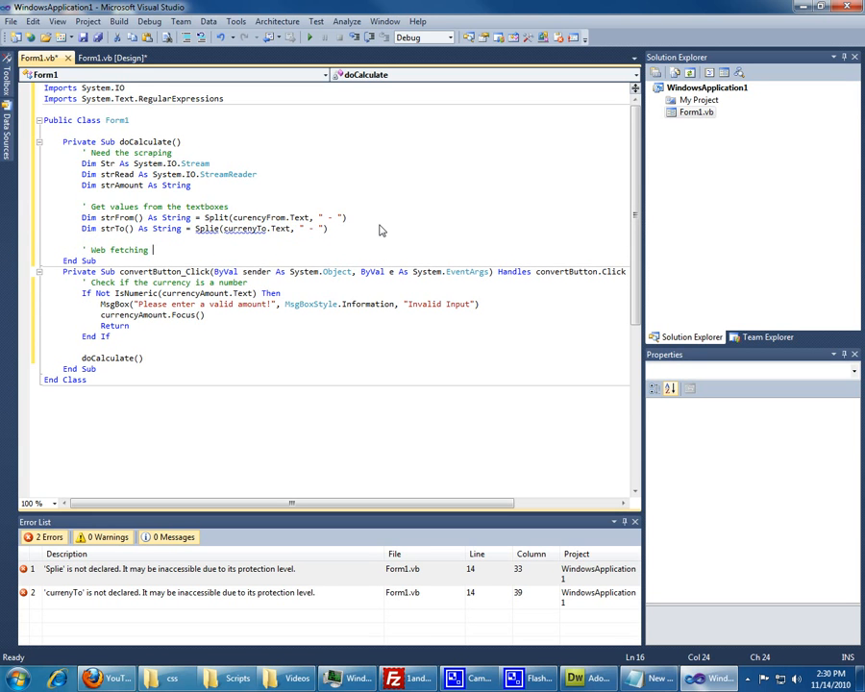
{"action": "type", "text": "baria"}
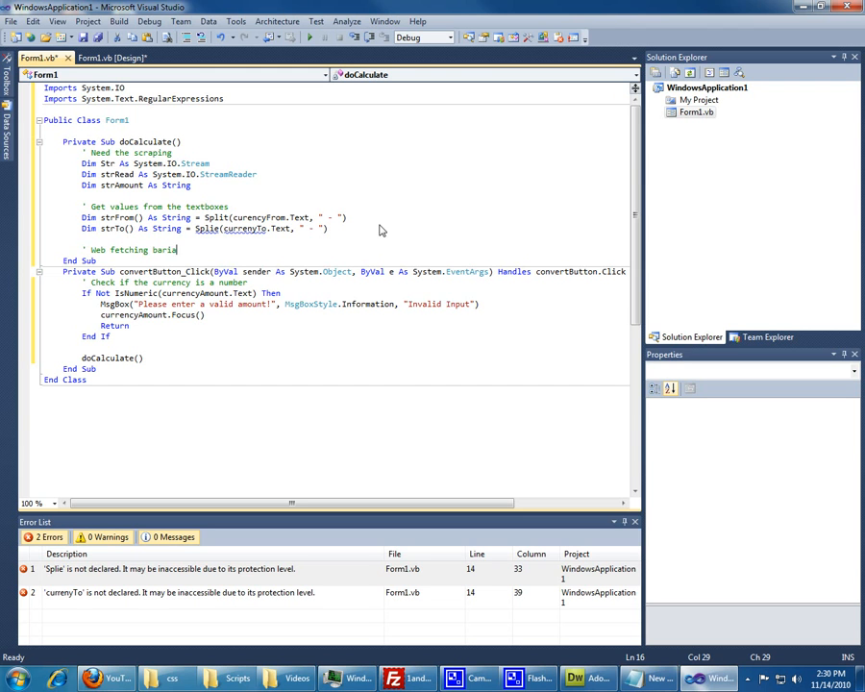
{"action": "key", "text": "Backspace"}
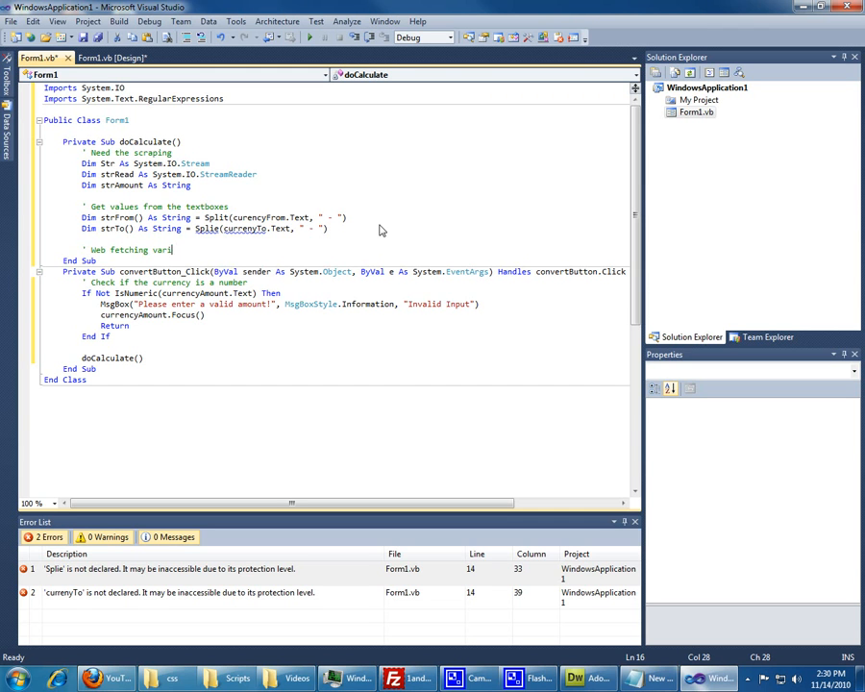
Declare req As System.Net.WebRequest = System.Net.WebRequest.Create("").
{"action": "type", "text": "DIm"}
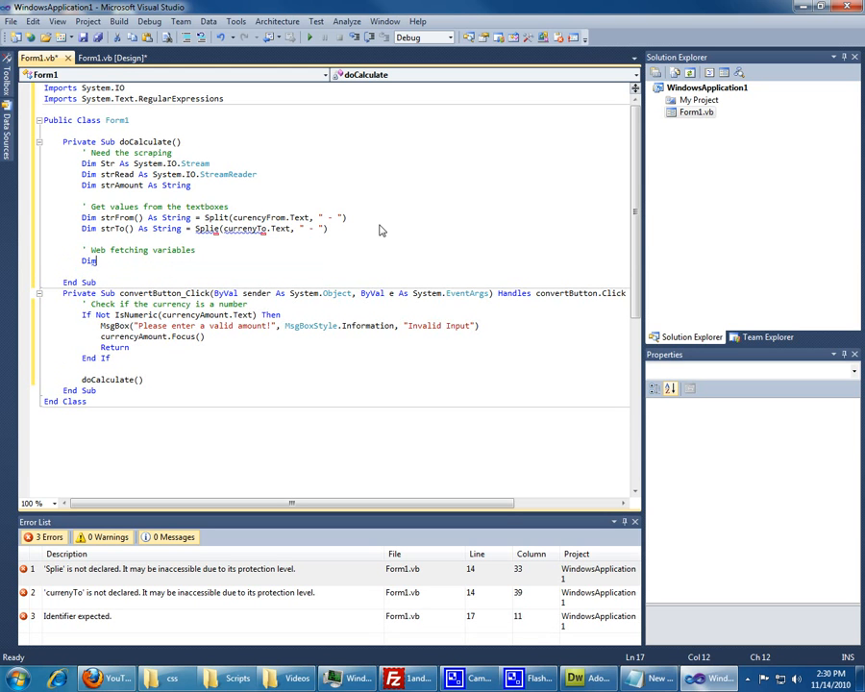
{"action": "type", "text": "req as"}
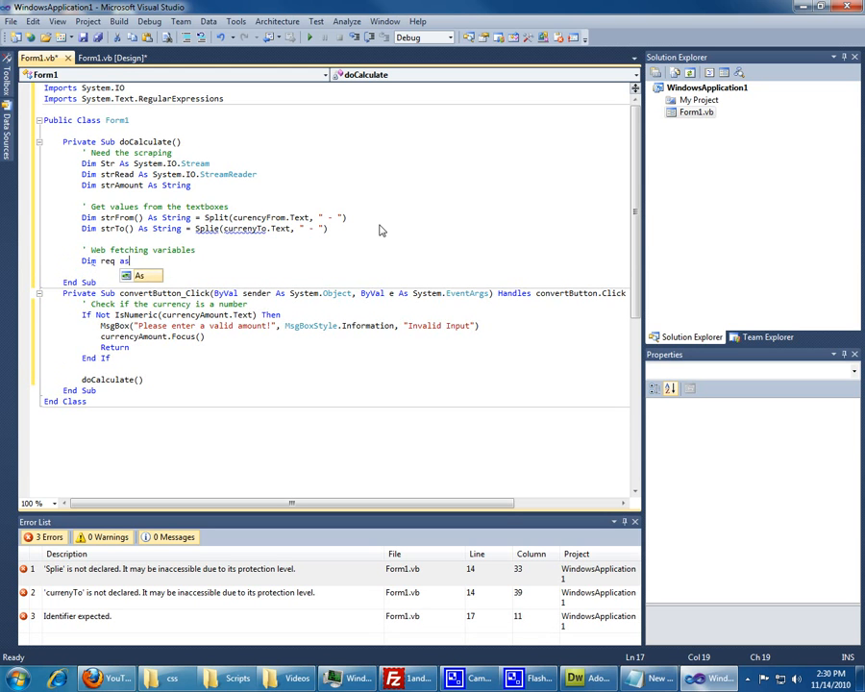
{"action": "type", "text": "System."}
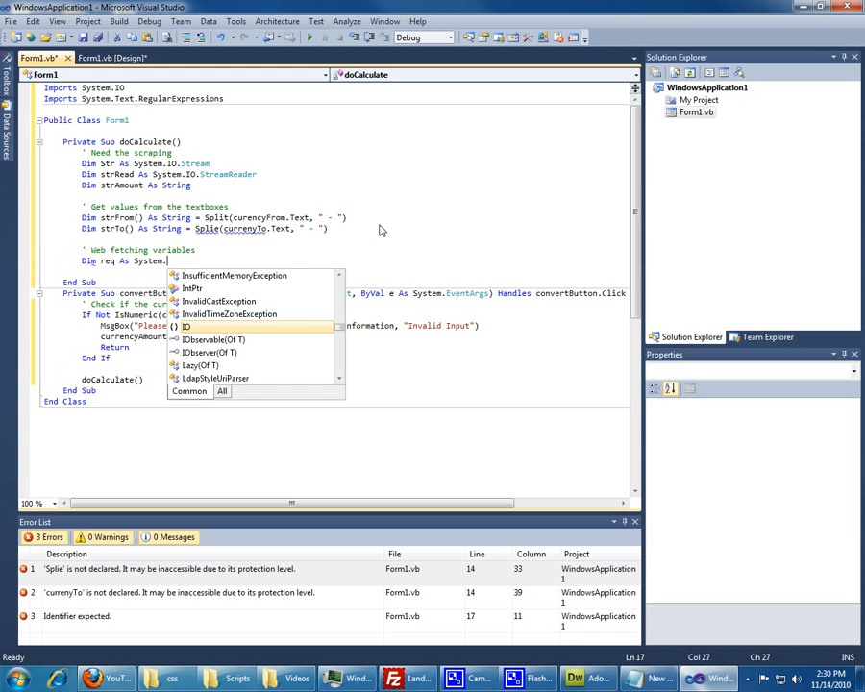
{"action": "type", "text": "Net."}
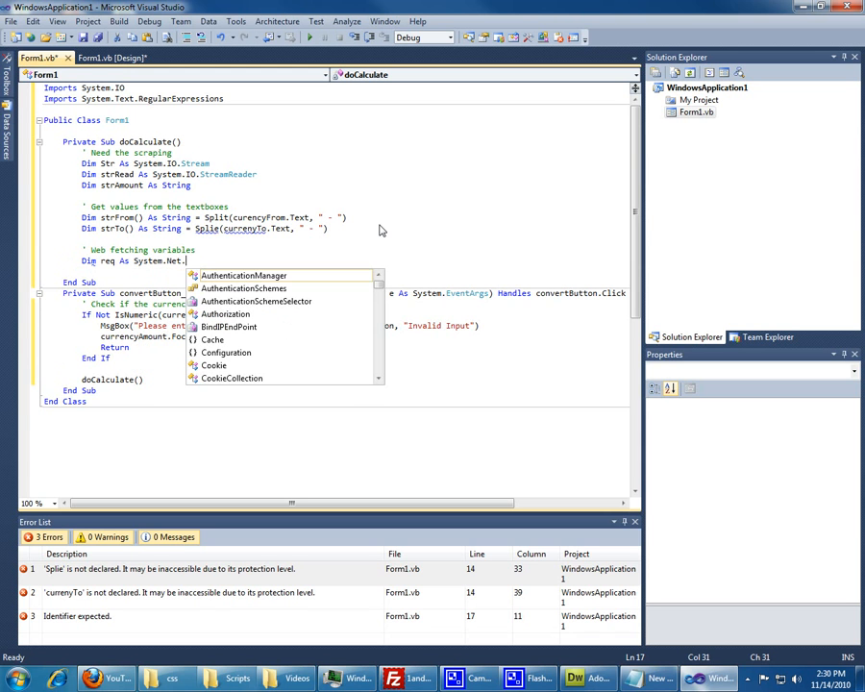
{"action": "type", "text": "web"}
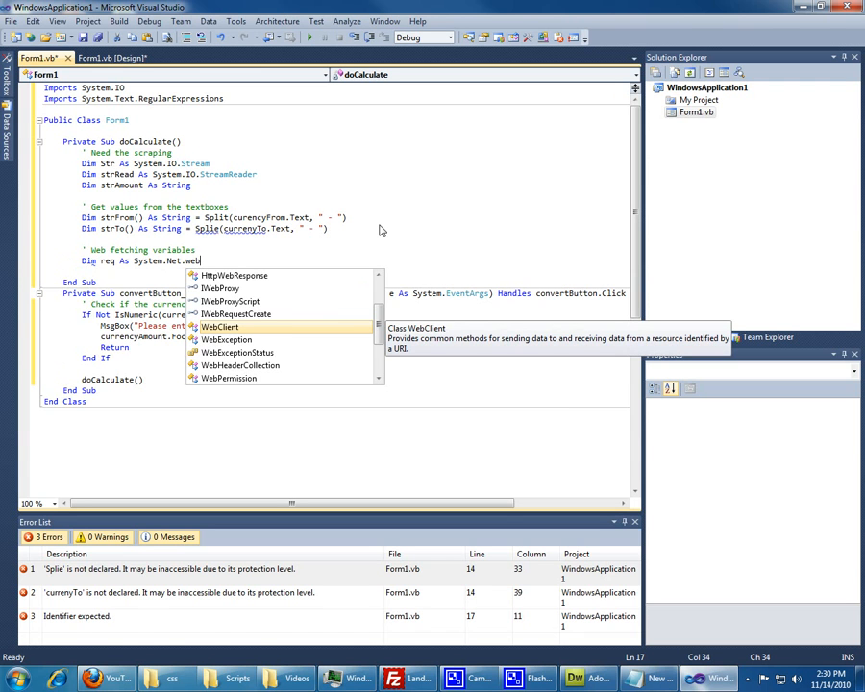
{"action": "type", "text": "req"}
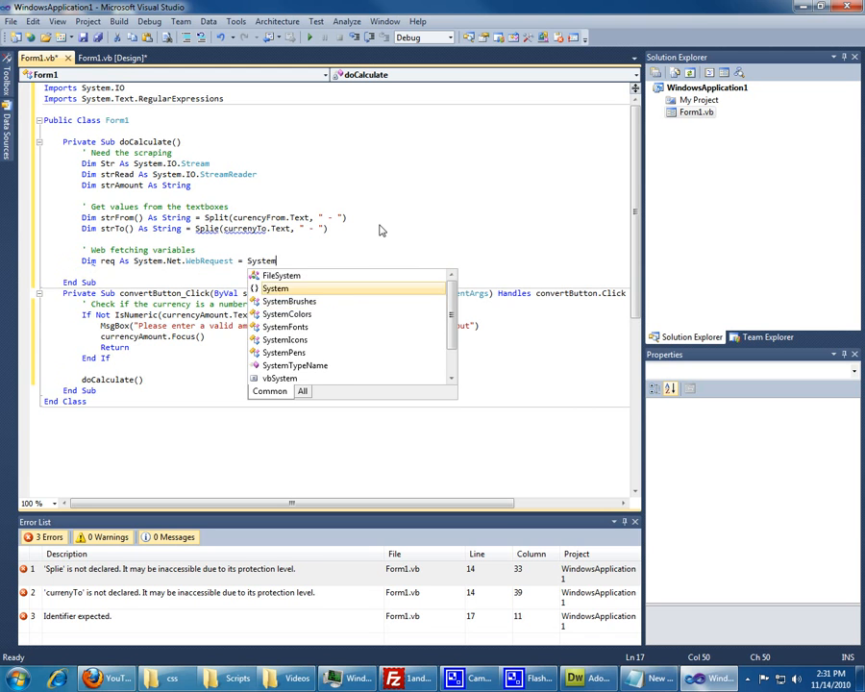
{"action": "type", "text": "."}
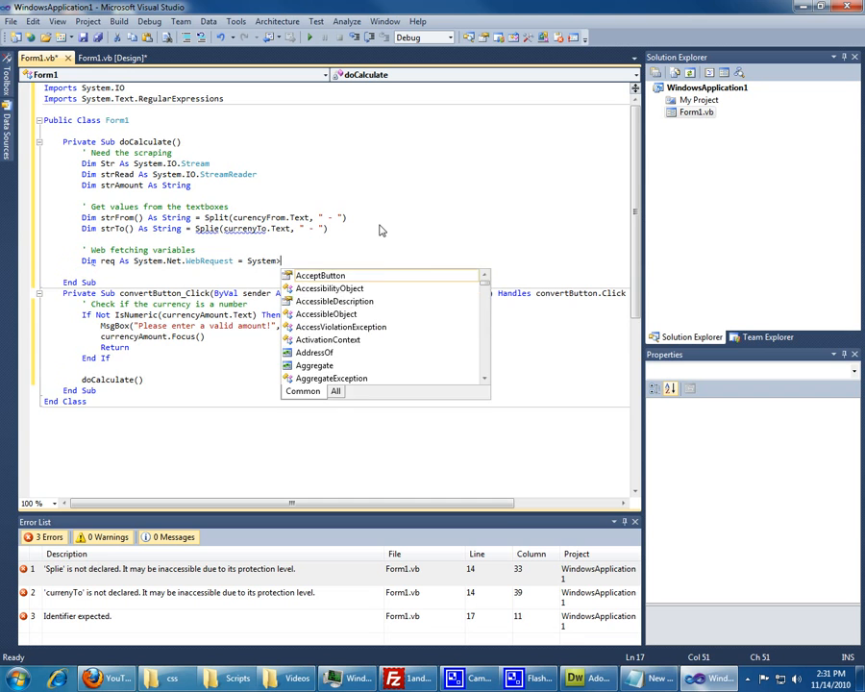
{"action": "type", "text": ".net"}
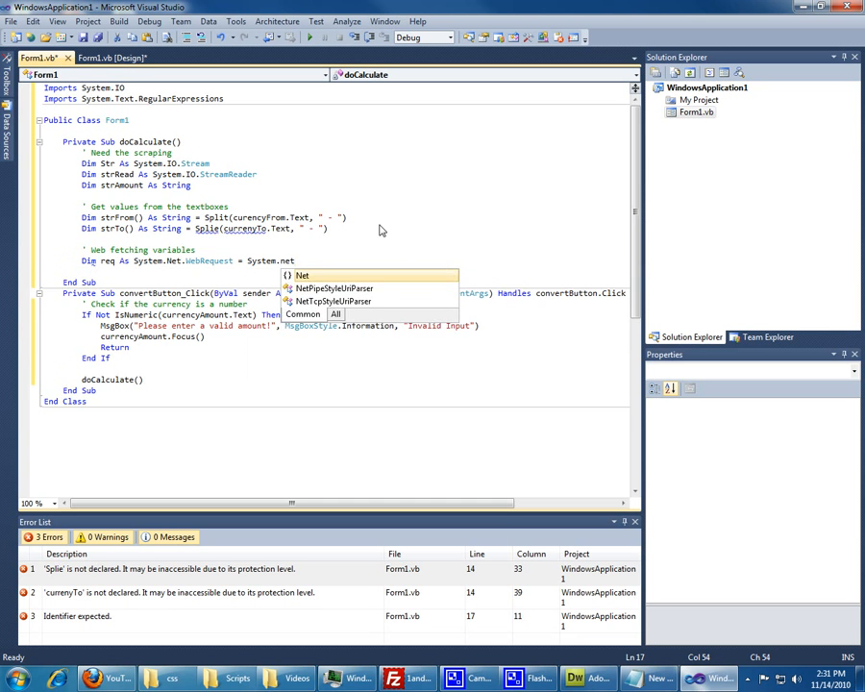
{"action": "type", "text": ".webrequest.Create("}
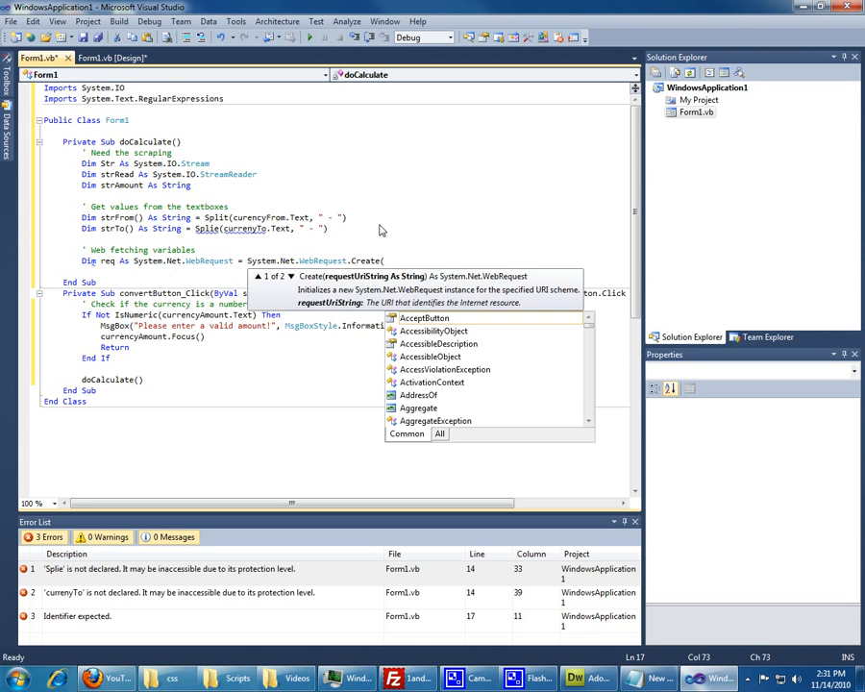
{"action": "type", "text": "\"\");"}
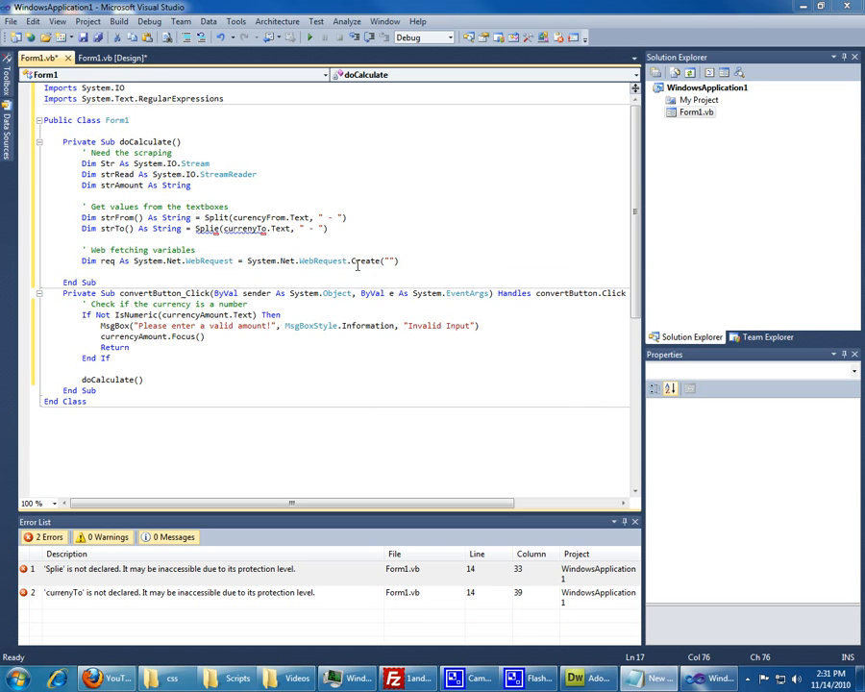
{"action": "type", "text": "http://www.xe.com/ucc/convert.cgi?Amount="}
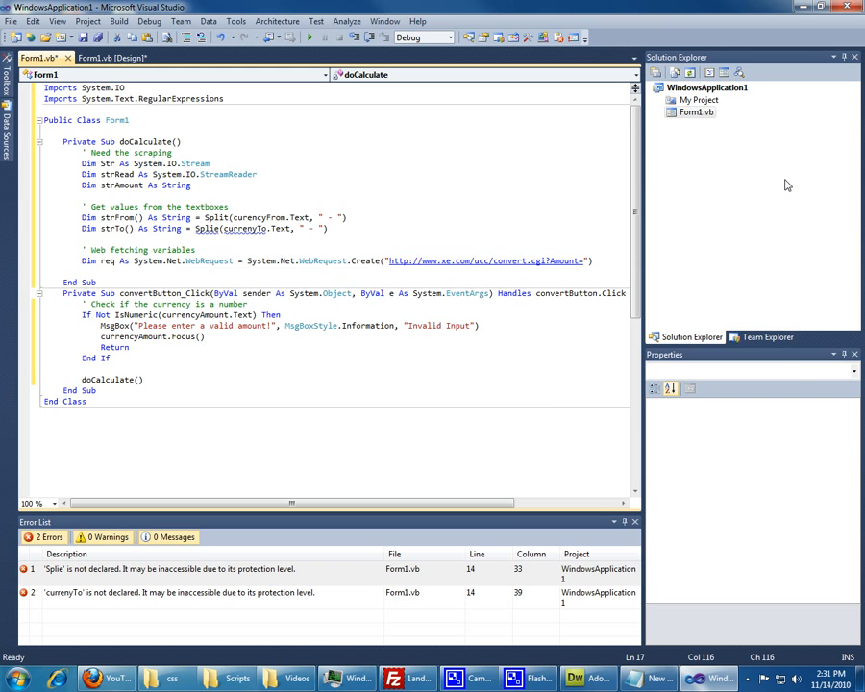
{"action": "type", "text": "+strAmount"}
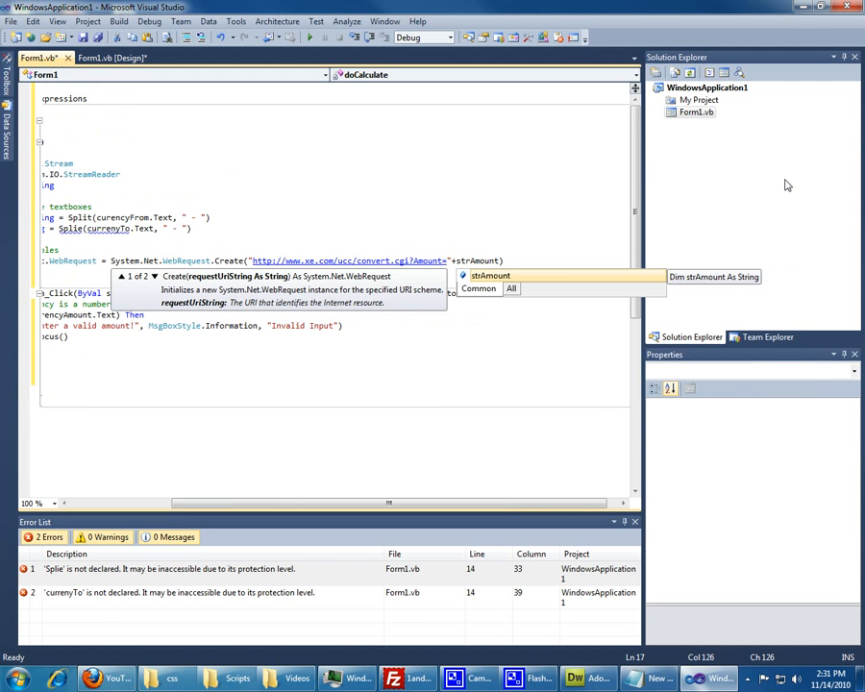
{"action": "type", "text": "+ \"&From=\" +"}
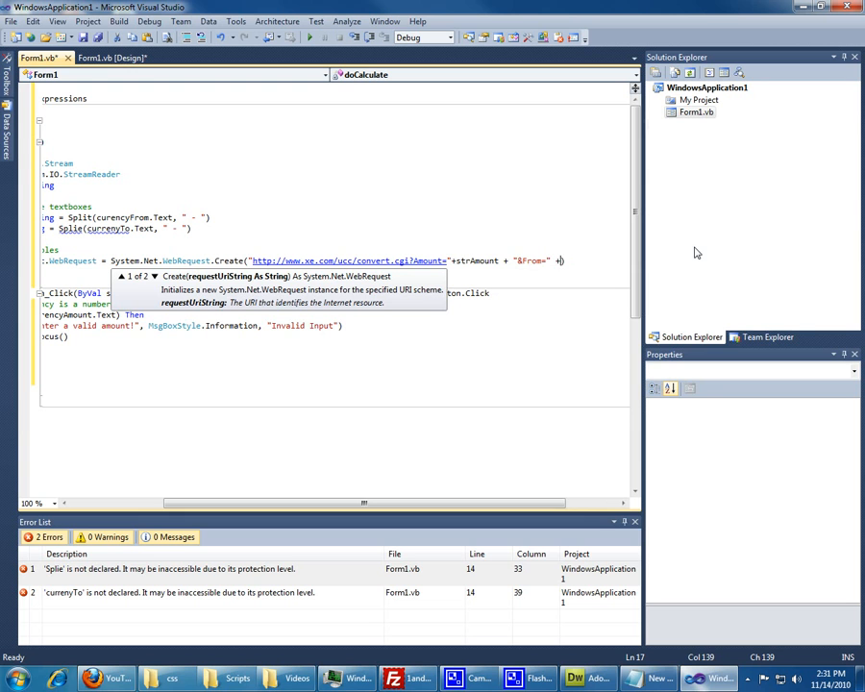
{"action": "type", "text": "str"}
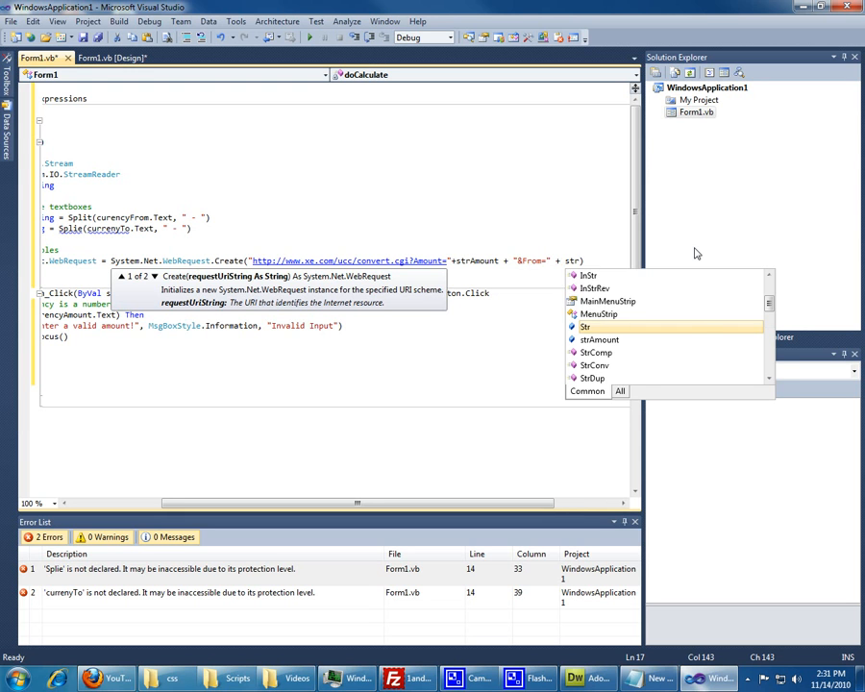
{"action": "type", "text": "To"}
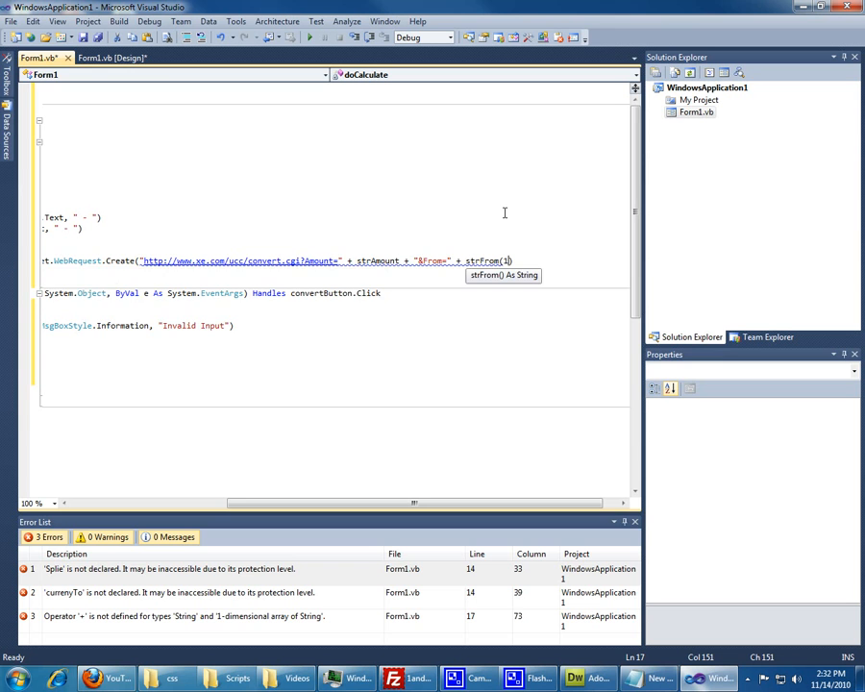
{"action": "type", "text": "+\"&To\")"}
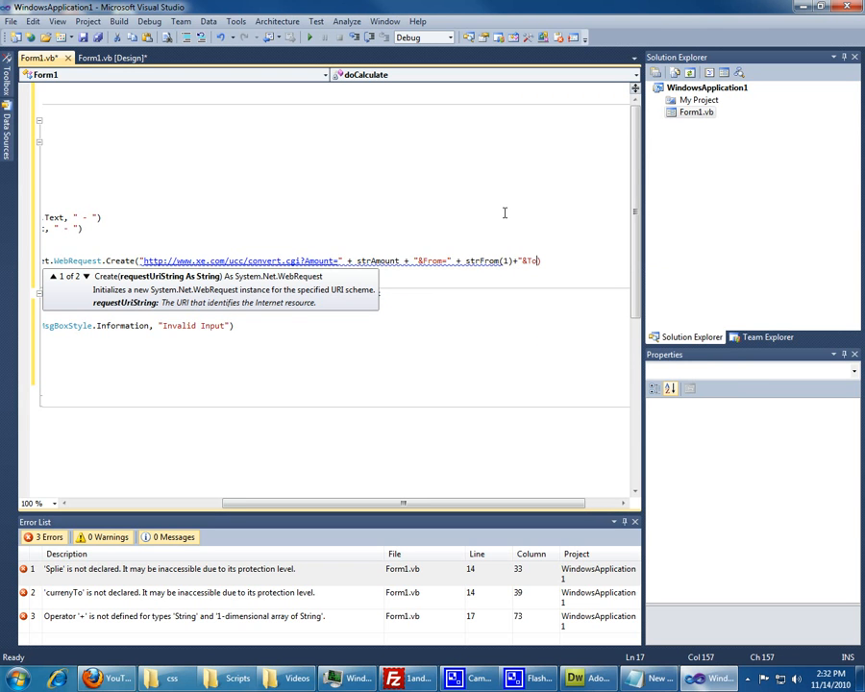
{"action": "type", "text": "="}
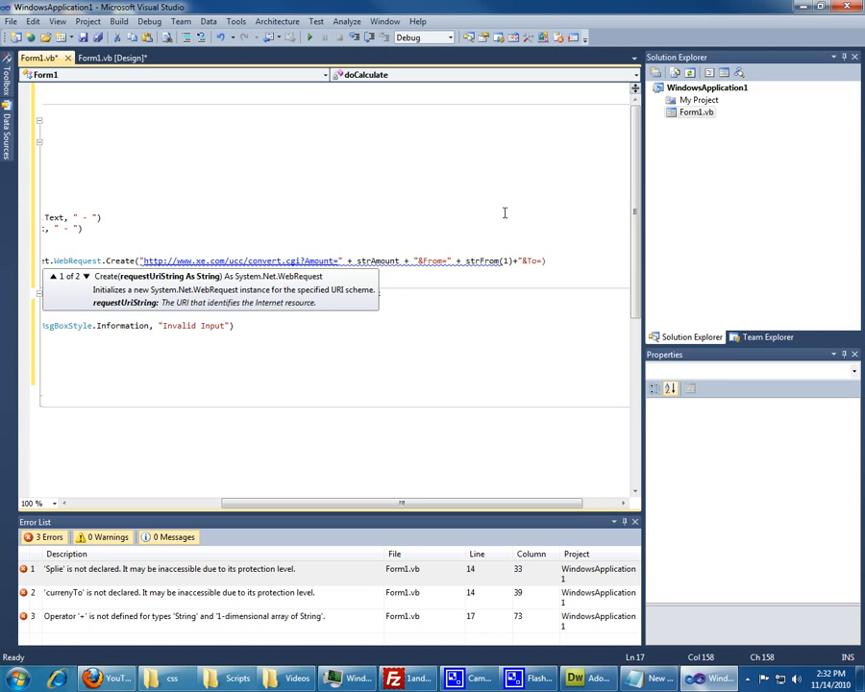
{"action": "type", "text": "strTo(1"}
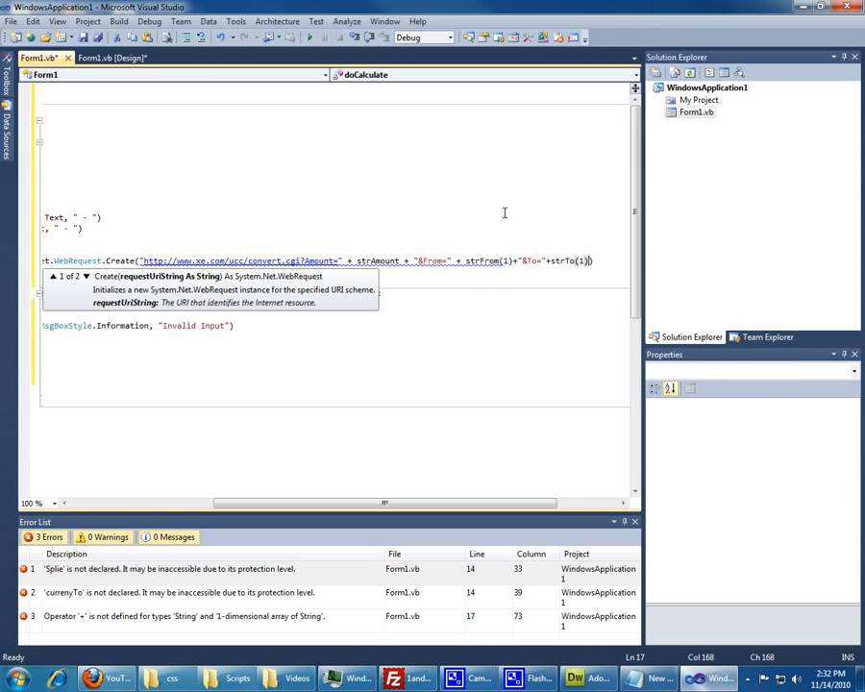
{"action": "type", "text": "\"\""}
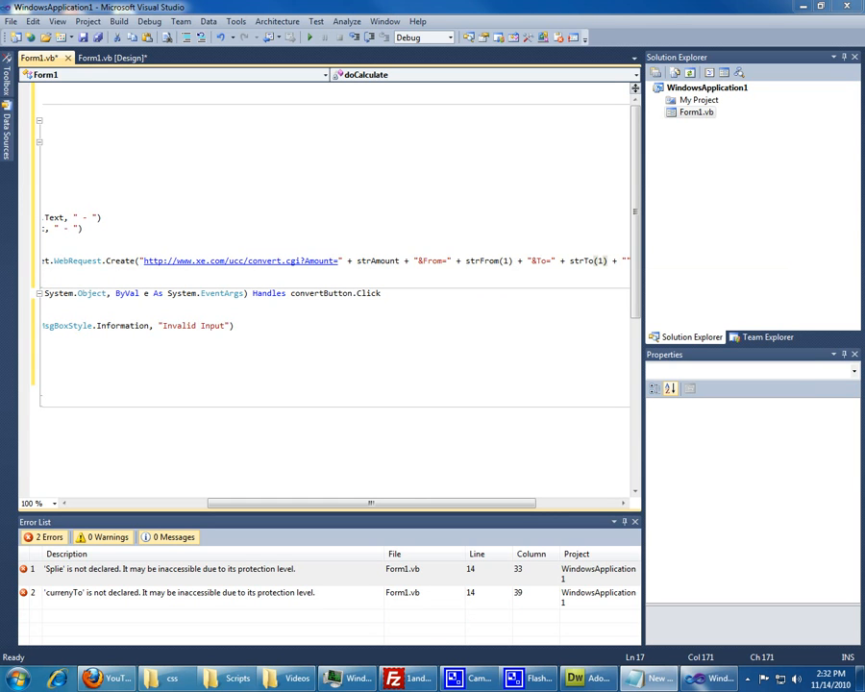
{"action": "mouse_move", "coordinate": [616, 274]}
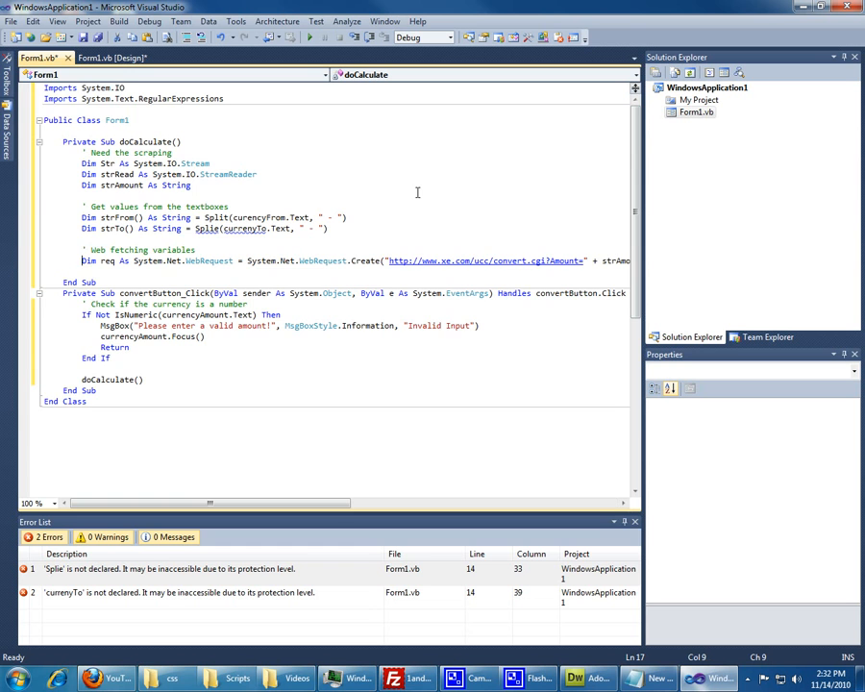
{"action": "mouse_move", "coordinate": [474, 439]}
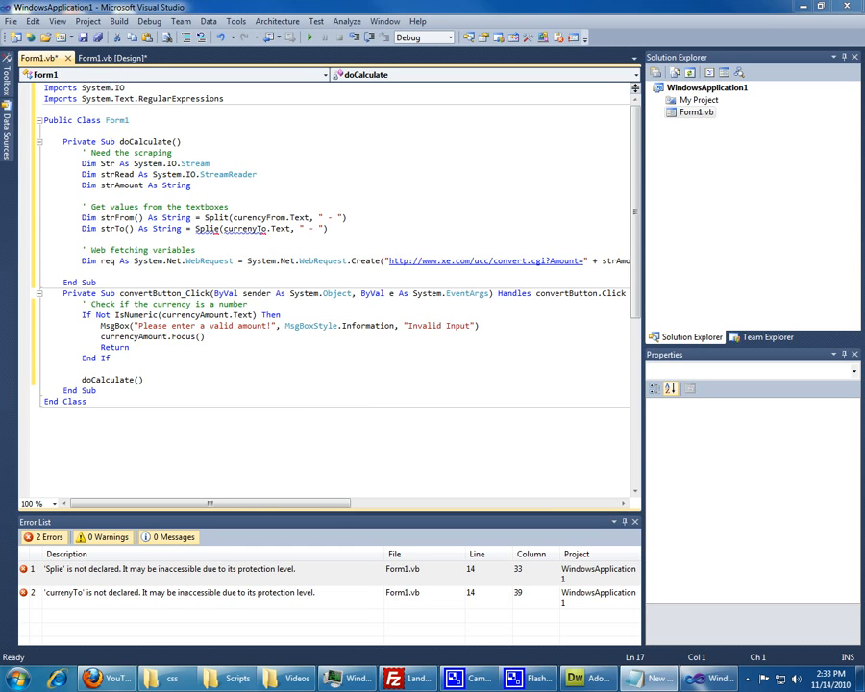
{"action": "mouse_move", "coordinate": [247, 261]}
{"action": "type", "text": "D"}
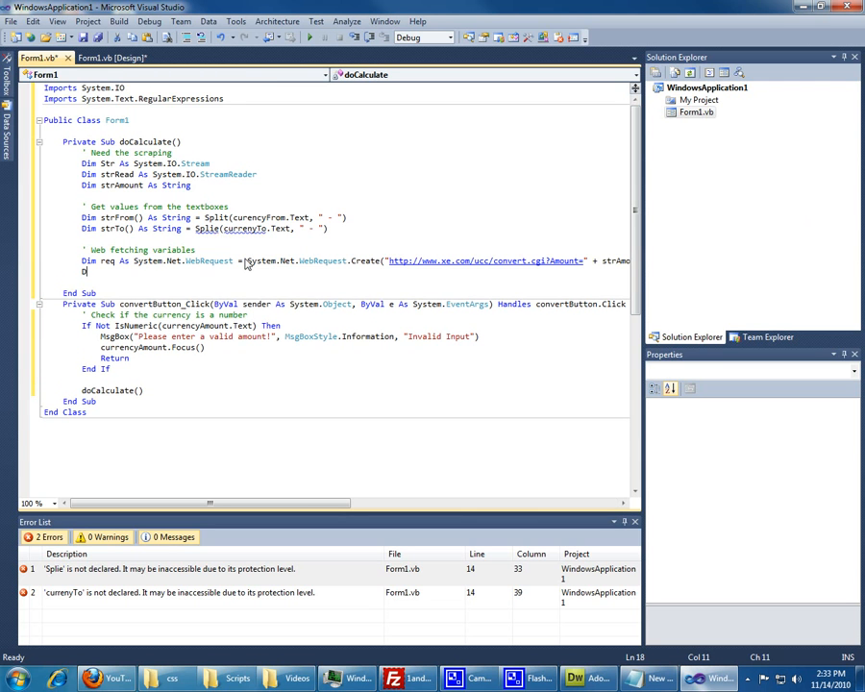
Declare resp As System.Net.WebResponse = req.GetResponse below the request line.
{"action": "type", "text": "resp"}
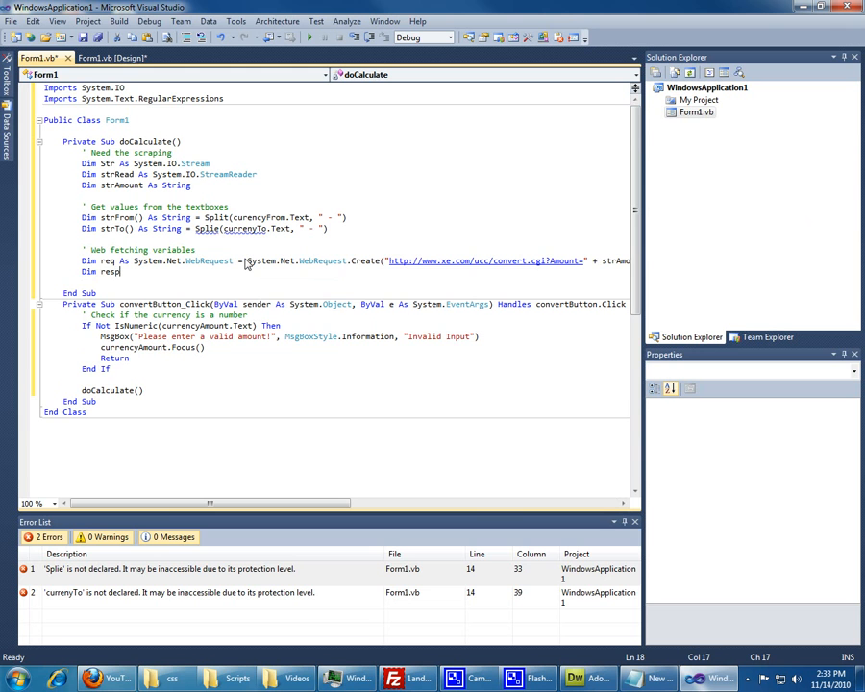
{"action": "type", "text": "System.Net.WebResponse"}
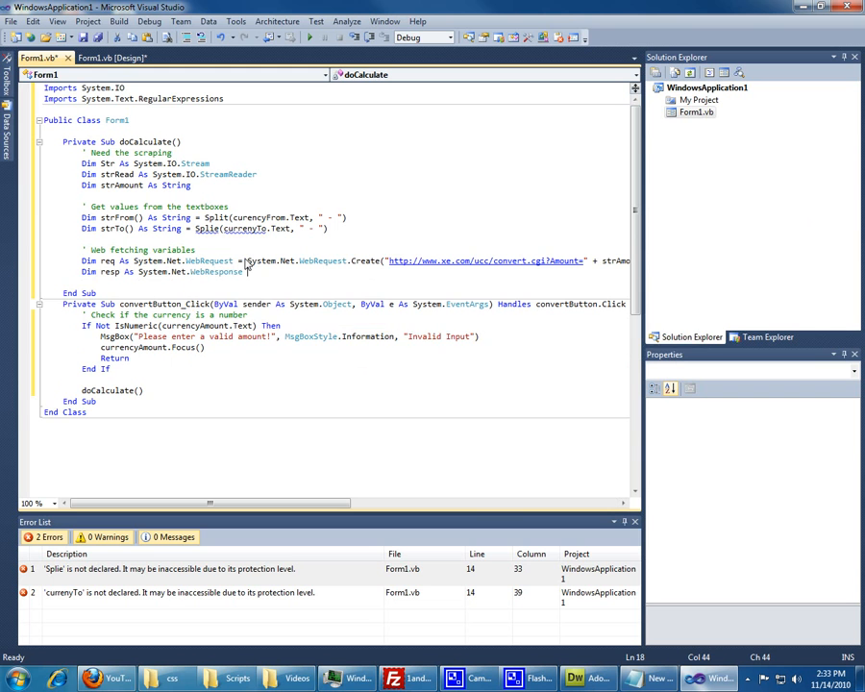
{"action": "type", "text": "r"}
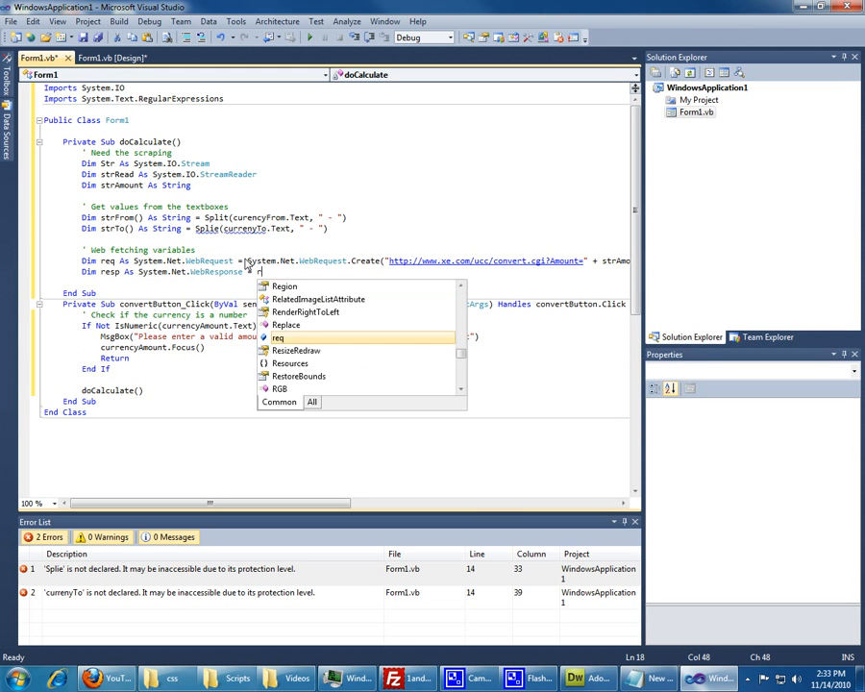
{"action": "type", "text": ".get"}
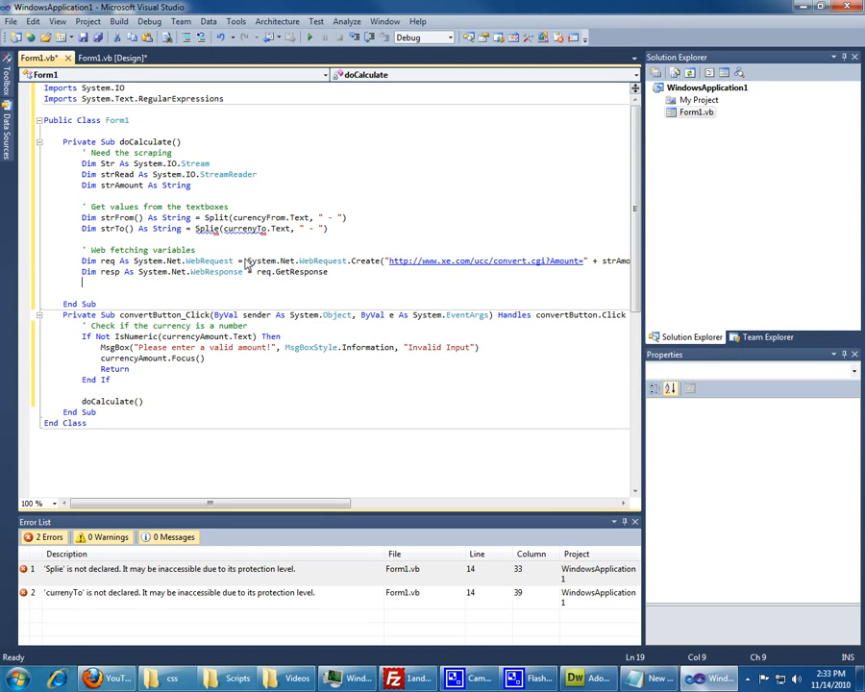
{"action": "mouse_move", "coordinate": [216, 217]}
{"action": "type", "text": "t"}
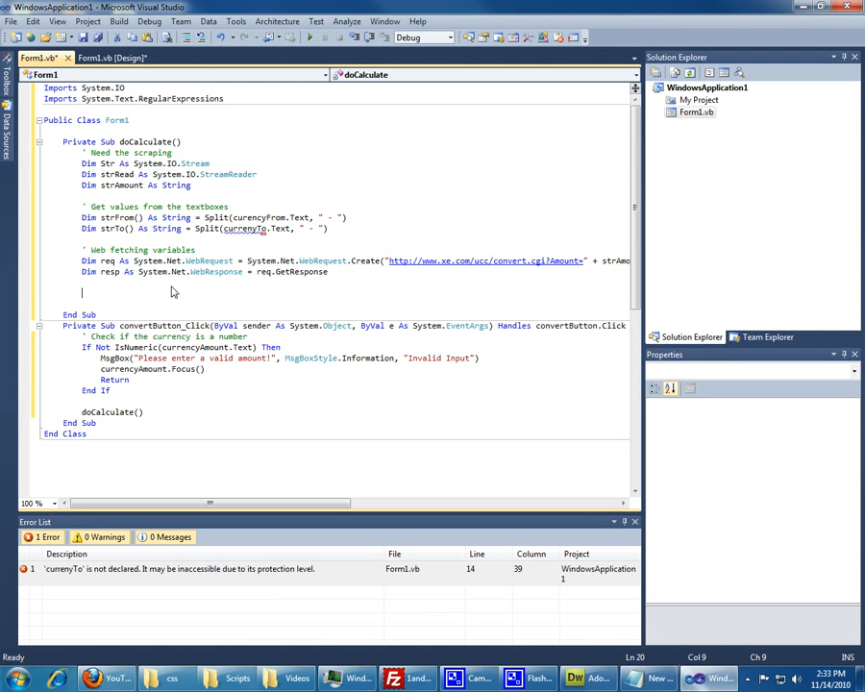
Add a ' Match the response comment and a Try block declaring myMatches and myRegExp.
{"action": "type", "text": "' Match the response"}
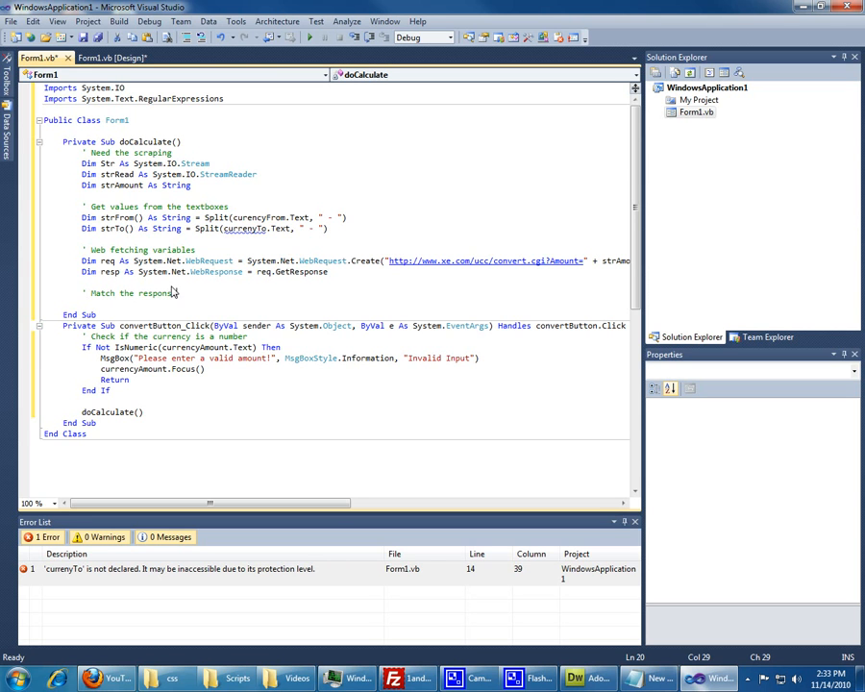
{"action": "type", "text": "Try"}
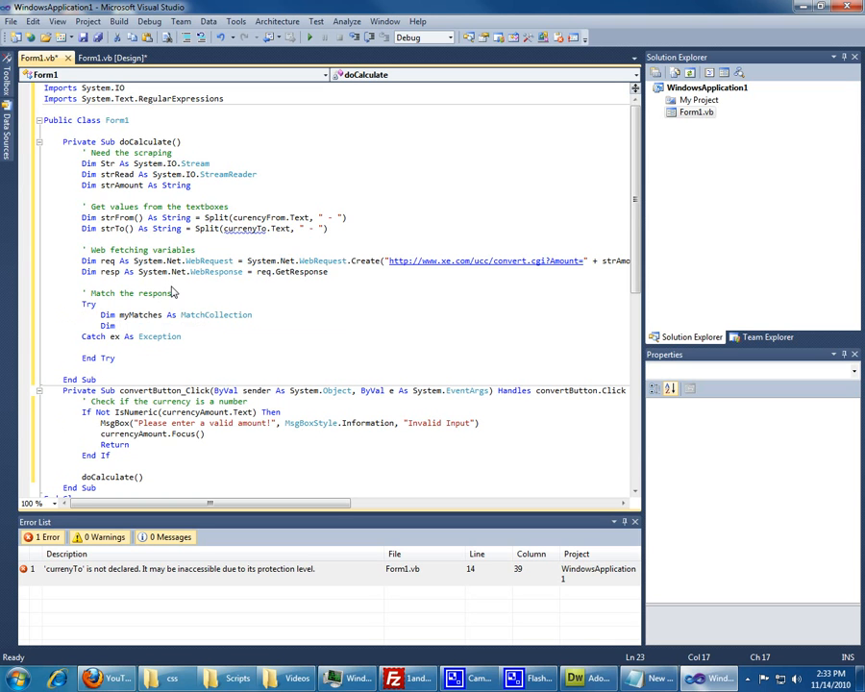
{"action": "type", "text": "myRegE"}
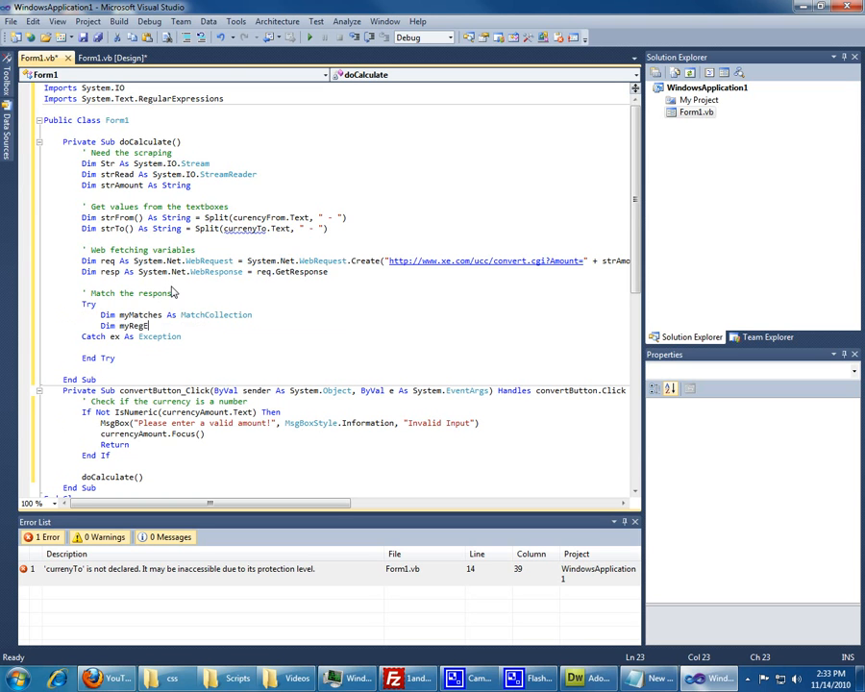
{"action": "type", "text": "x"}
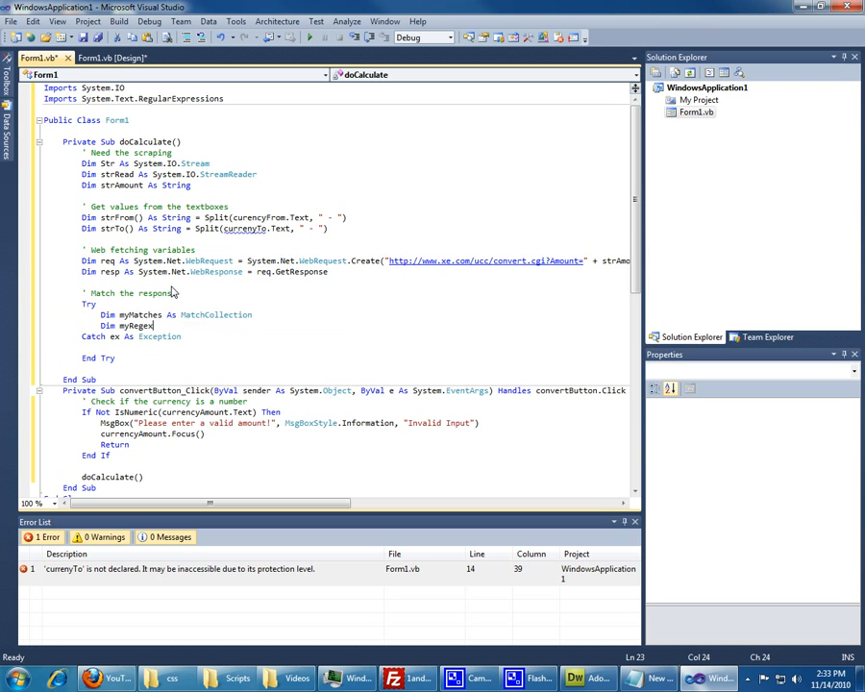
{"action": "type", "text": "p As New re"}
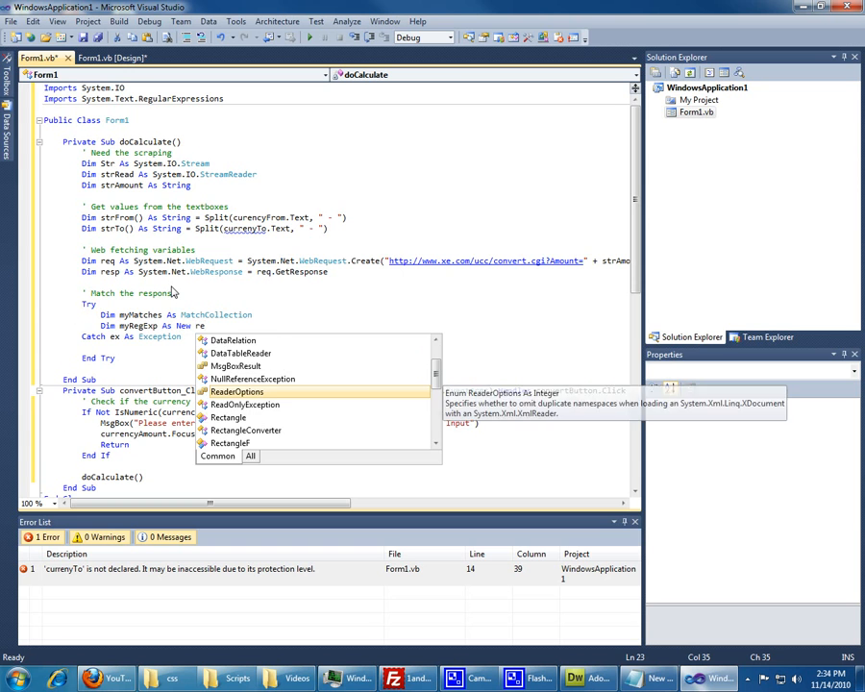
Set myRegExp to New Regex("[0-9]+\.[0-9]+ " + strTo(1) + ")").
{"action": "type", "text": "Regex"}
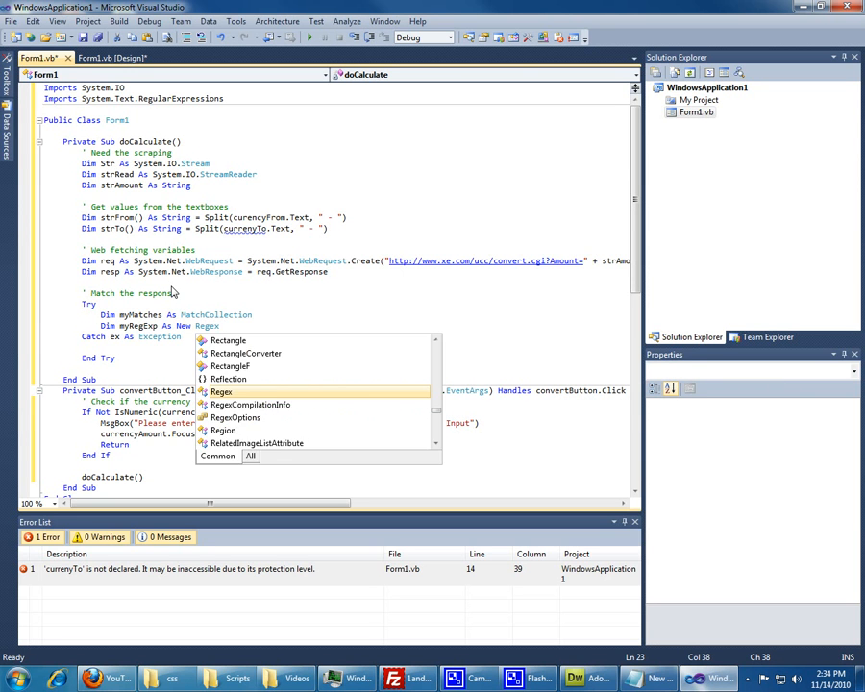
{"action": "type", "text": "(\""}
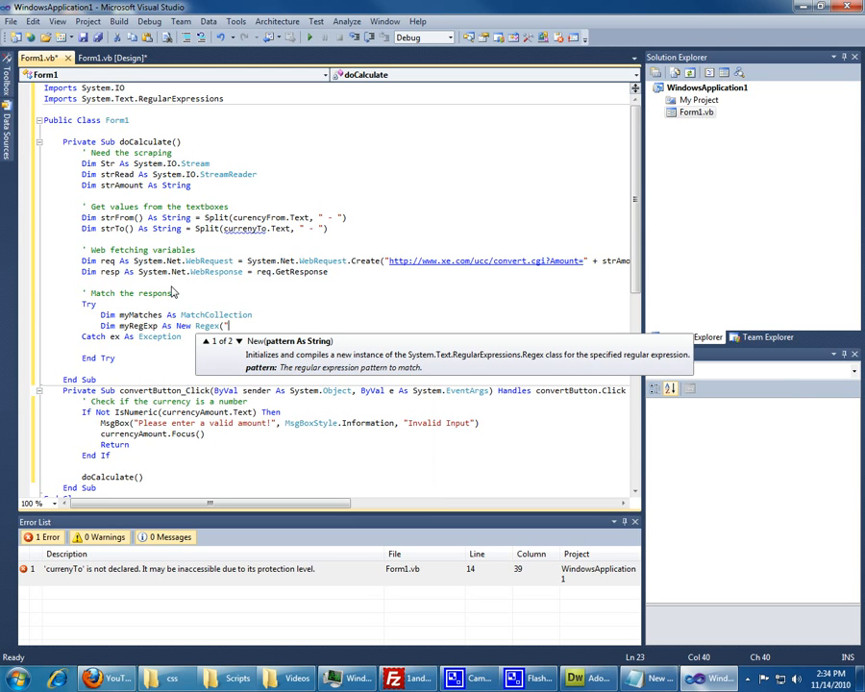
{"action": "type", "text": "[0-9"}
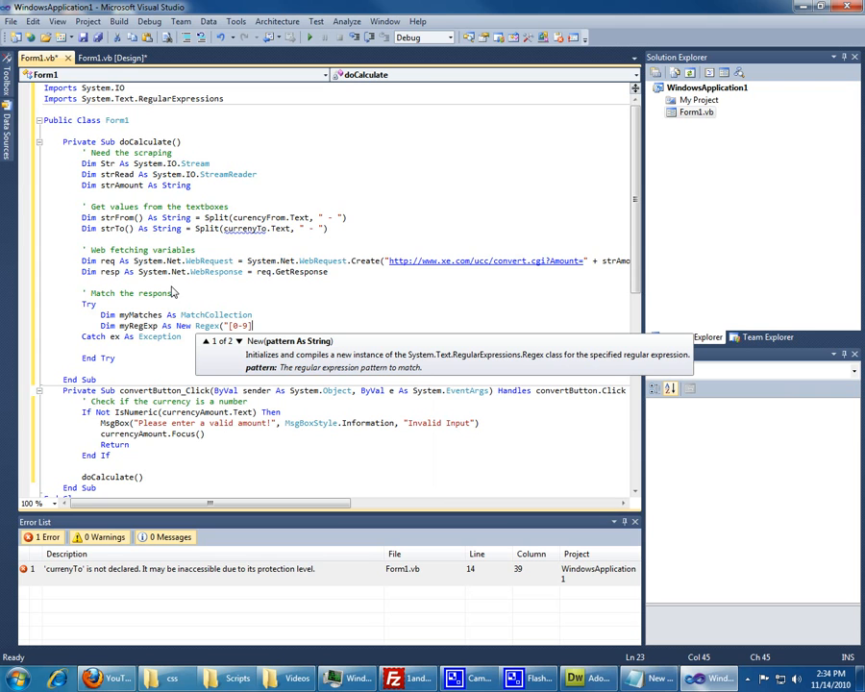
{"action": "type", "text": "+\\."}
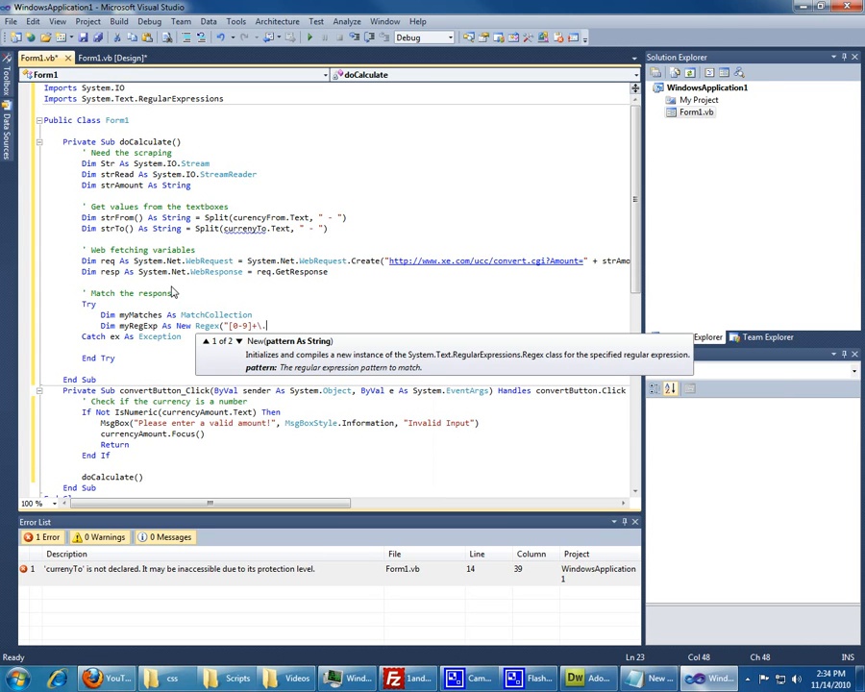
{"action": "type", "text": "[0-9]"}
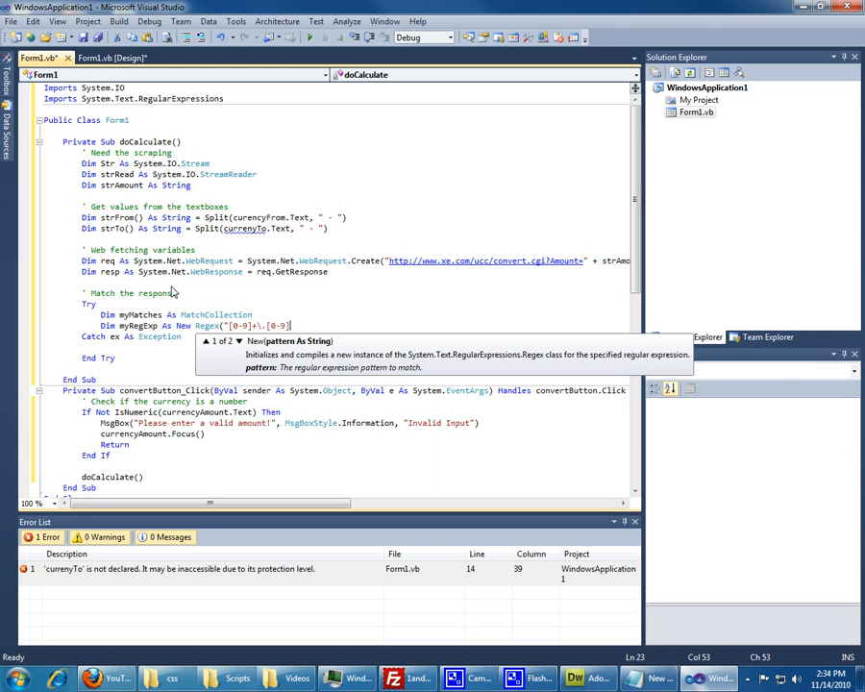
{"action": "type", "text": "+ \" + strTo("}
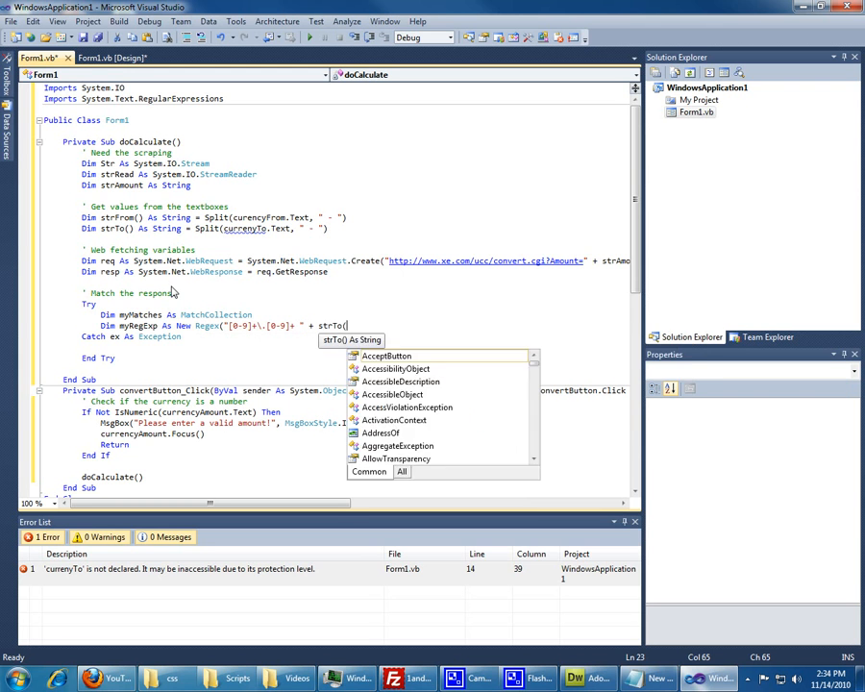
{"action": "type", "text": "1) + \" \")"}
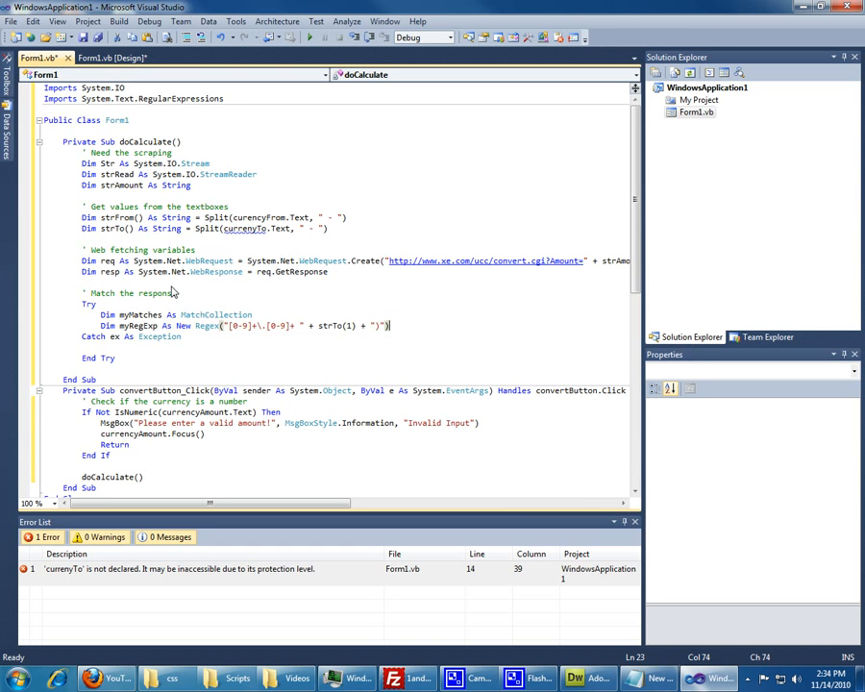
Match myRegExp against strRead.ReadToEnd into myMatches and add a 'Search for all the words in the string' comment.
{"action": "type", "text": "myMatches myRegExp"}
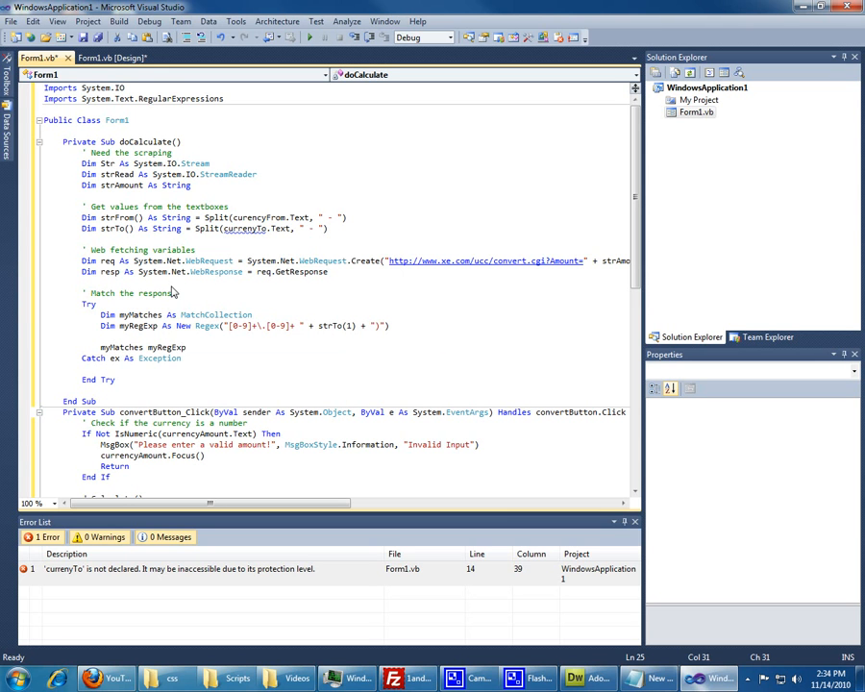
{"action": "type", "text": ".Matches("}
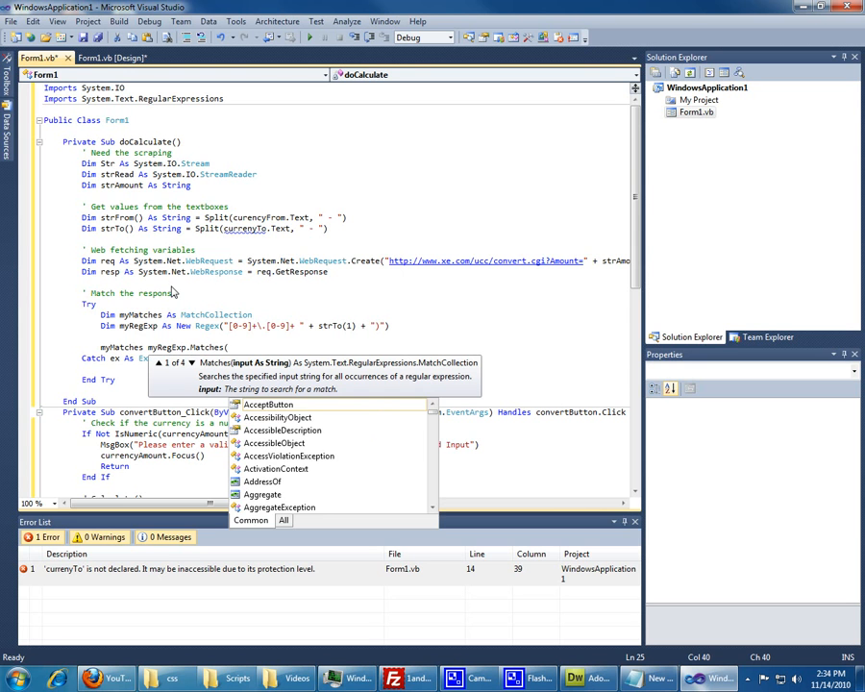
{"action": "type", "text": "strRead.rea"}
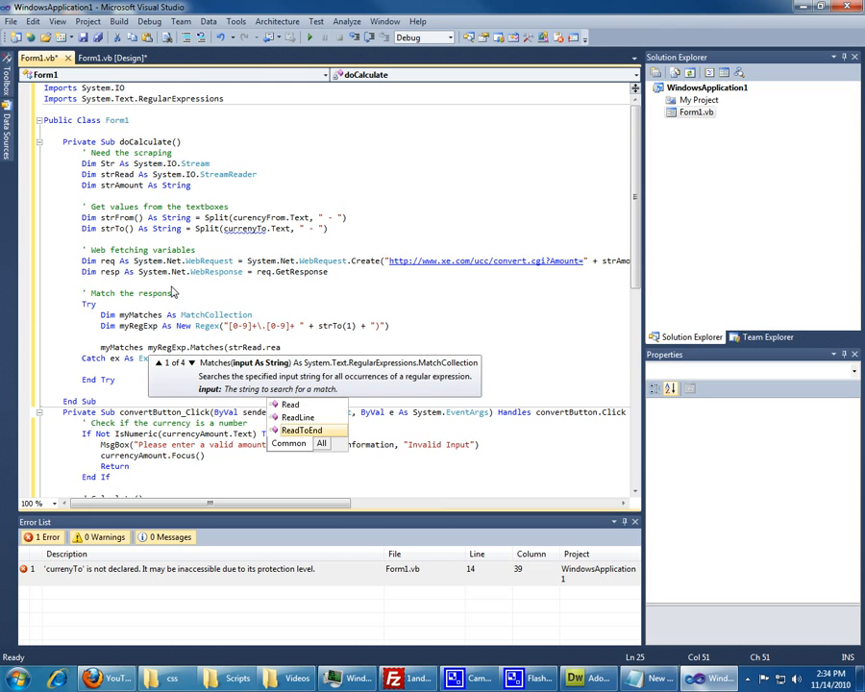
{"action": "left_click", "coordinate": [301, 430]}
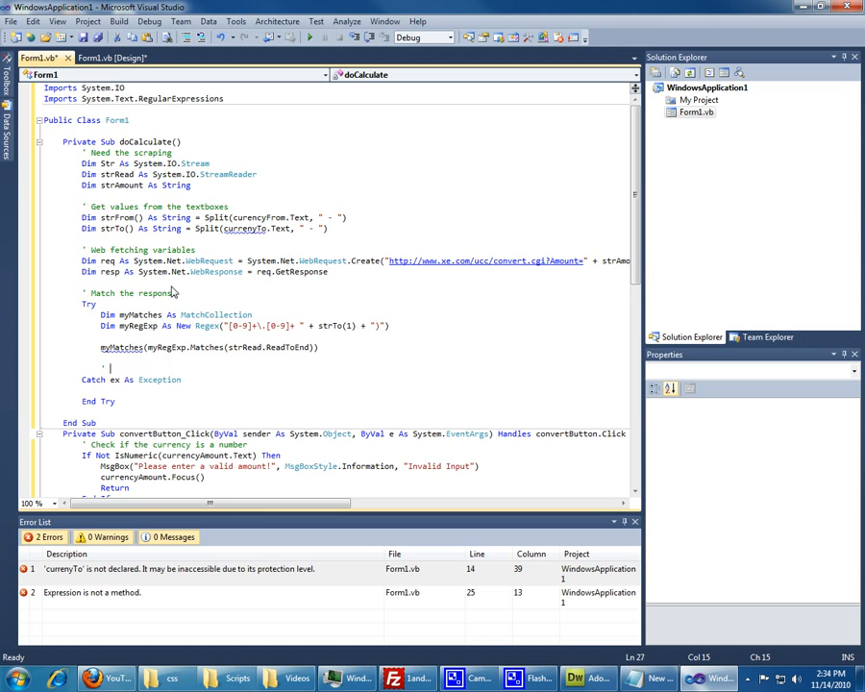
{"action": "type", "text": "Search for all the words in the"}
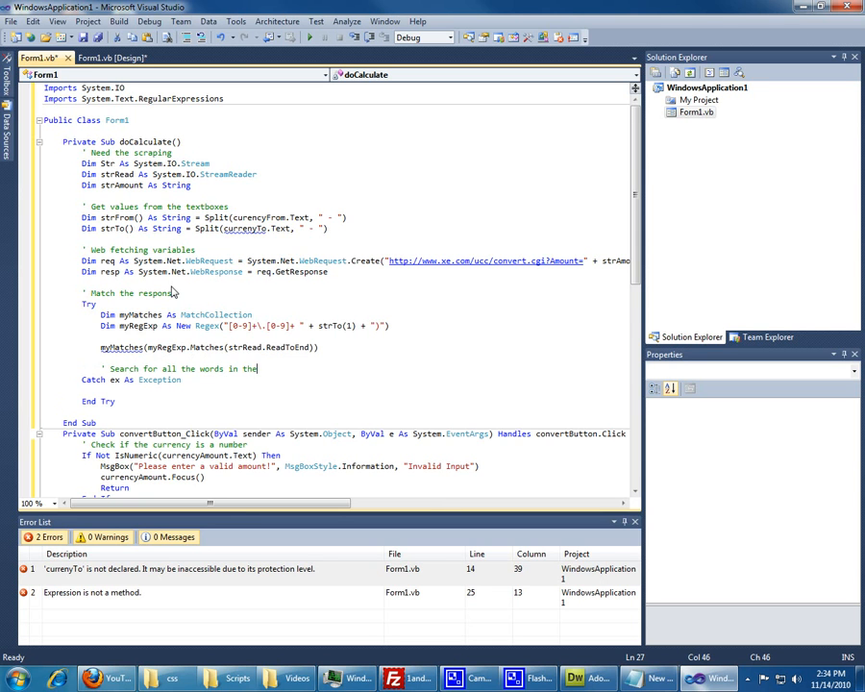
{"action": "type", "text": "string"}
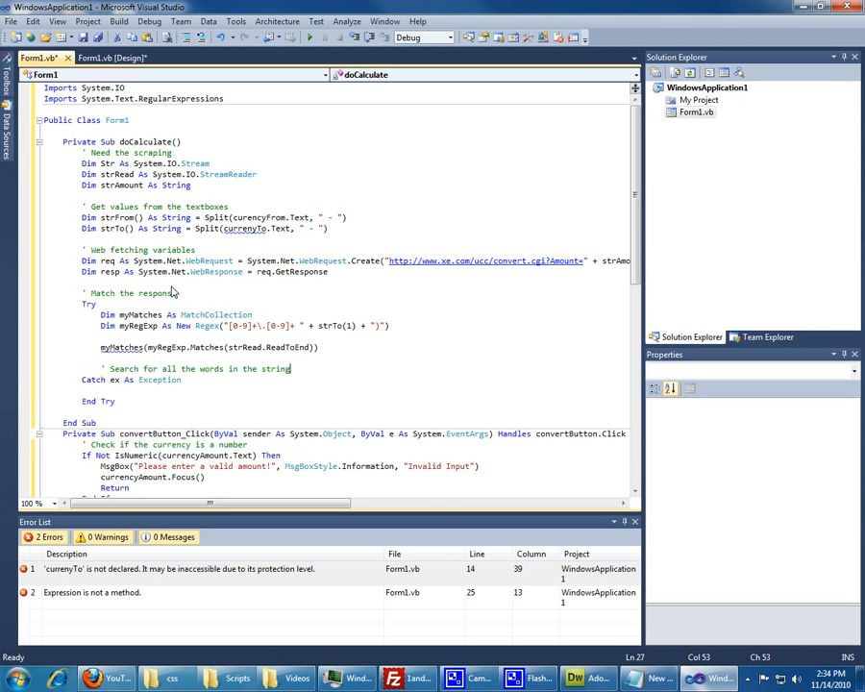
{"action": "mouse_move", "coordinate": [182, 463]}
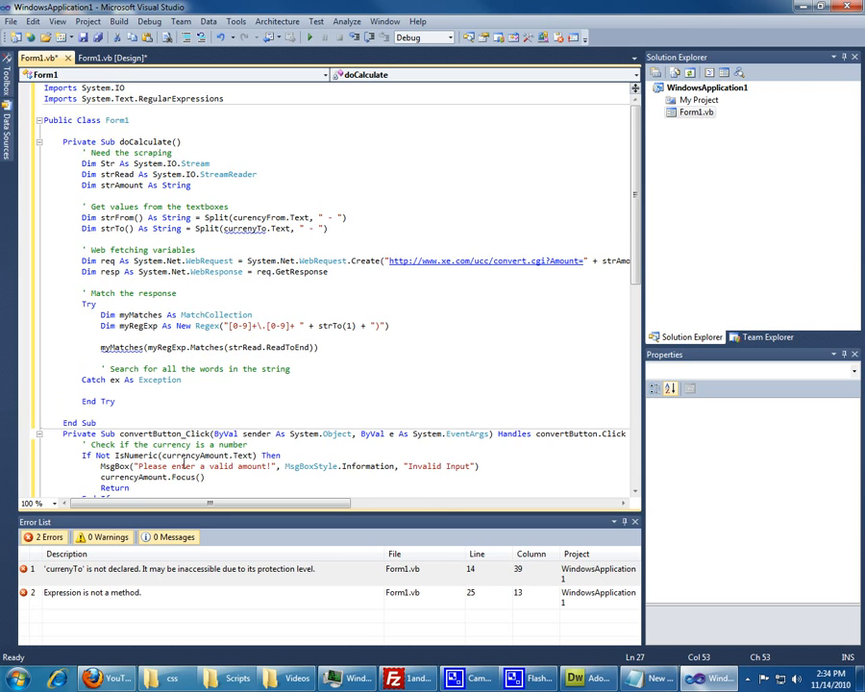